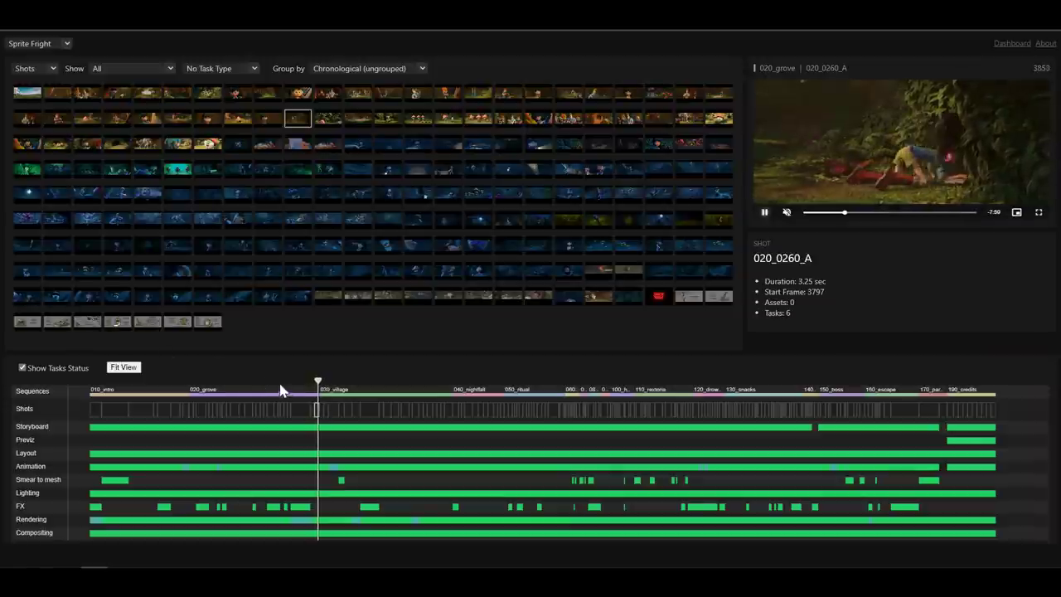
- Preview shots from 020_grove and 110_rextoria, then overlay Compositing task status on thumbnails
click(322, 382)
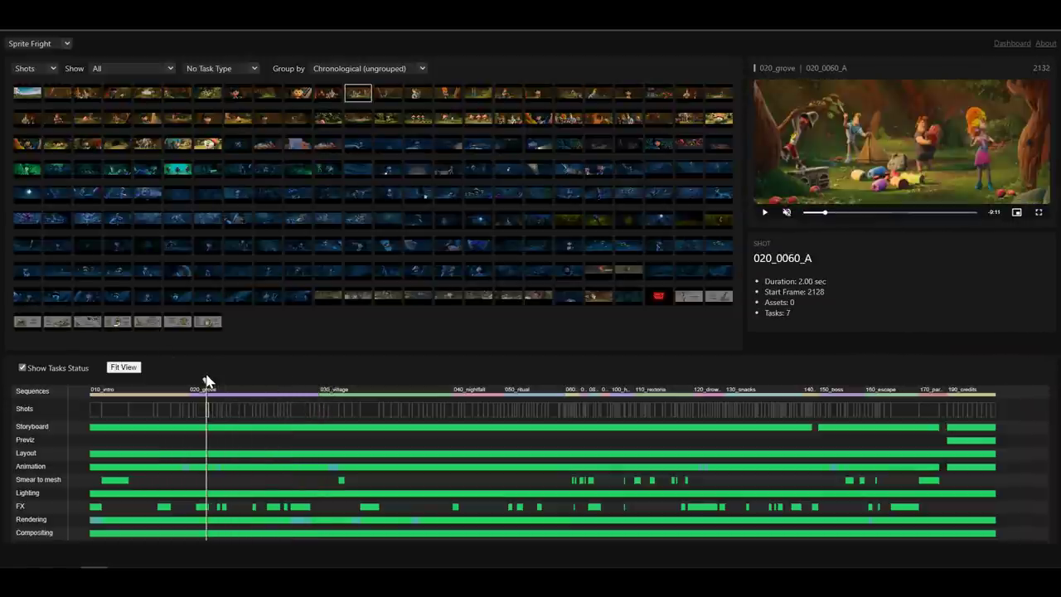
click(668, 406)
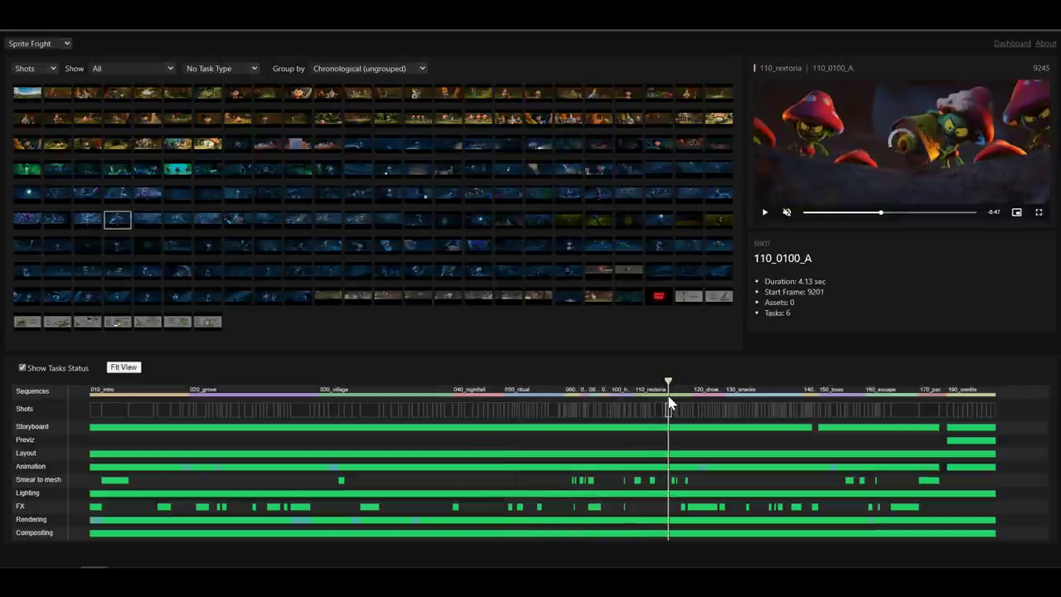
click(597, 408)
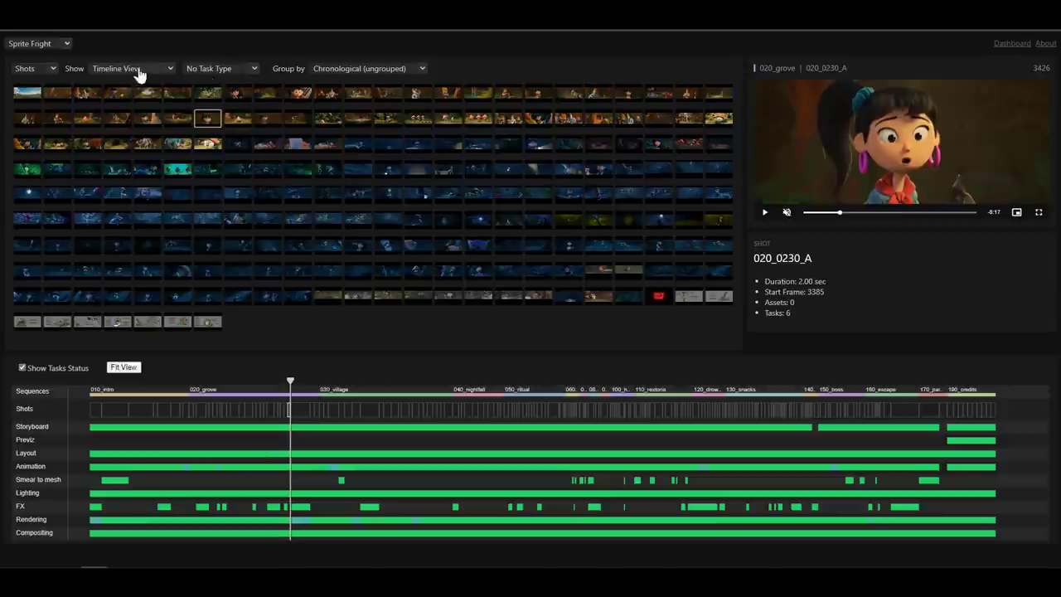
click(220, 68)
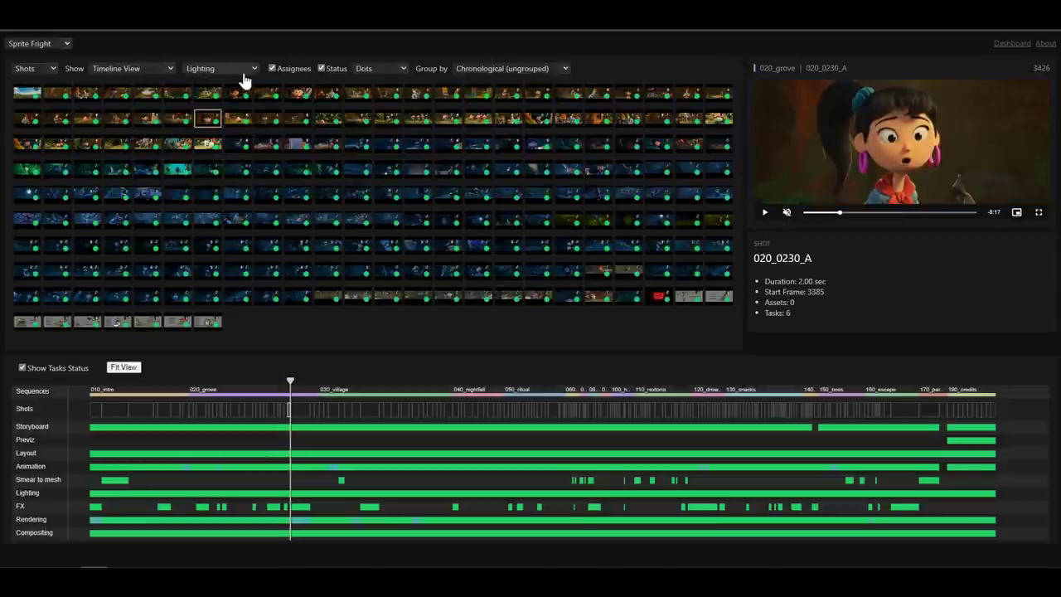
click(220, 68)
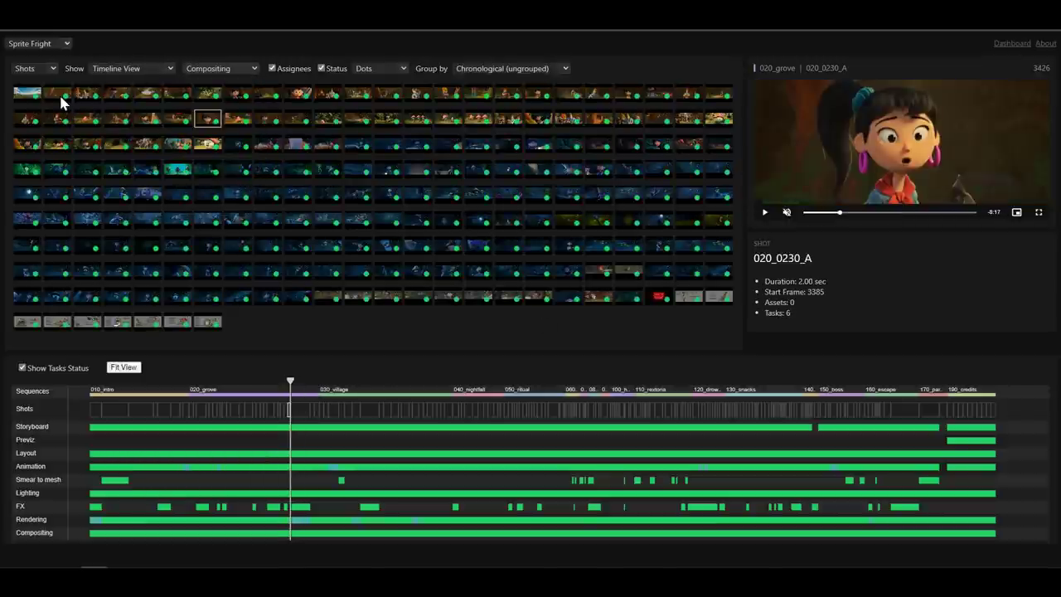
- List assets, preview shot 010_0030_A, and show Modeling task status as a heatmap
click(33, 68)
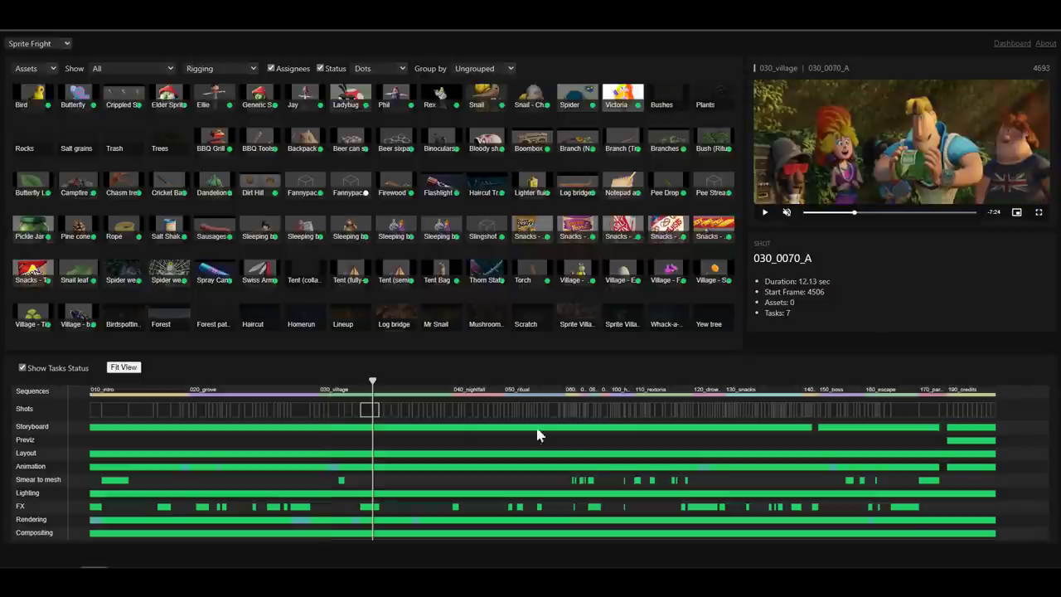
click(861, 408)
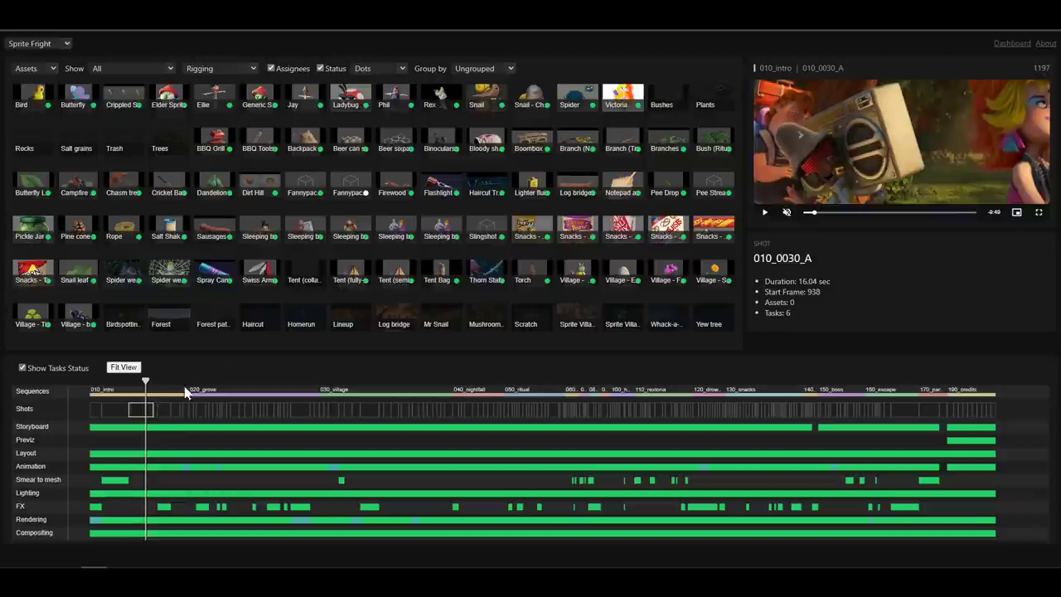
click(378, 68)
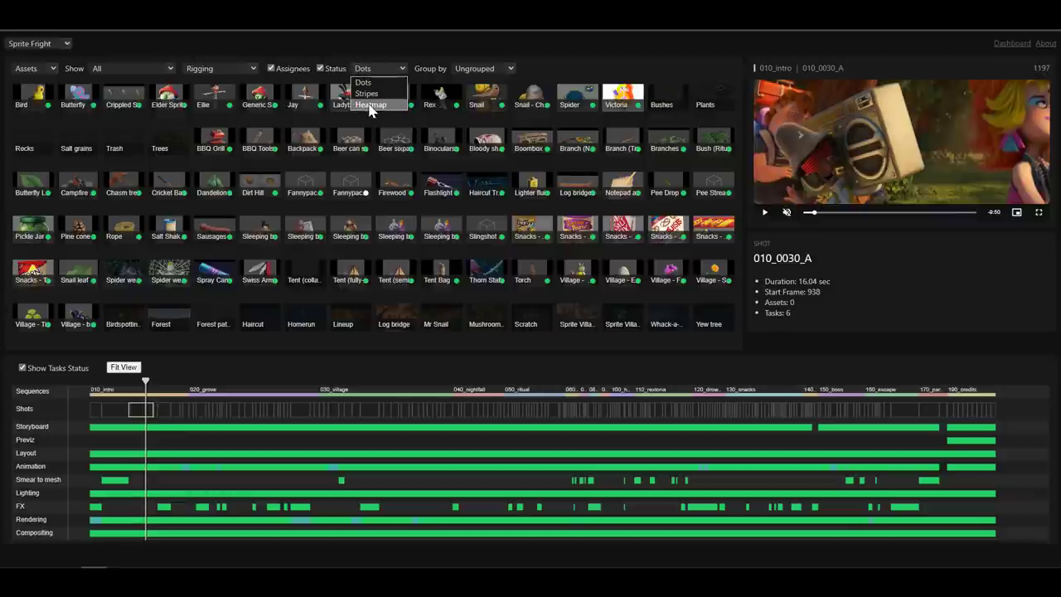
click(369, 105)
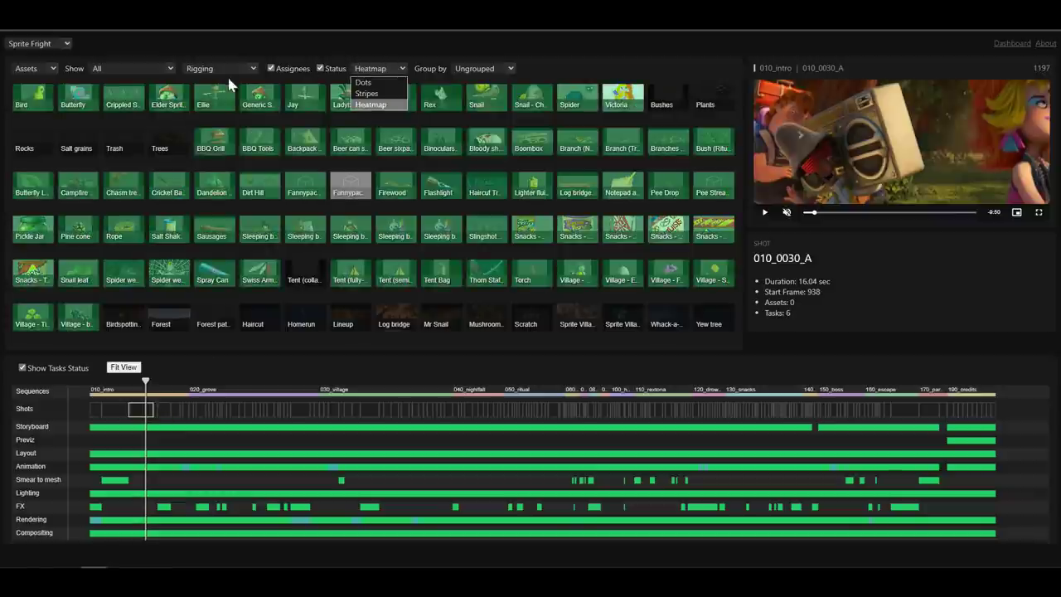
click(220, 68)
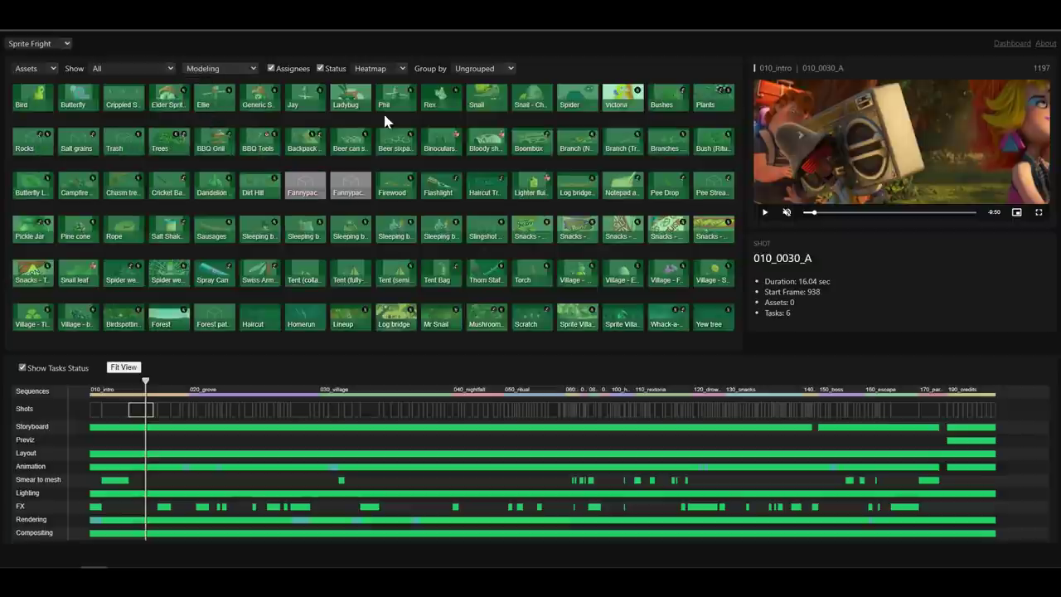
mouse_move(556, 288)
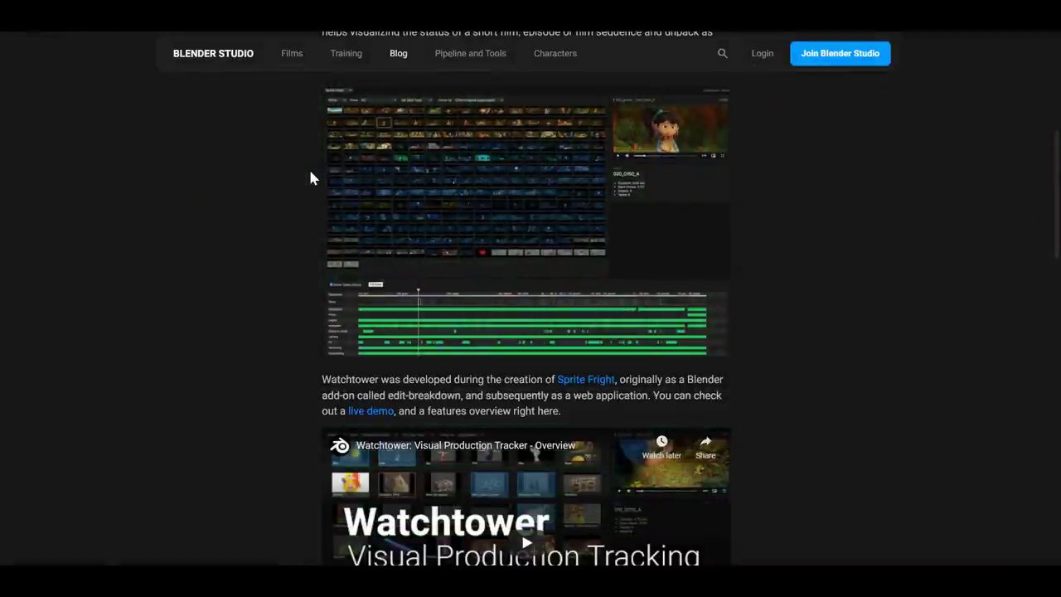
mouse_move(676, 333)
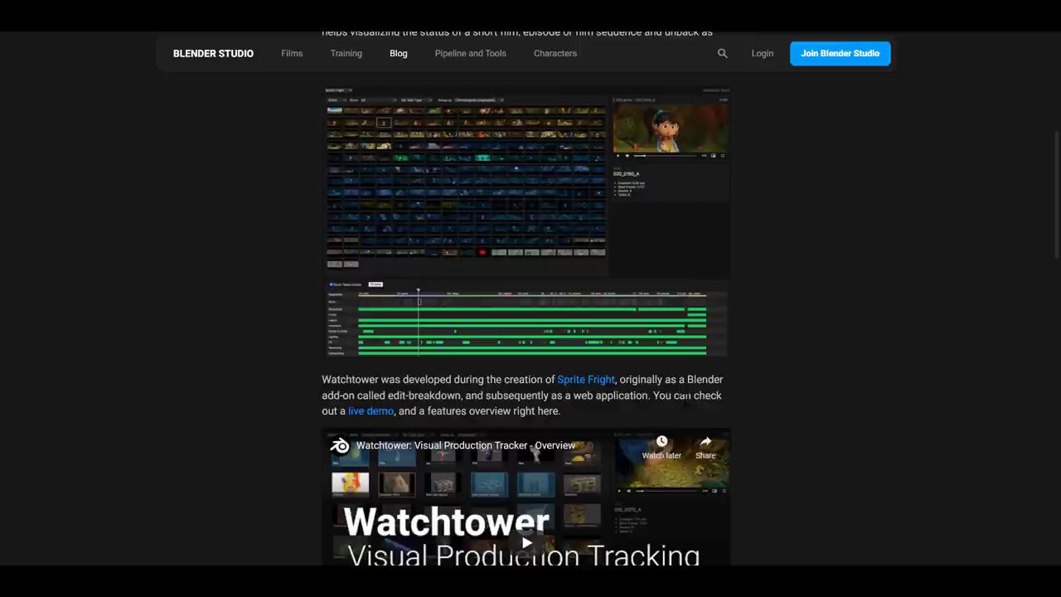
mouse_move(595, 333)
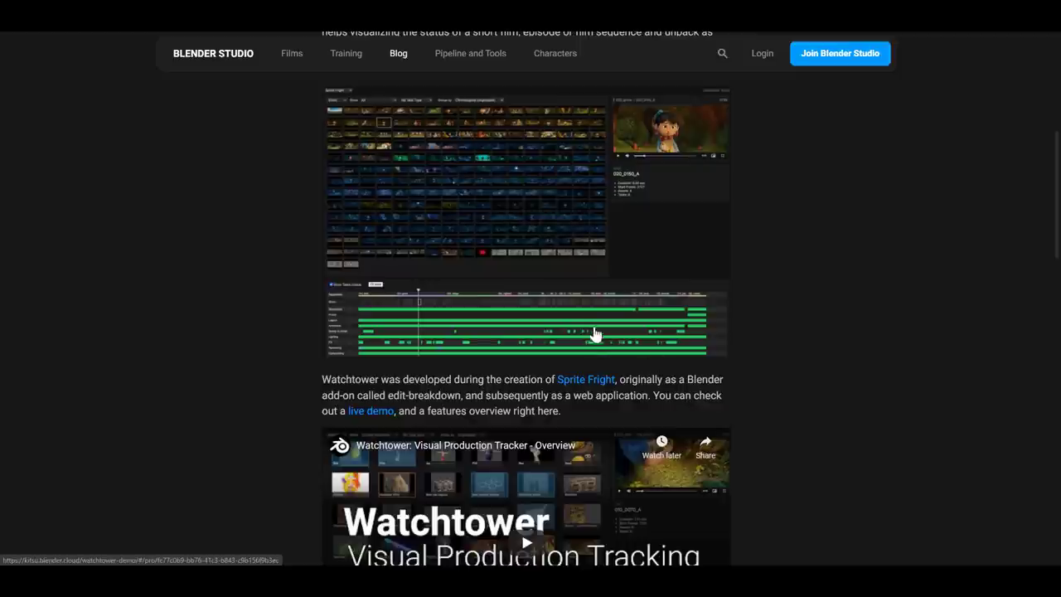
- Scroll the Watchtower blog post to its Features, How does it work and Next steps sections
scroll(down, 3)
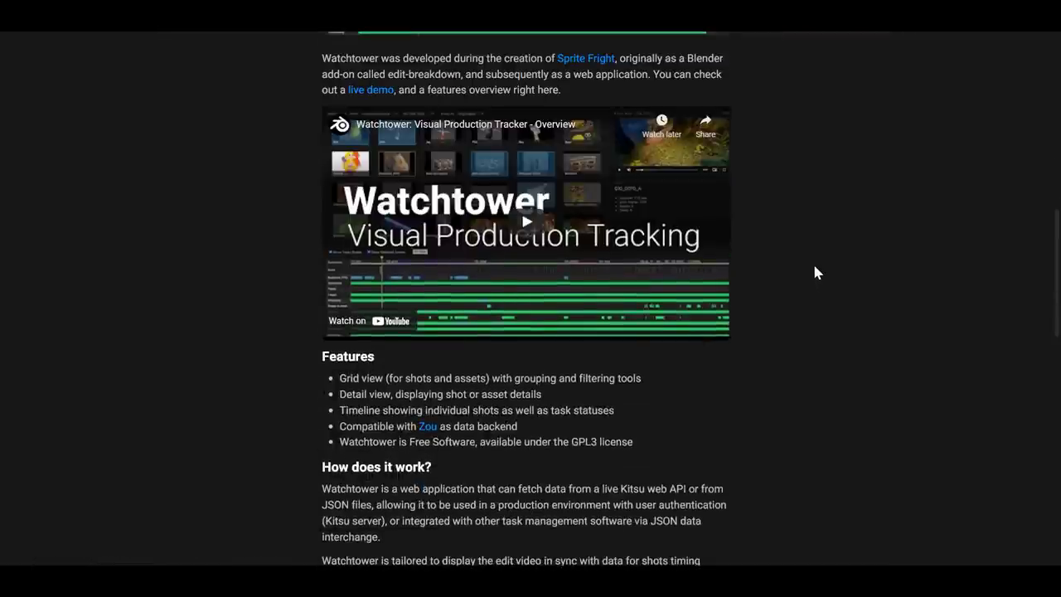
scroll(down, 3)
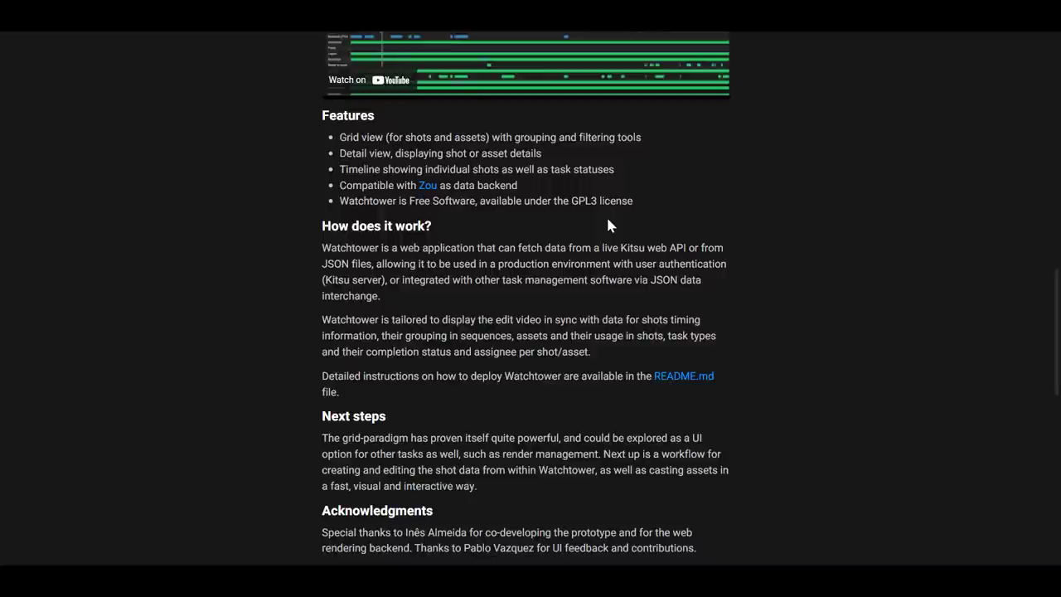
mouse_move(664, 306)
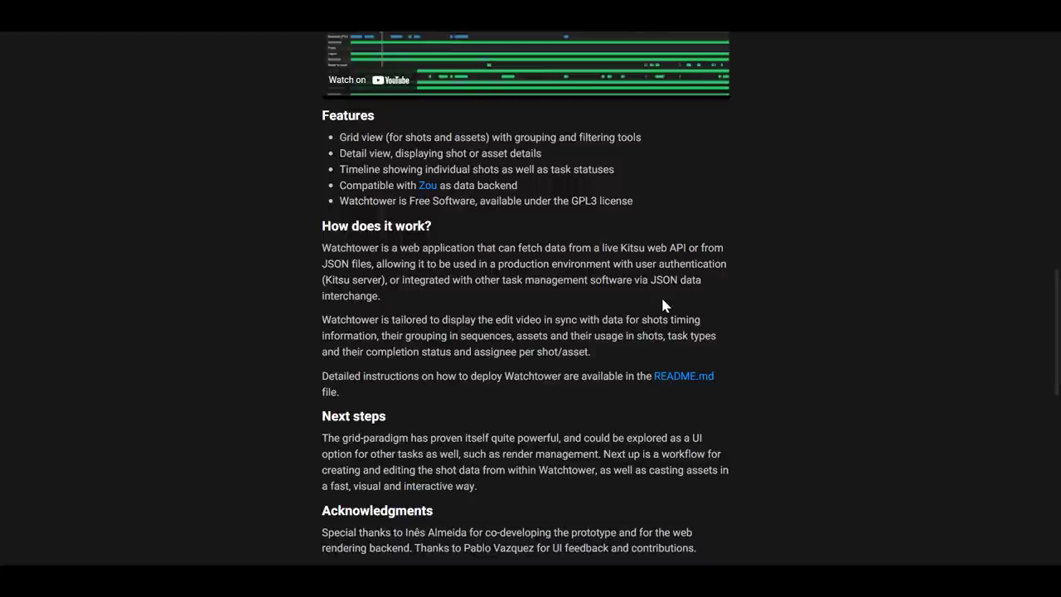
mouse_move(740, 289)
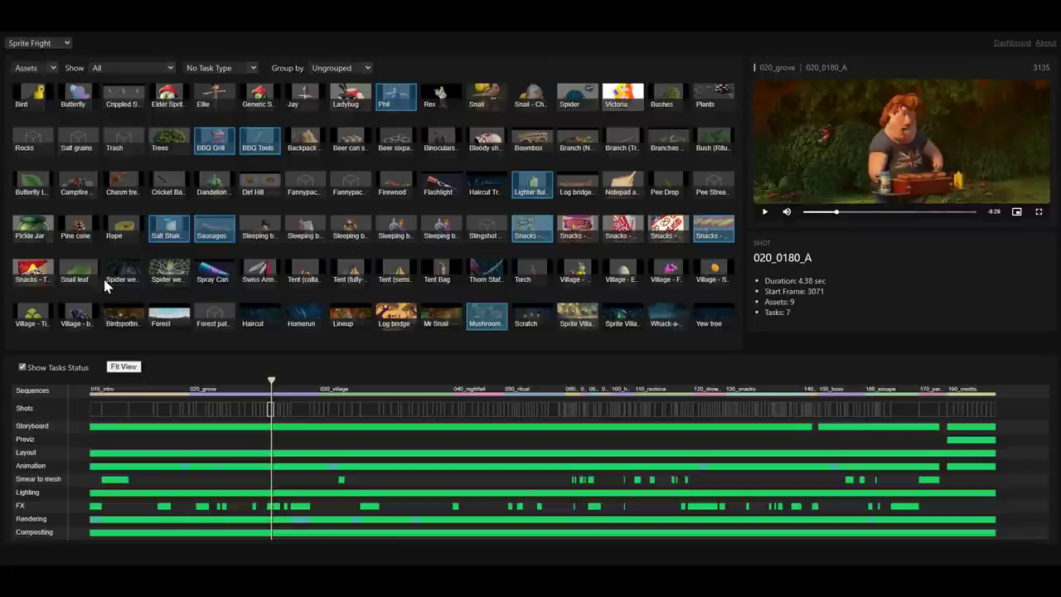
- Switch back to Shots, select 010_0010_A, 010_0020_A, 030_0160_A, then preview 160_0090_A
click(35, 68)
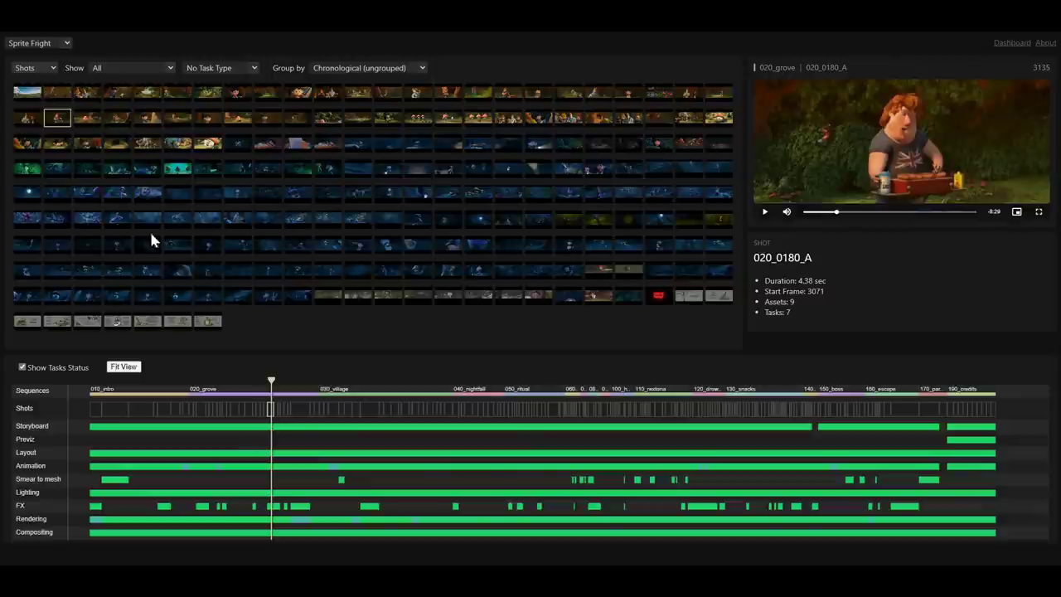
click(26, 92)
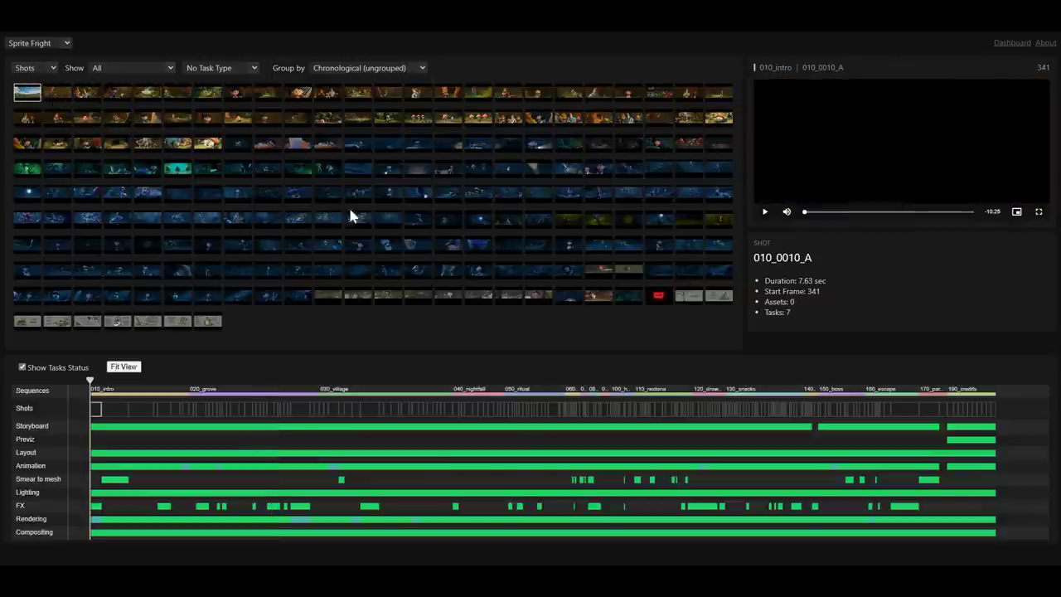
click(58, 92)
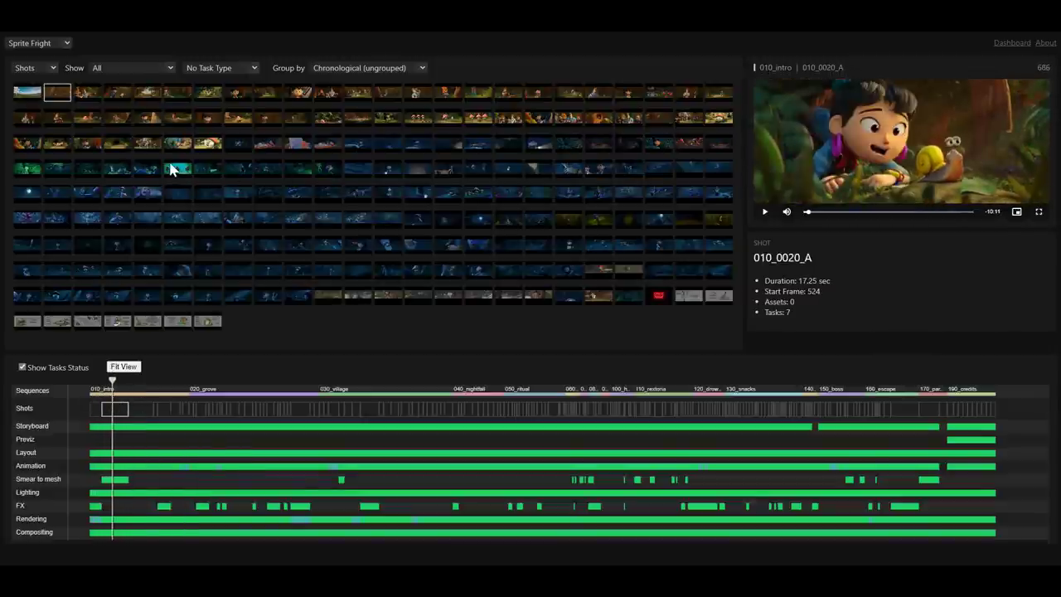
click(147, 92)
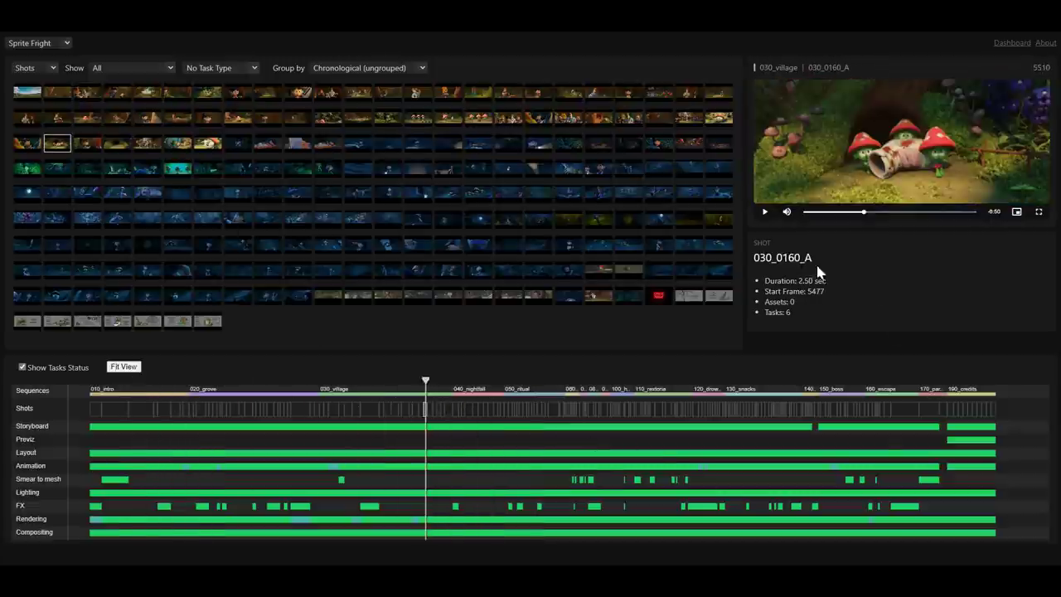
mouse_move(757, 311)
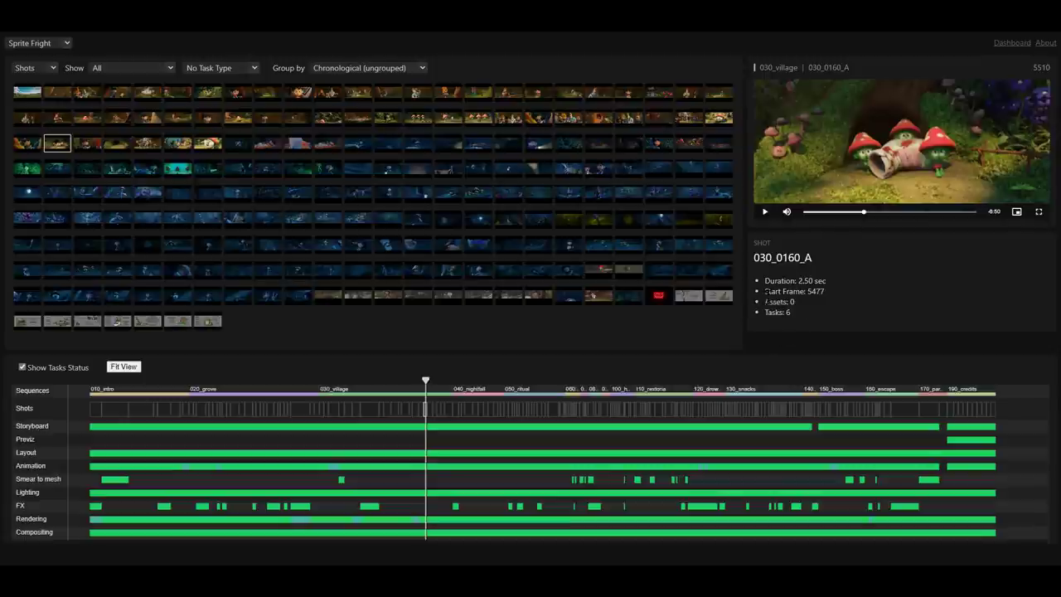
mouse_move(139, 393)
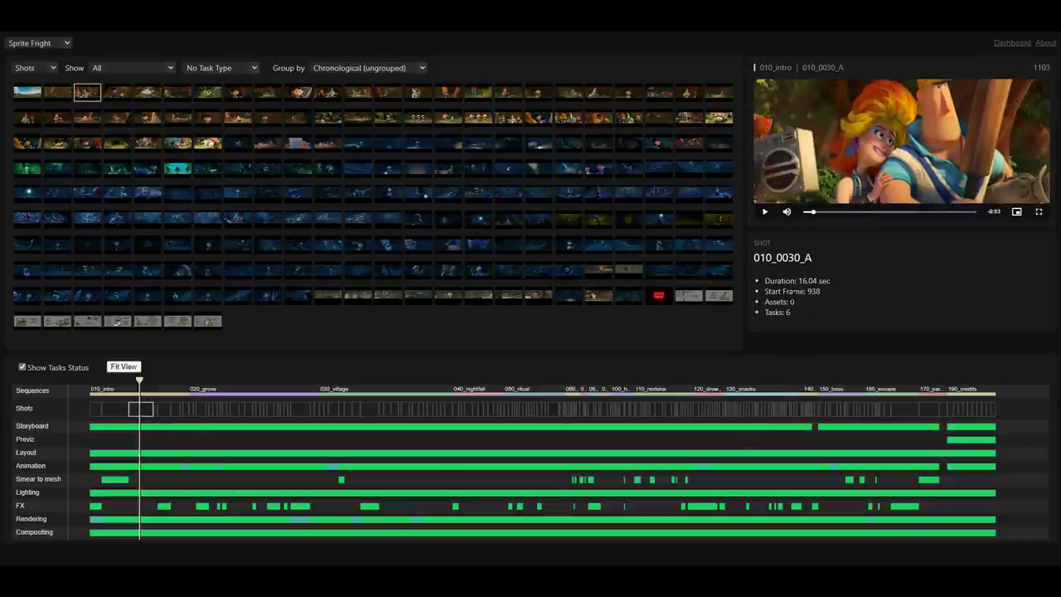
mouse_move(118, 393)
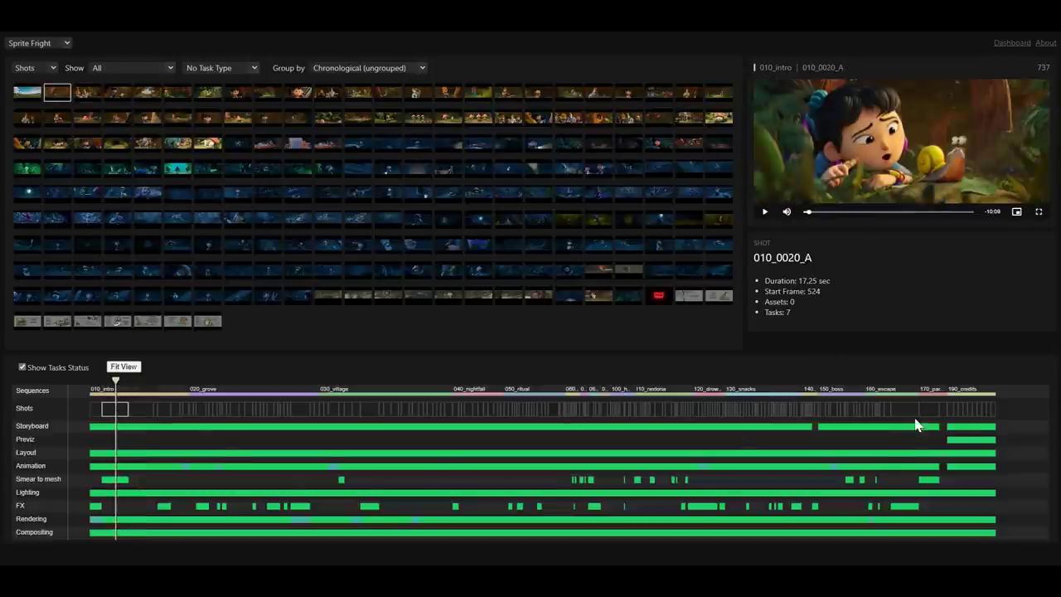
click(569, 296)
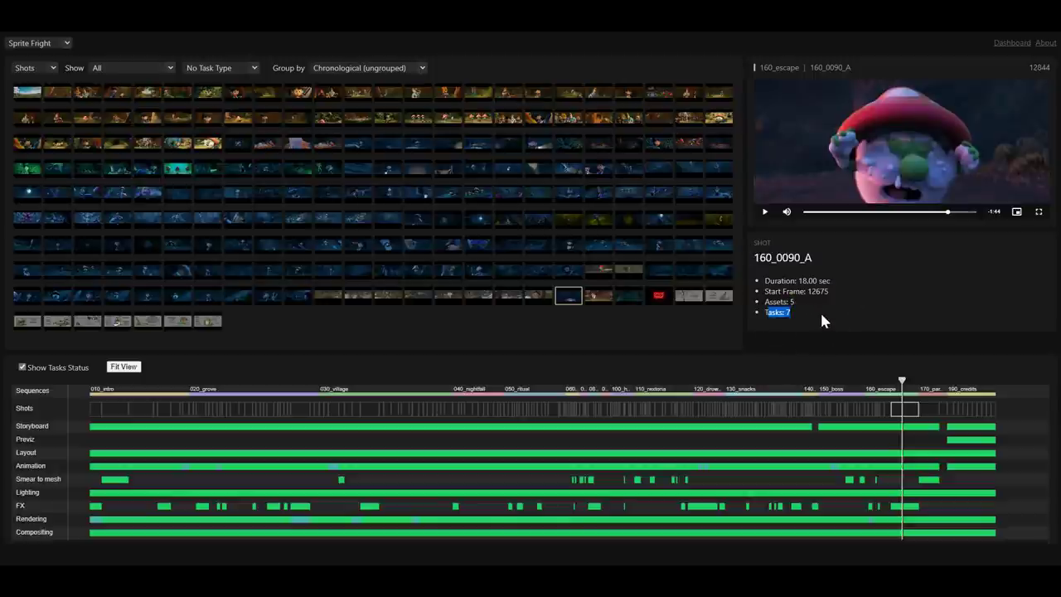
mouse_move(734, 305)
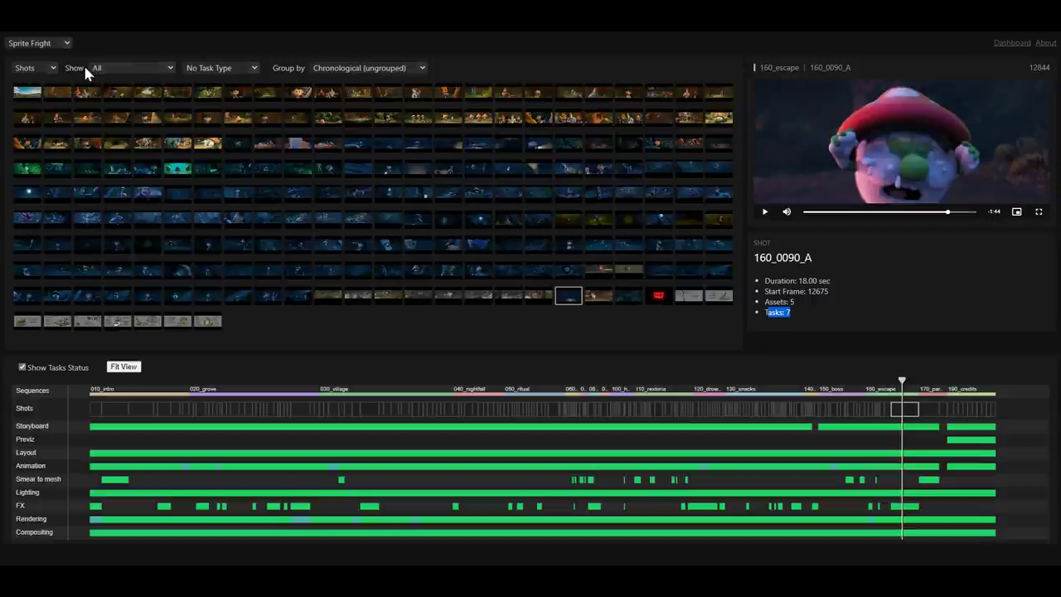
- Cycle the Show filter through Current Sequence, Timeline View and All, ending on 160_escape shots
click(131, 67)
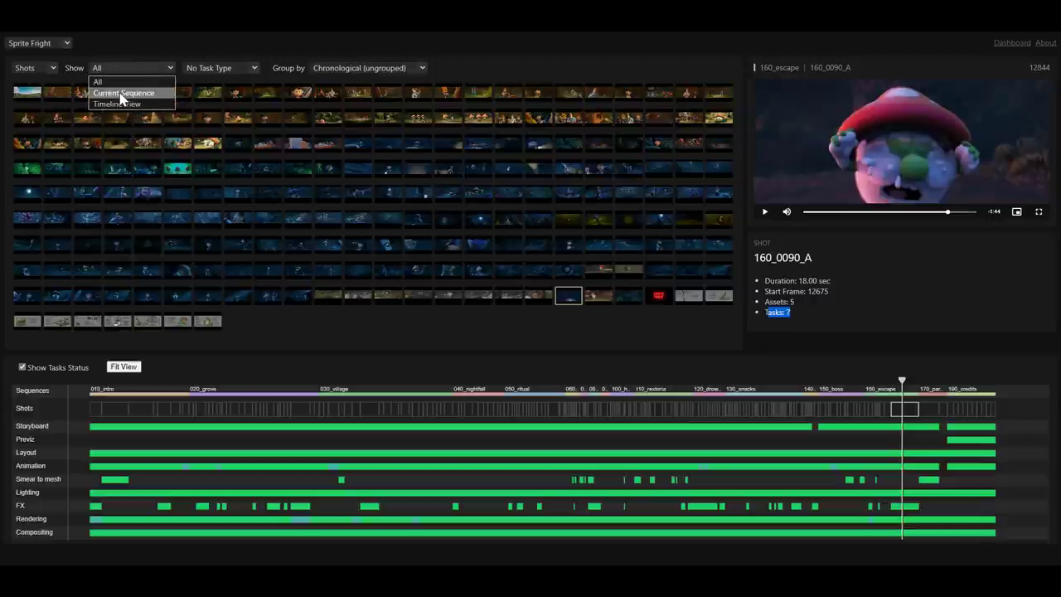
click(123, 92)
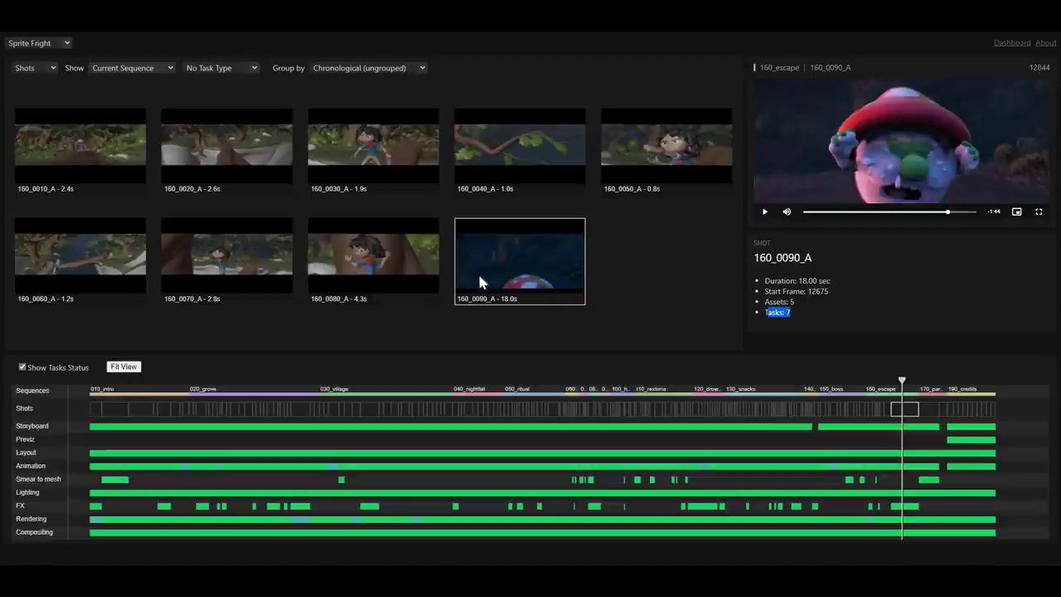
click(520, 151)
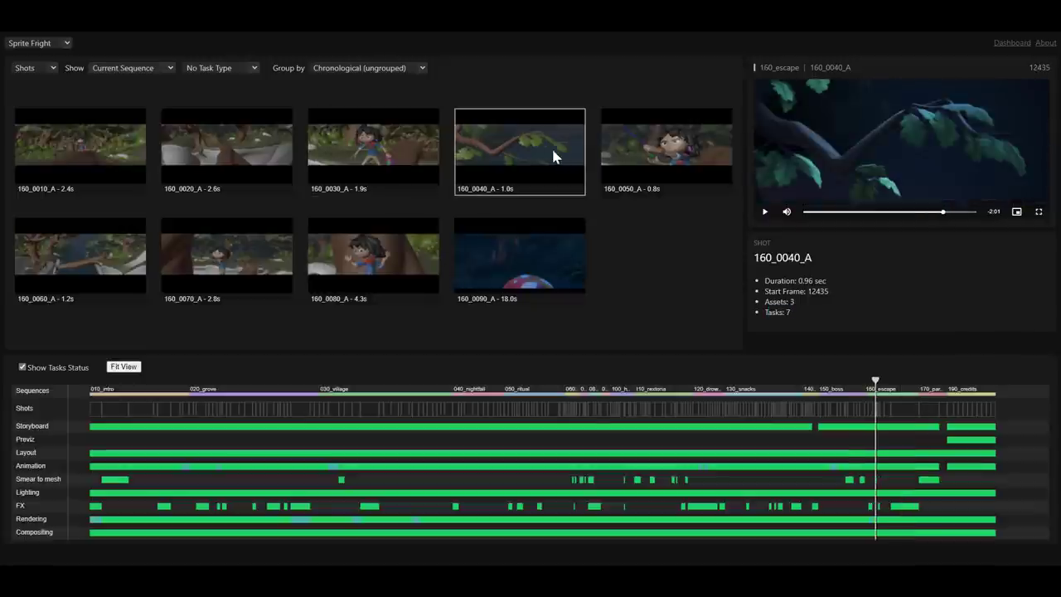
click(666, 152)
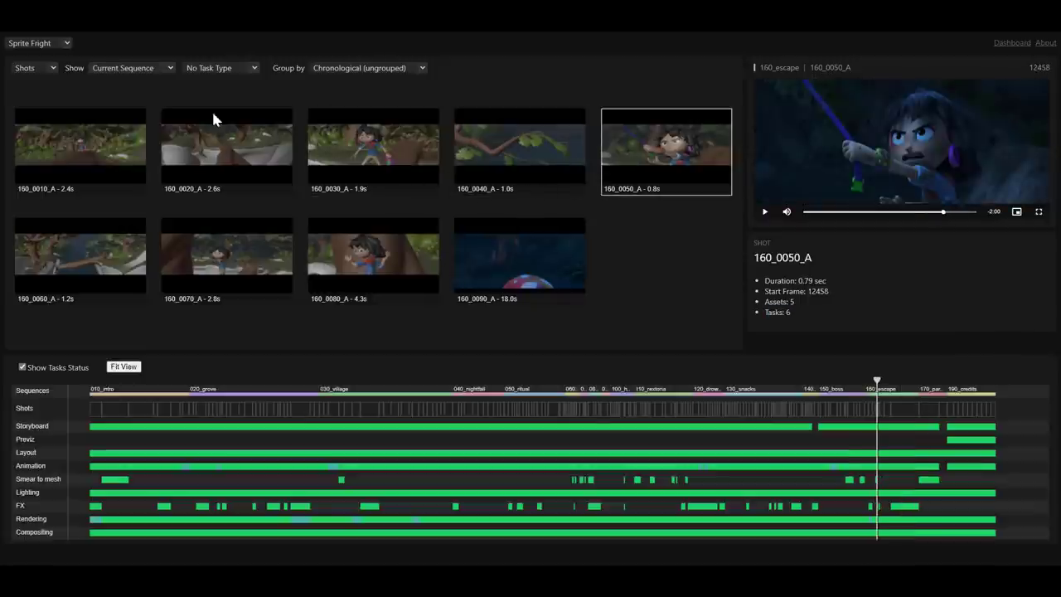
click(131, 67)
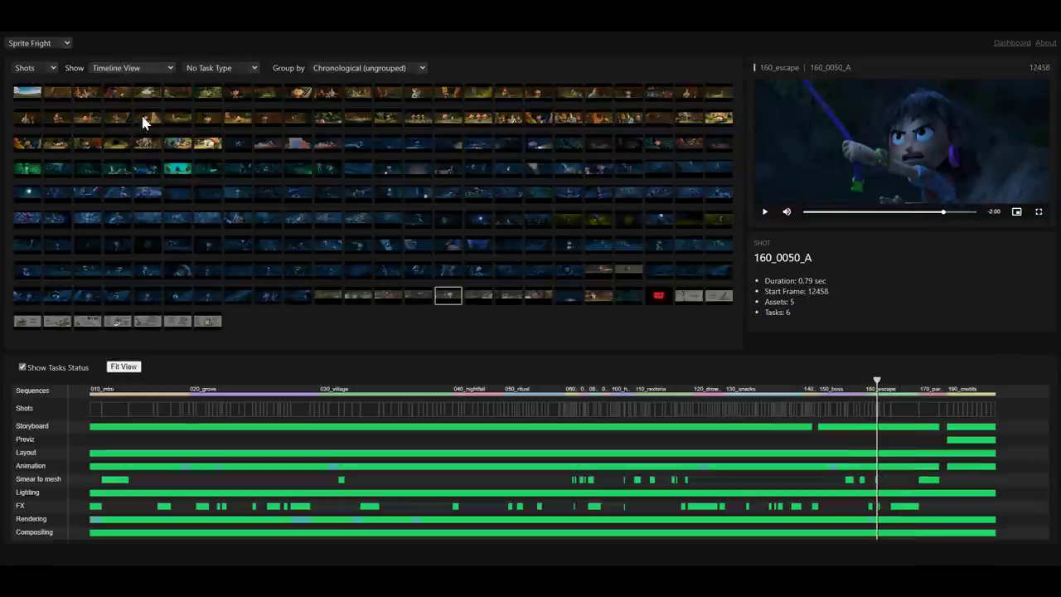
click(131, 68)
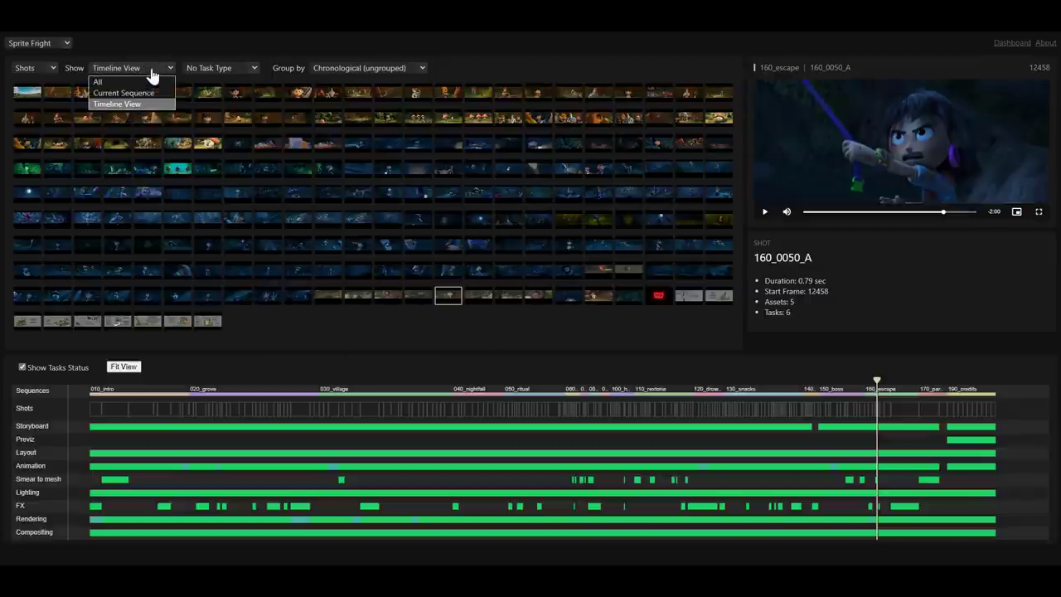
click(97, 81)
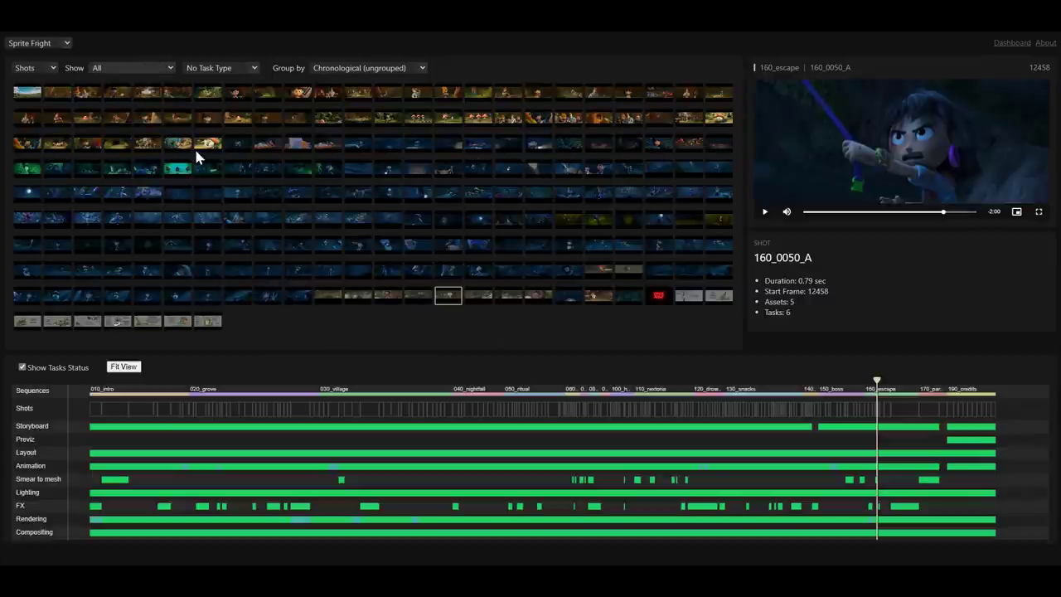
click(131, 68)
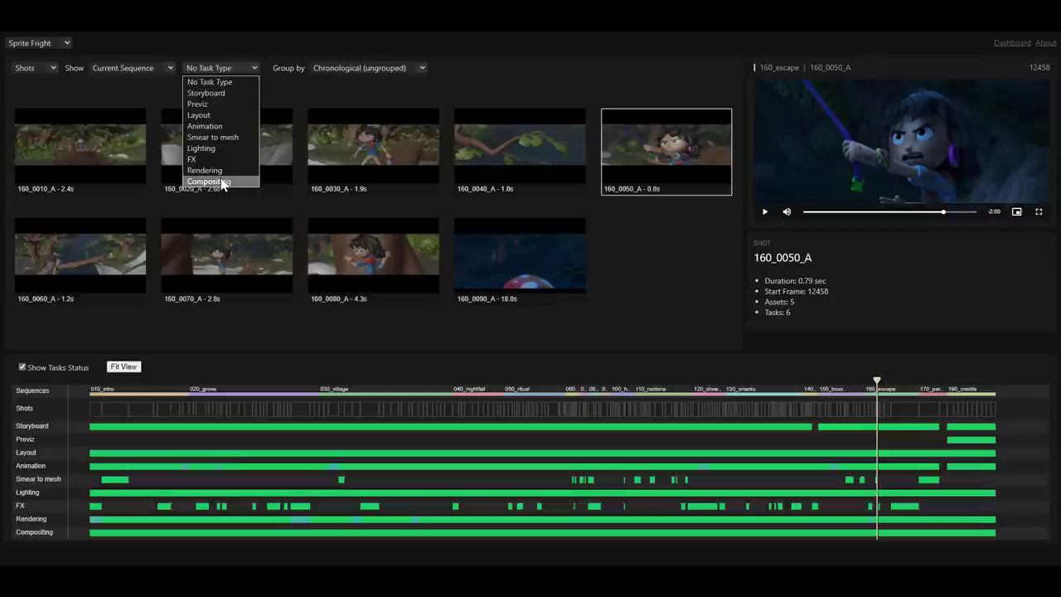
- Try Layout and Lighting task status while previewing shots 160_0080_A and 160_0030_A
click(198, 115)
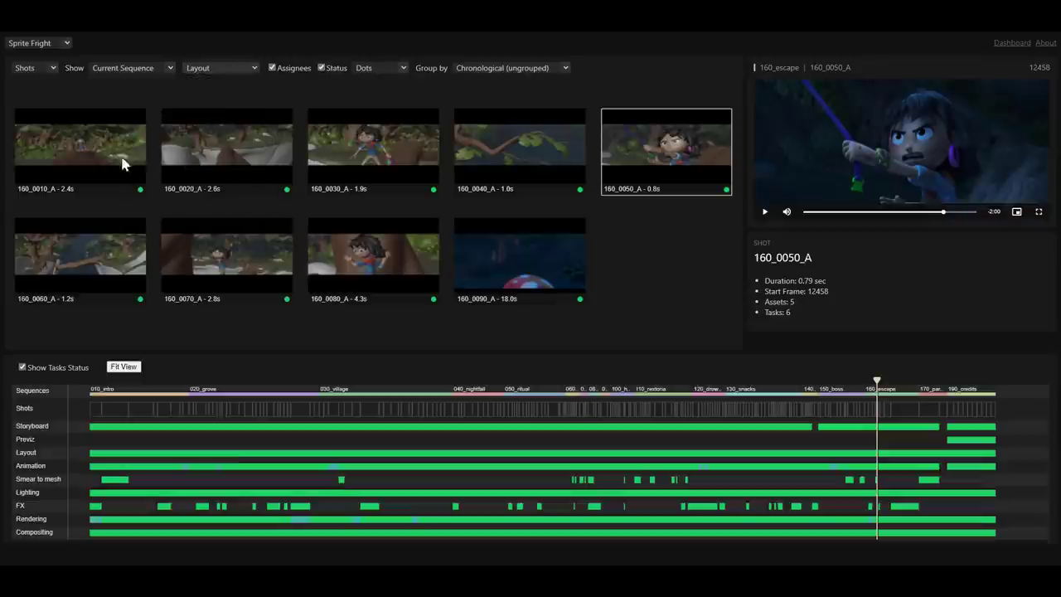
click(219, 67)
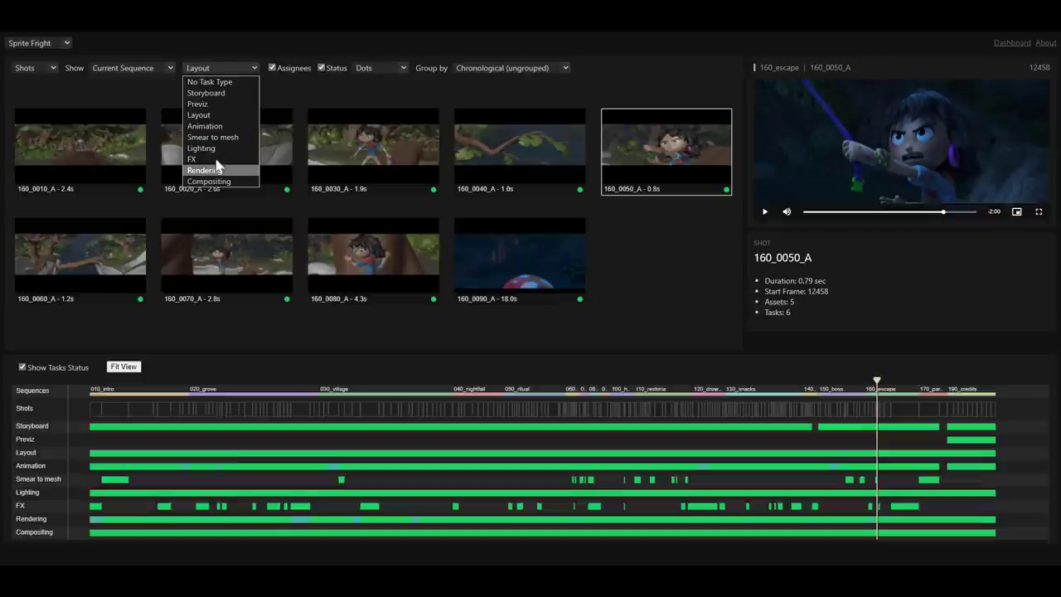
click(202, 147)
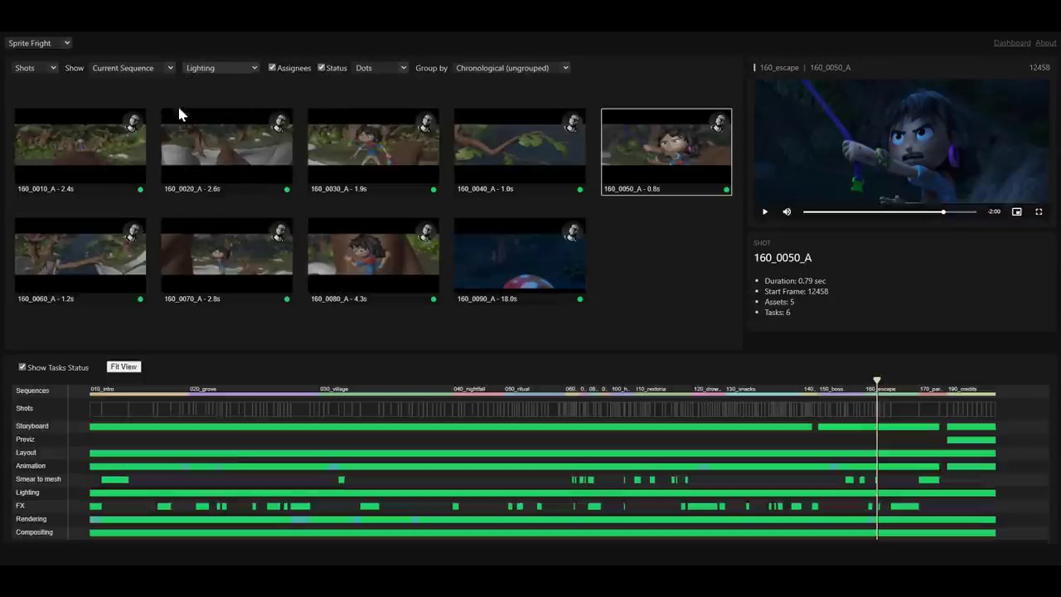
mouse_move(676, 224)
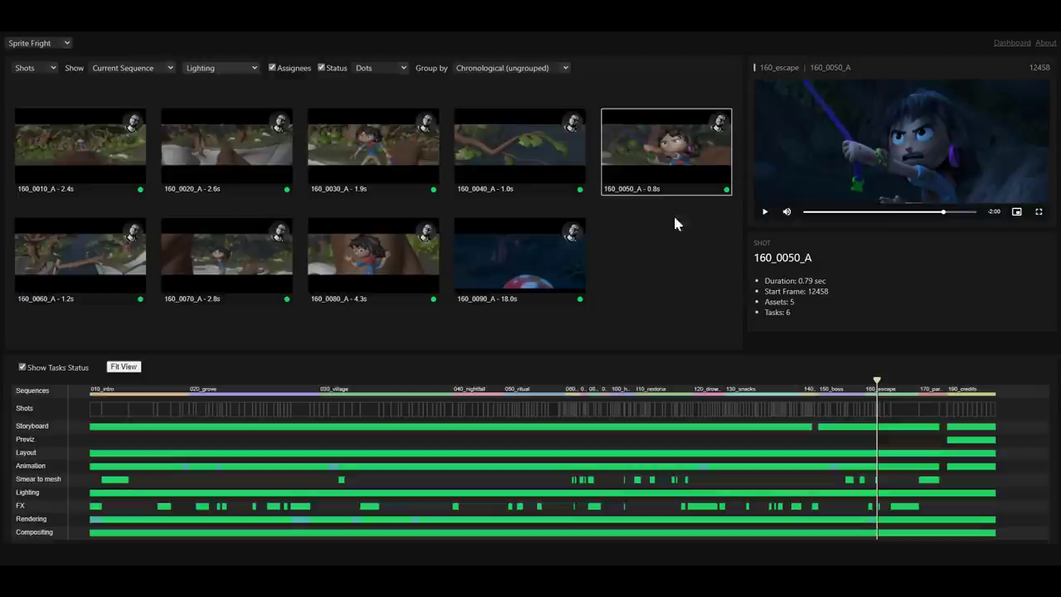
click(373, 261)
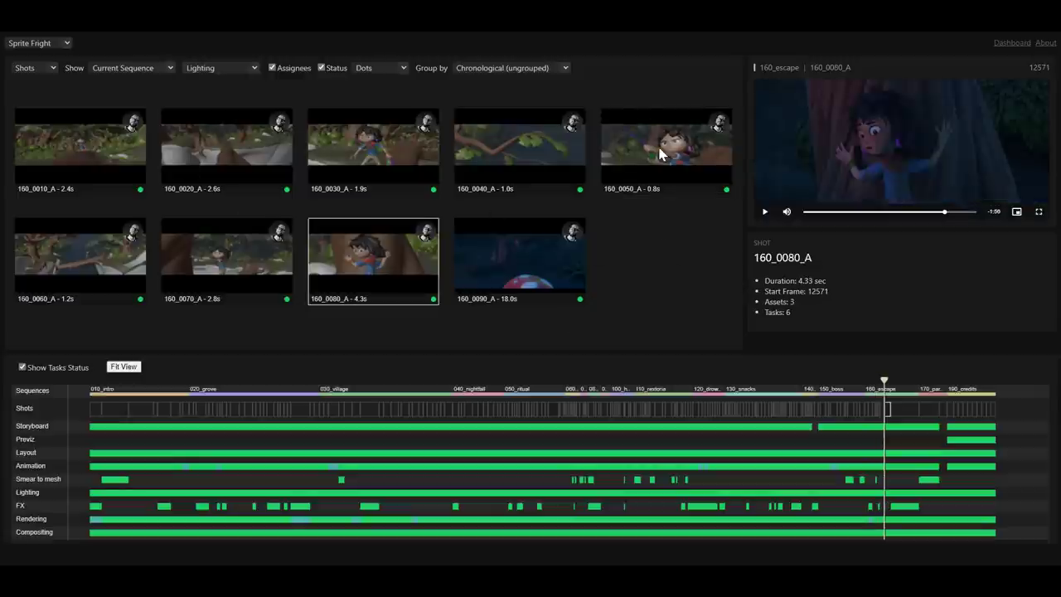
click(220, 67)
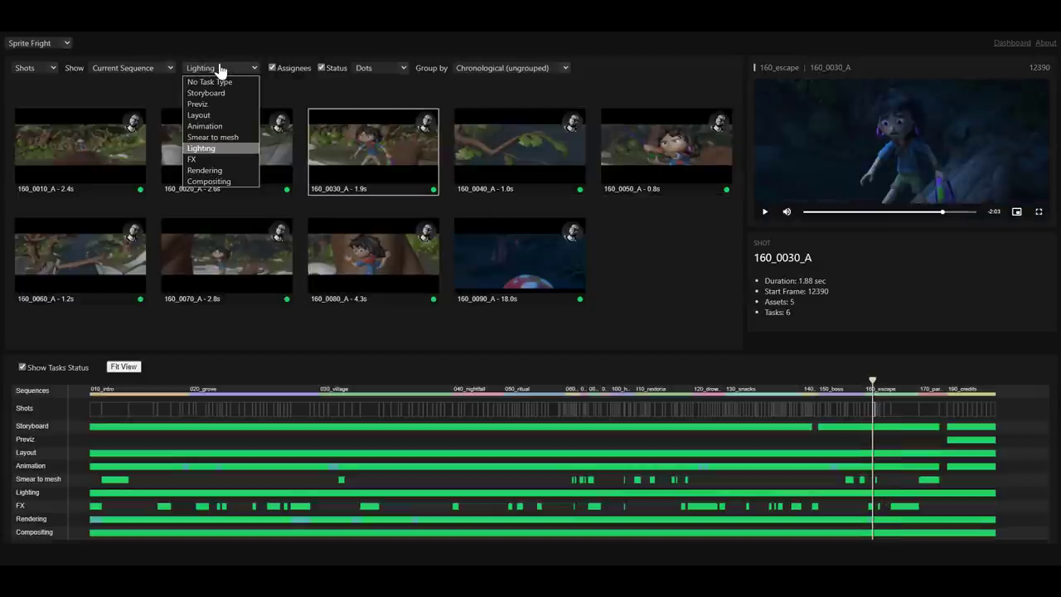
- Try Previz and Storyboard, settle on Lighting status, and hide assignee avatars
click(197, 104)
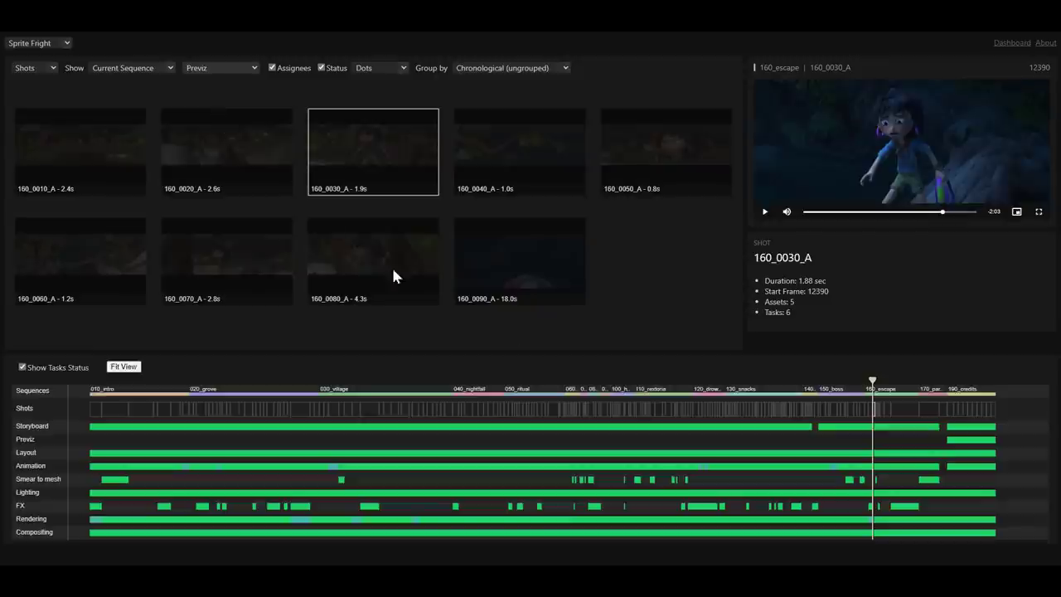
click(220, 67)
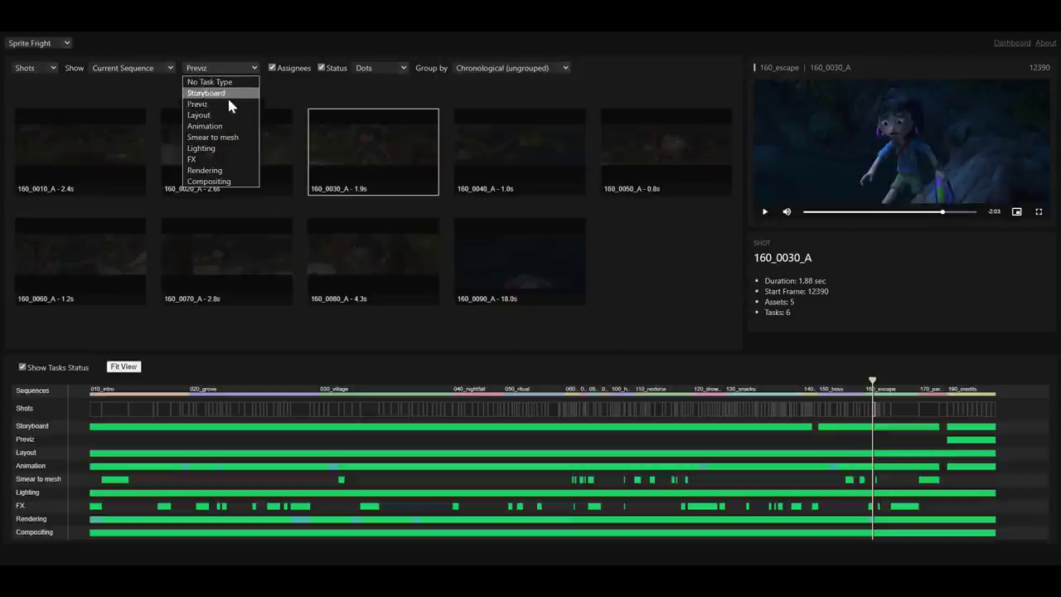
click(206, 92)
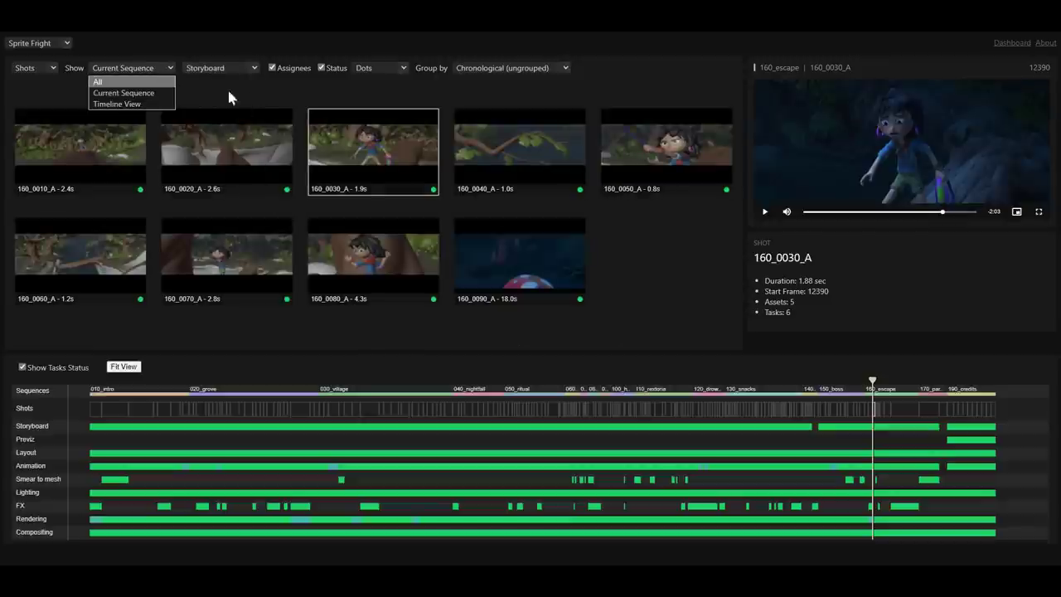
click(222, 68)
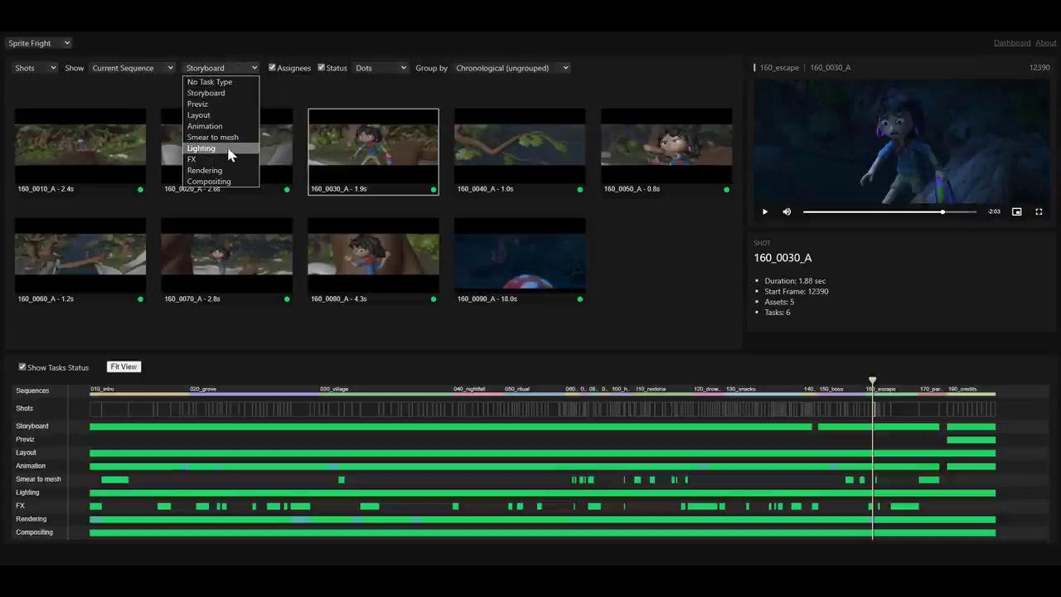
click(201, 148)
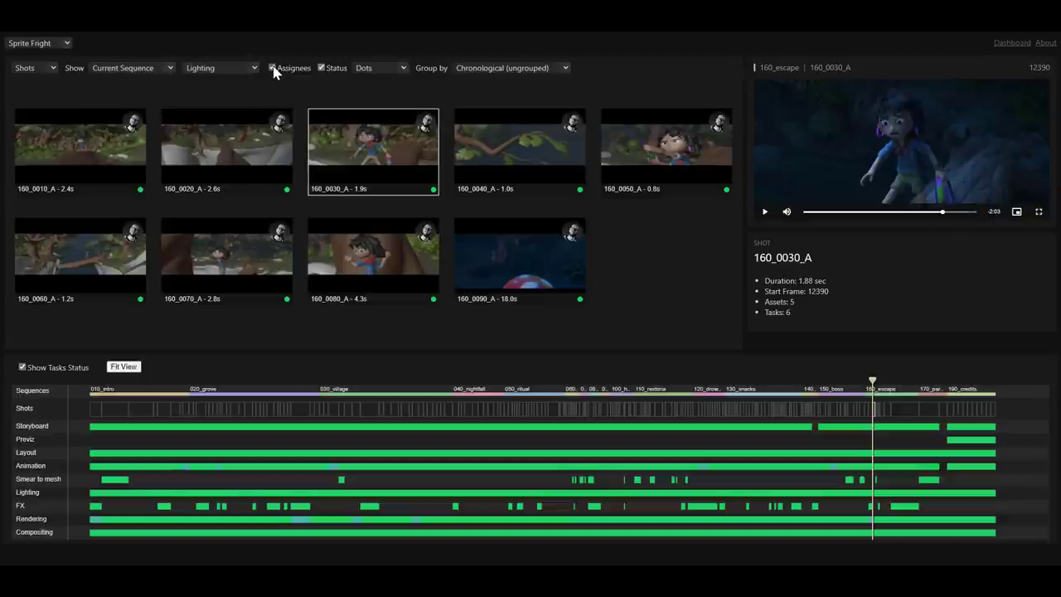
click(272, 68)
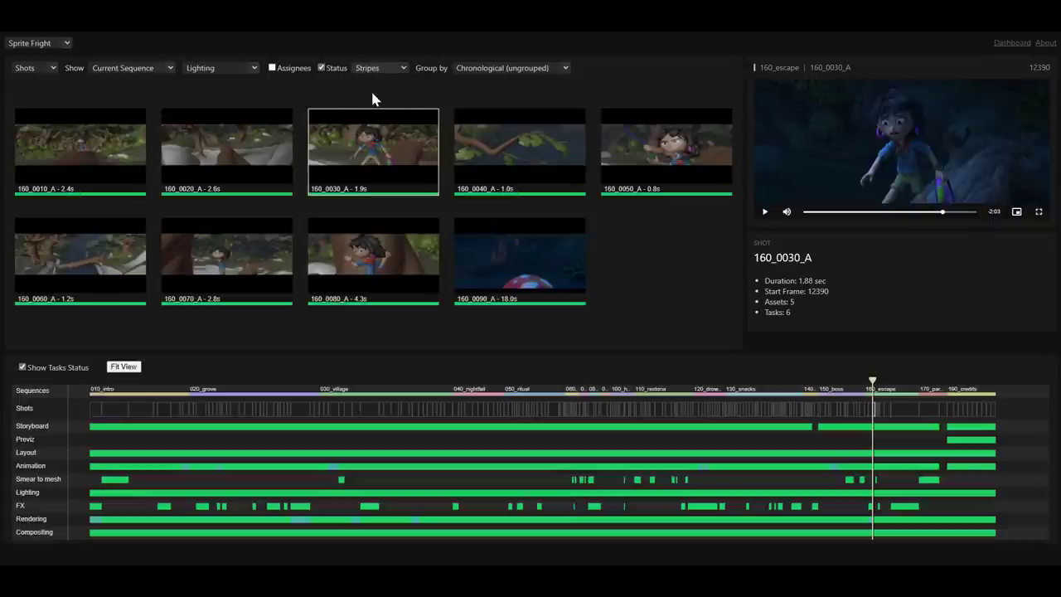
- Set status display to Heatmap, task type to Storyboard, and Show to All
click(379, 67)
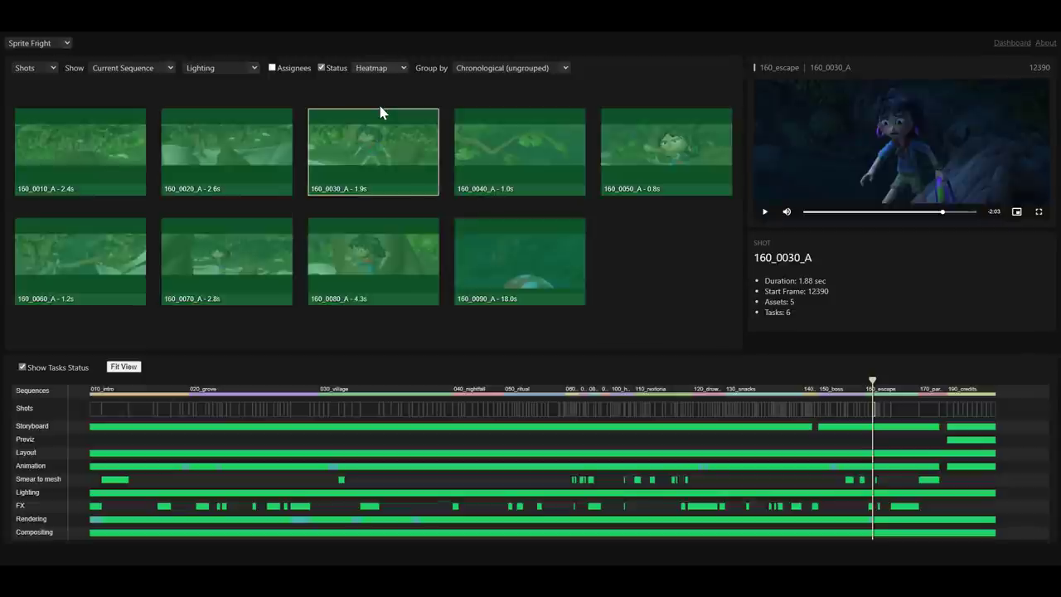
click(219, 67)
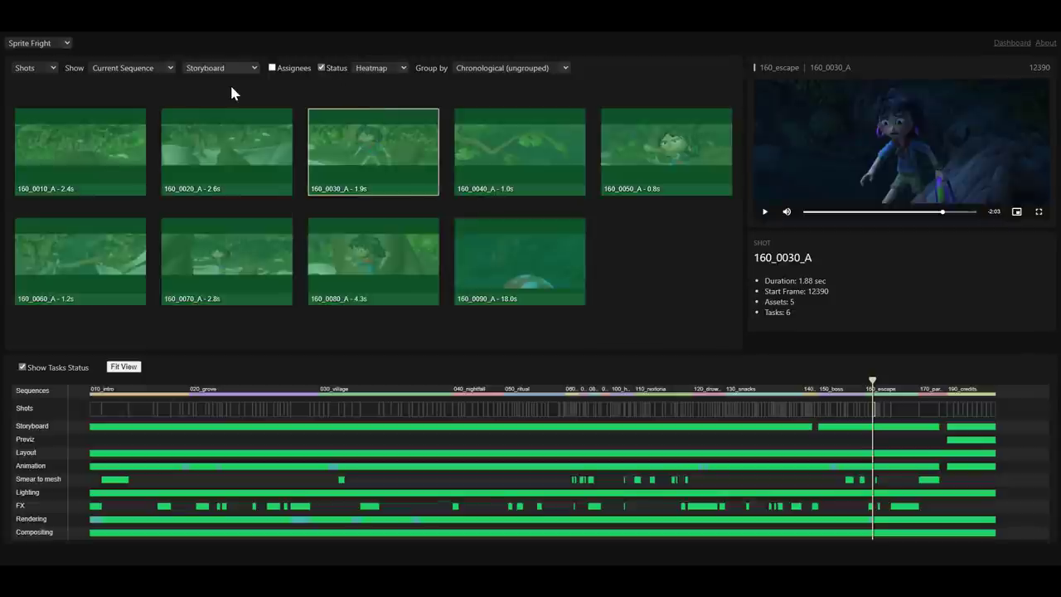
click(131, 67)
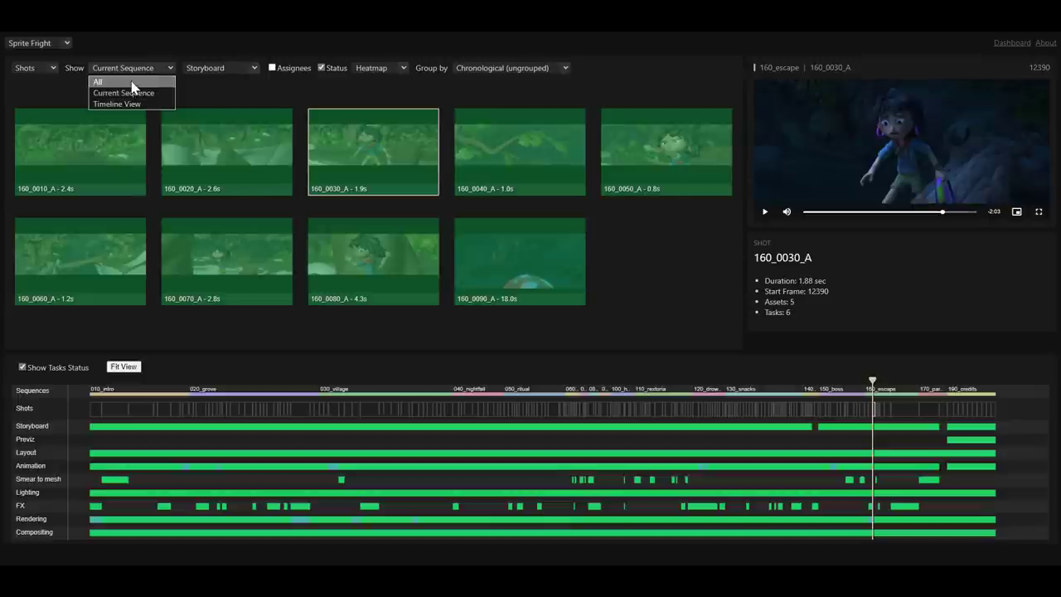
click(98, 81)
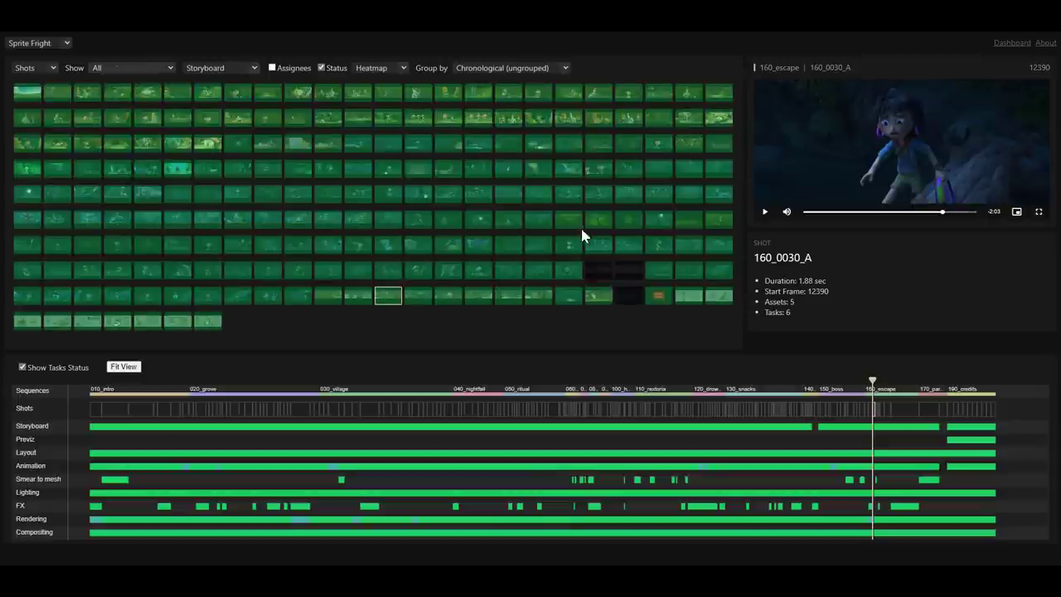
- Try Layout, No Task Type and Rendering, pick Storyboard, then show only the current sequence
click(380, 68)
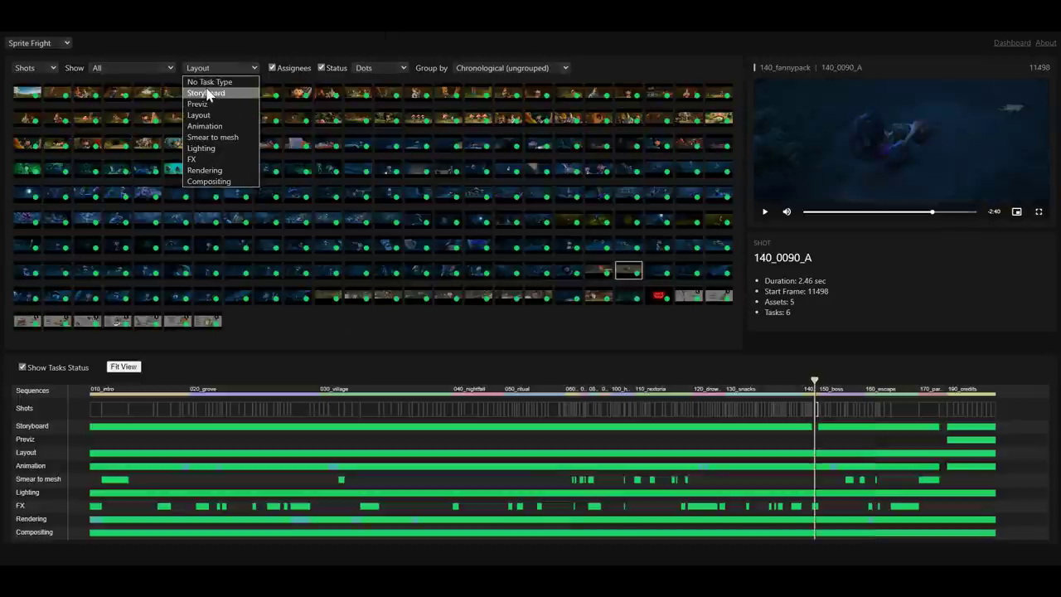
click(210, 82)
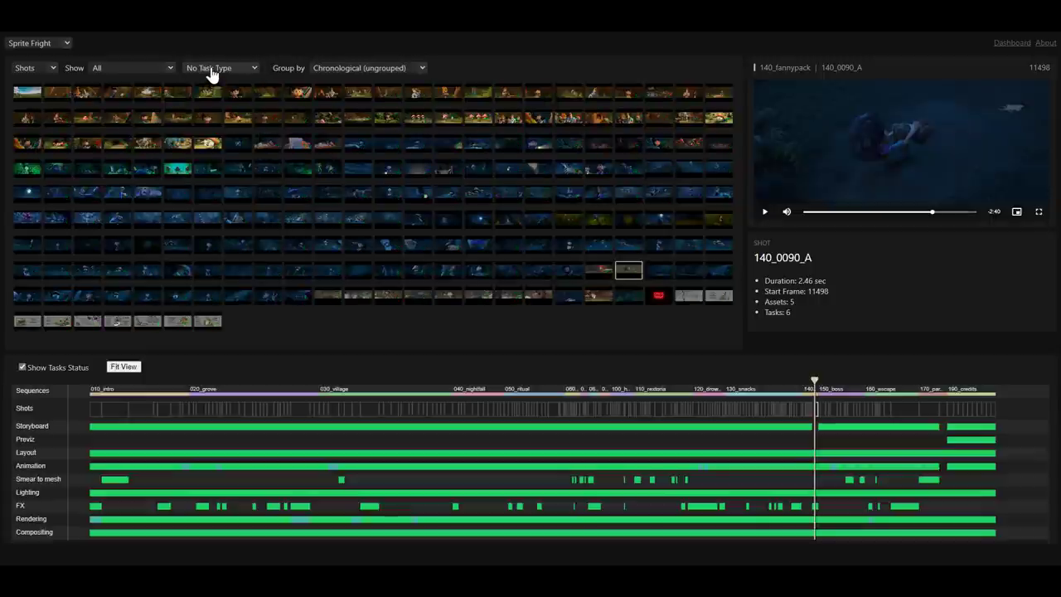
click(220, 67)
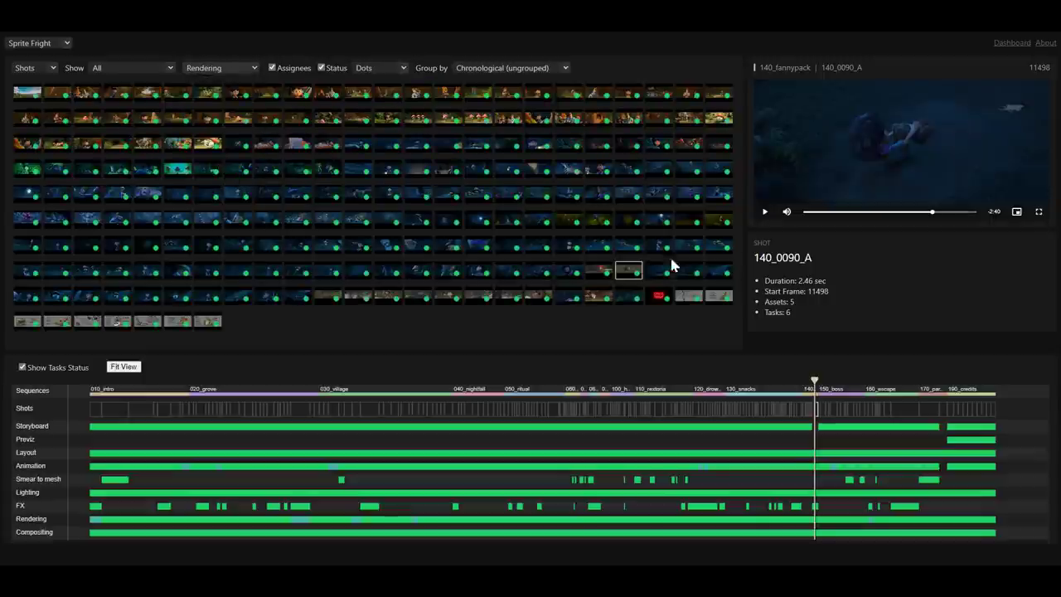
click(220, 67)
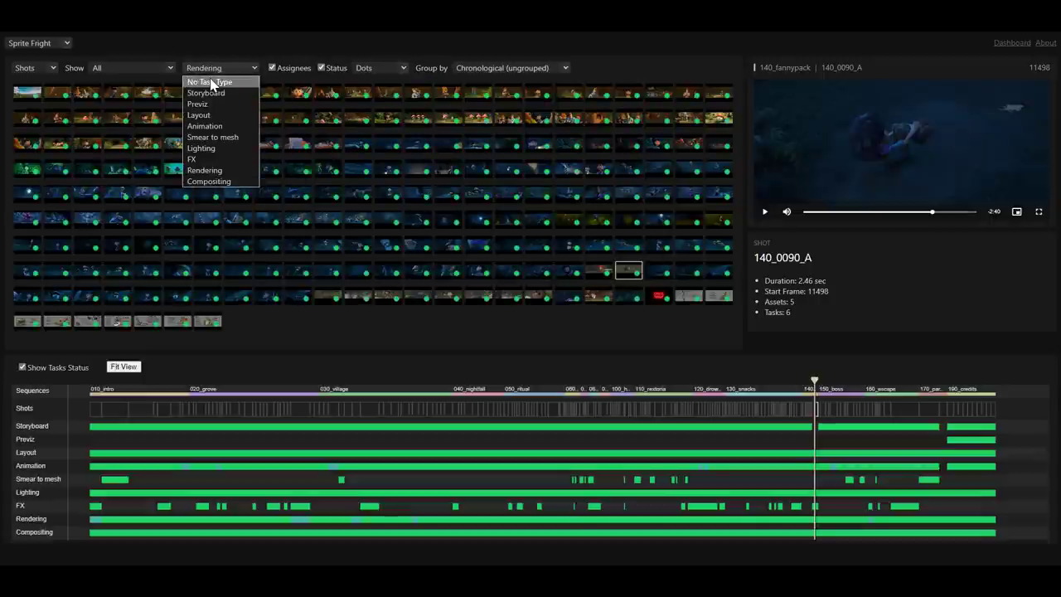
click(206, 92)
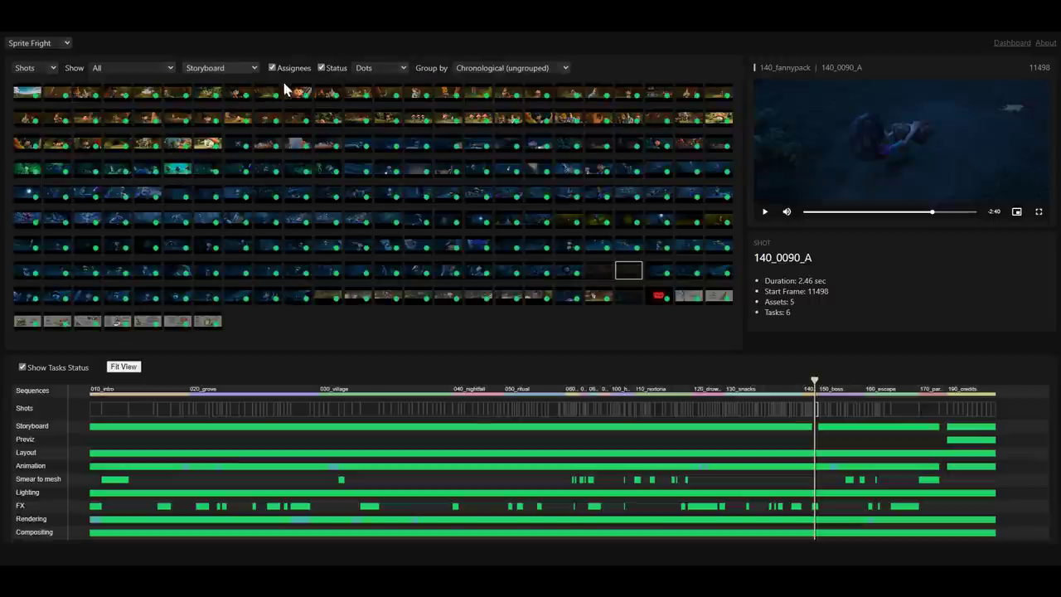
click(131, 67)
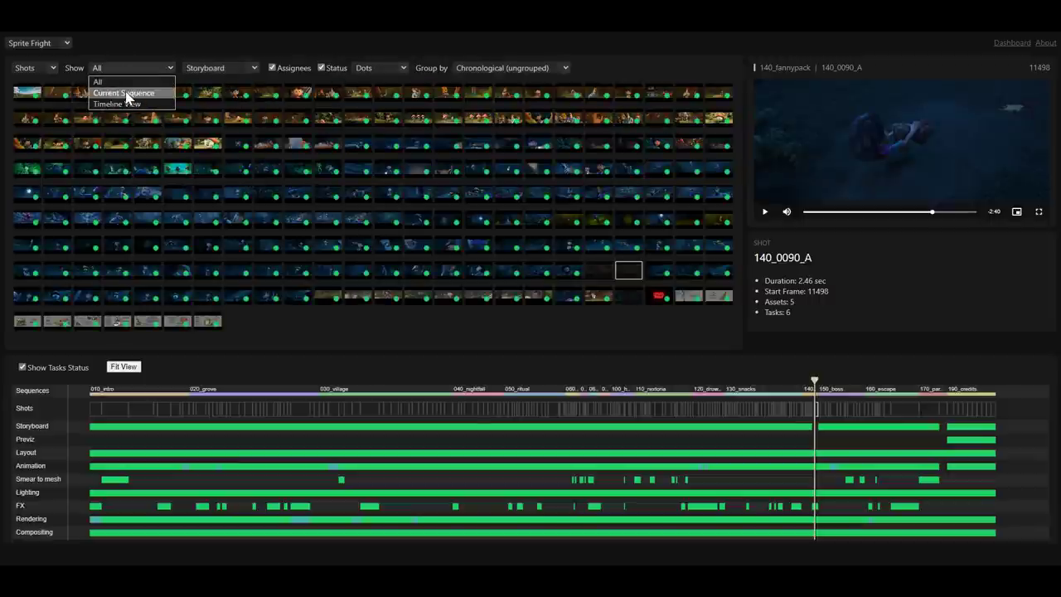
click(124, 93)
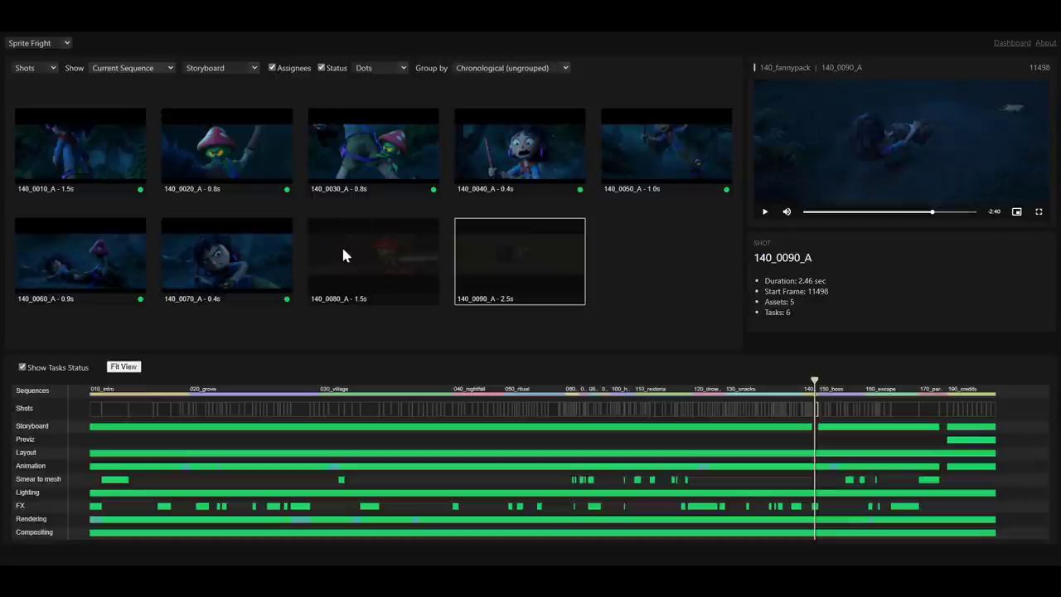
mouse_move(407, 264)
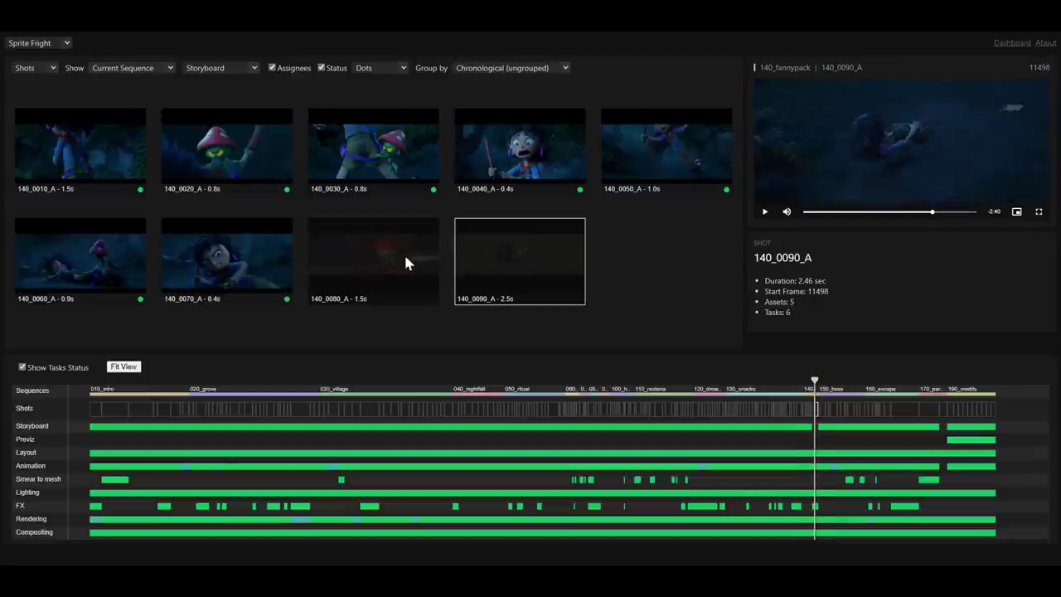
- Preview shot 140_0080_A, then switch the grid to list all assets
click(373, 262)
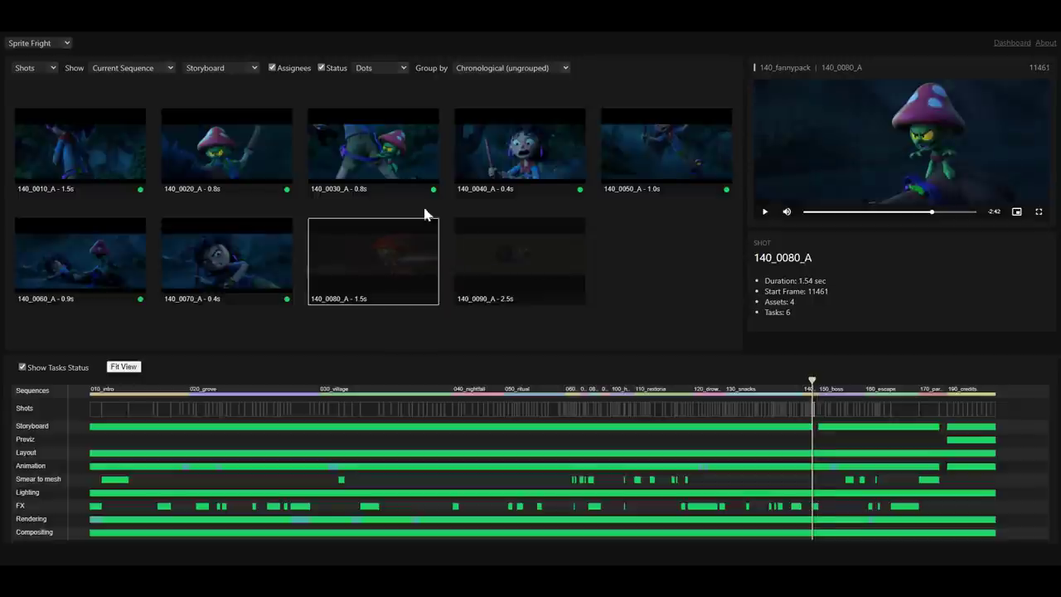
click(133, 67)
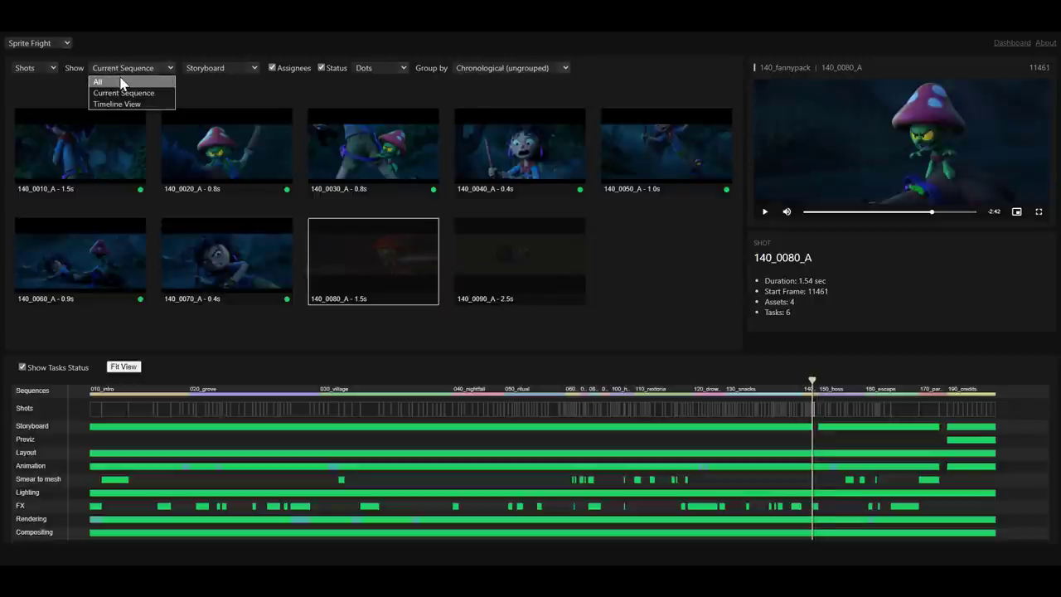
click(98, 81)
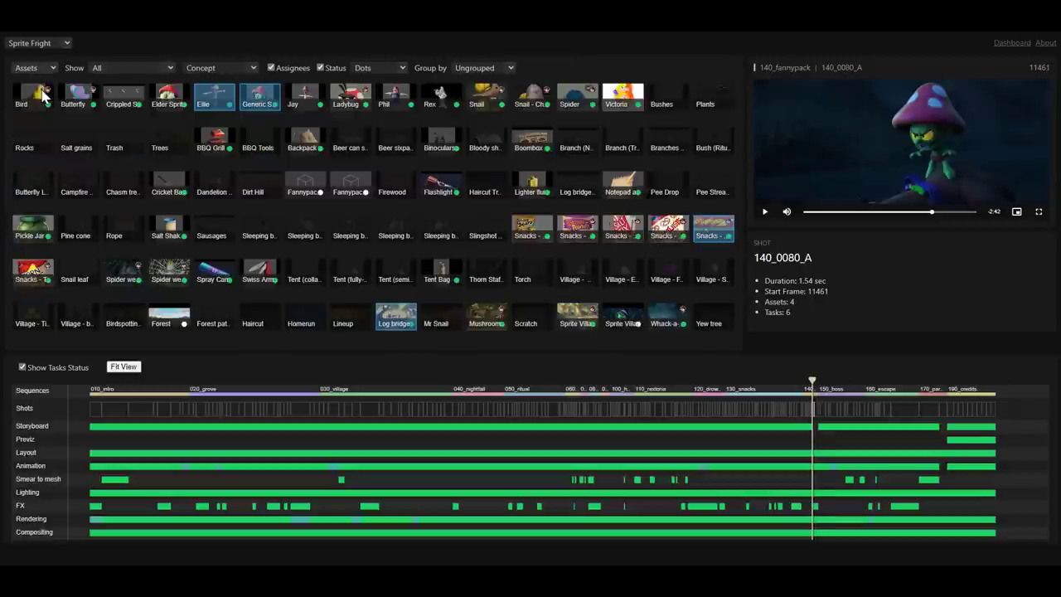
mouse_move(299, 101)
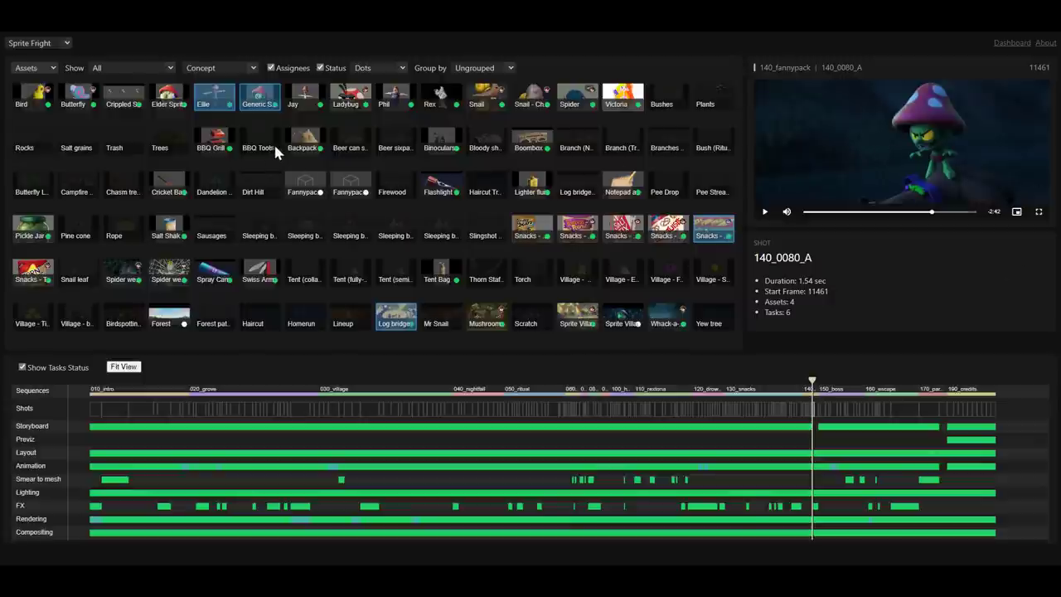
- Preview 040_nightfall, 100_haircut and 050_ritual shots, and set task type to No Task Type
click(801, 390)
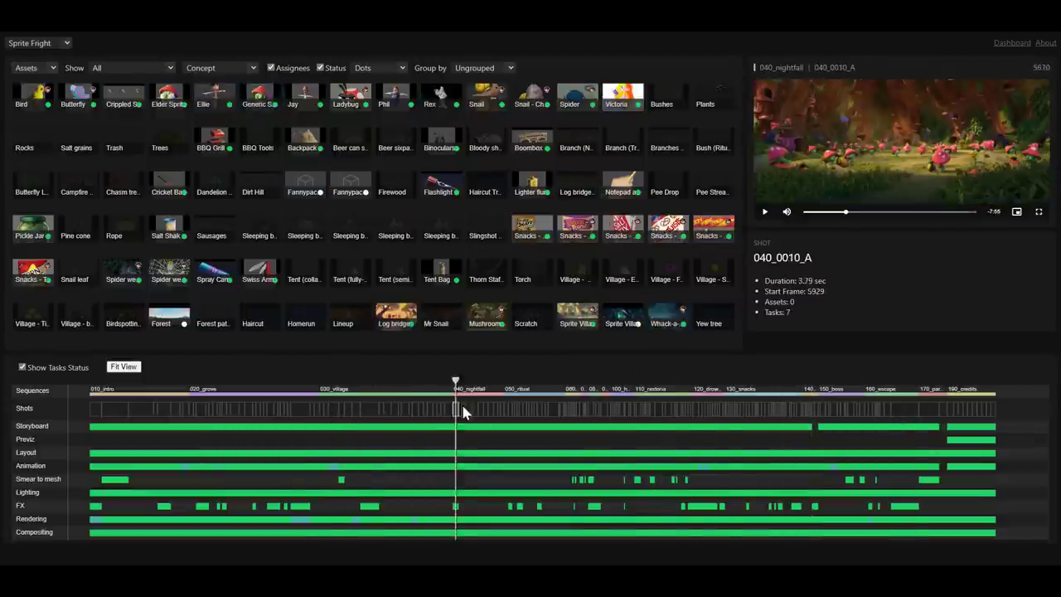
click(633, 408)
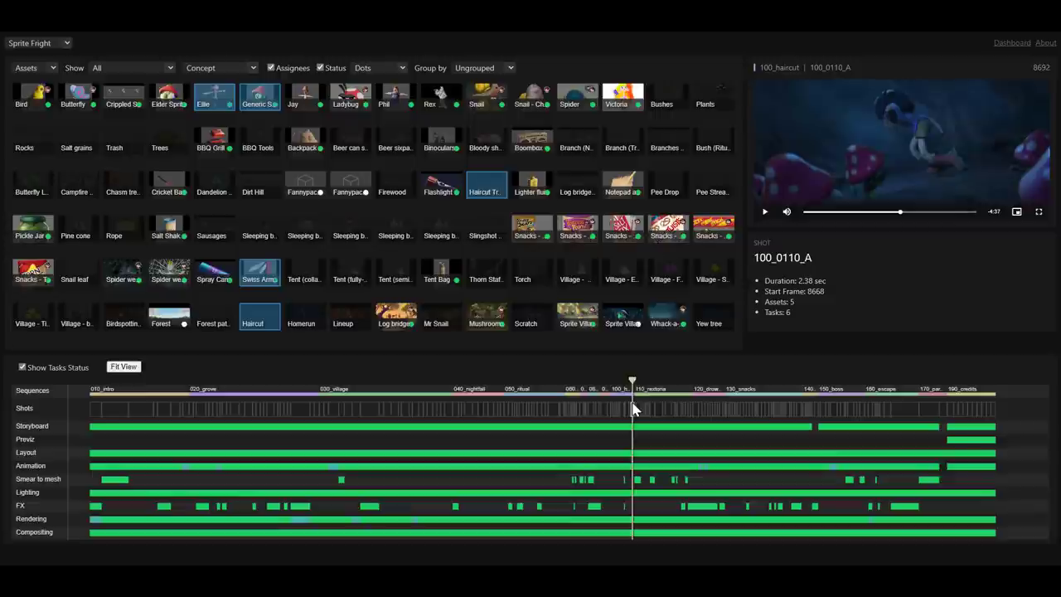
mouse_move(532, 170)
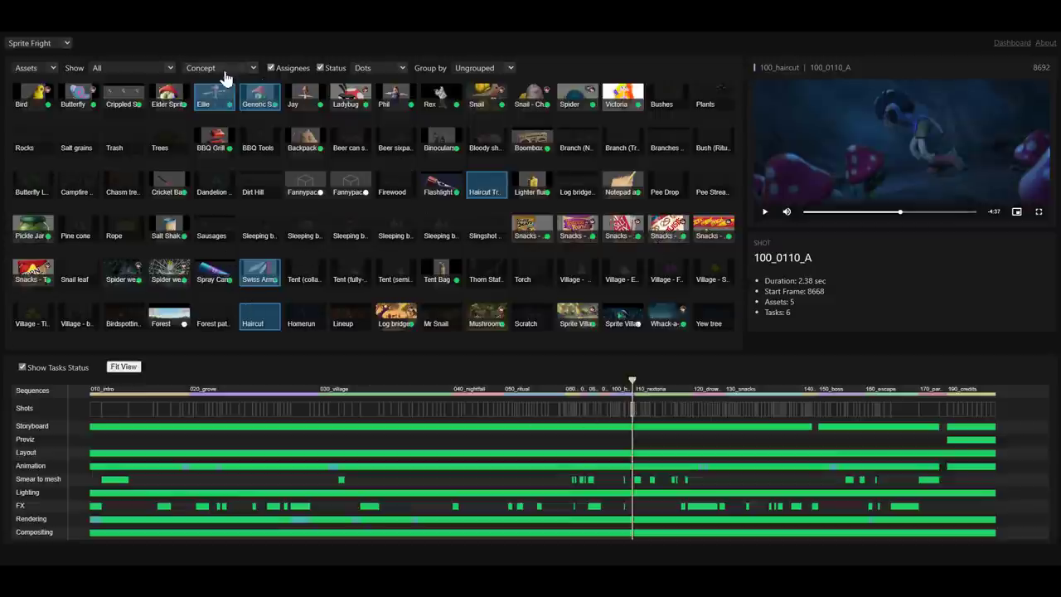
click(220, 67)
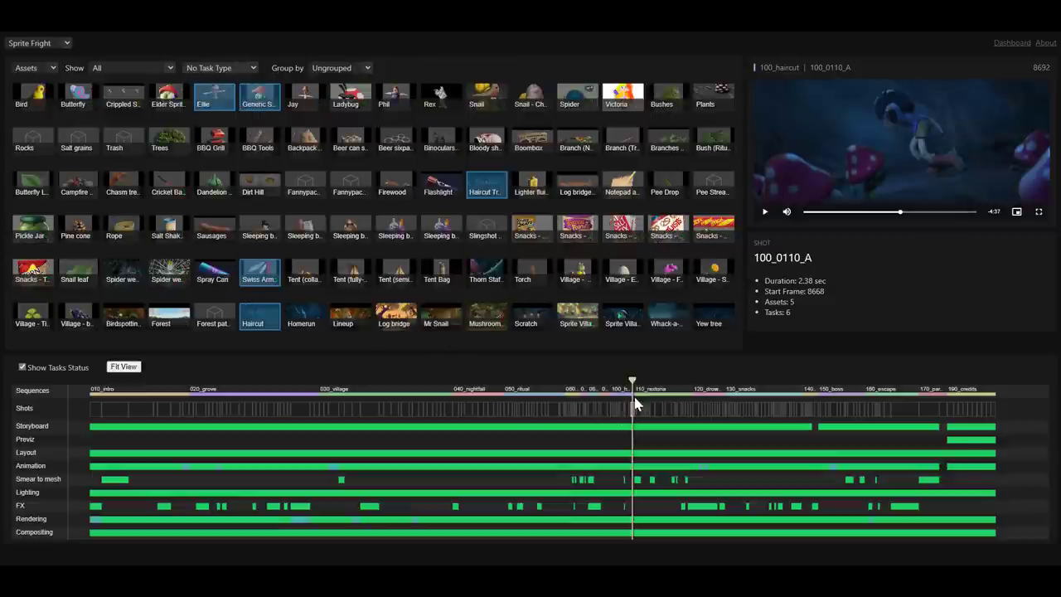
click(523, 382)
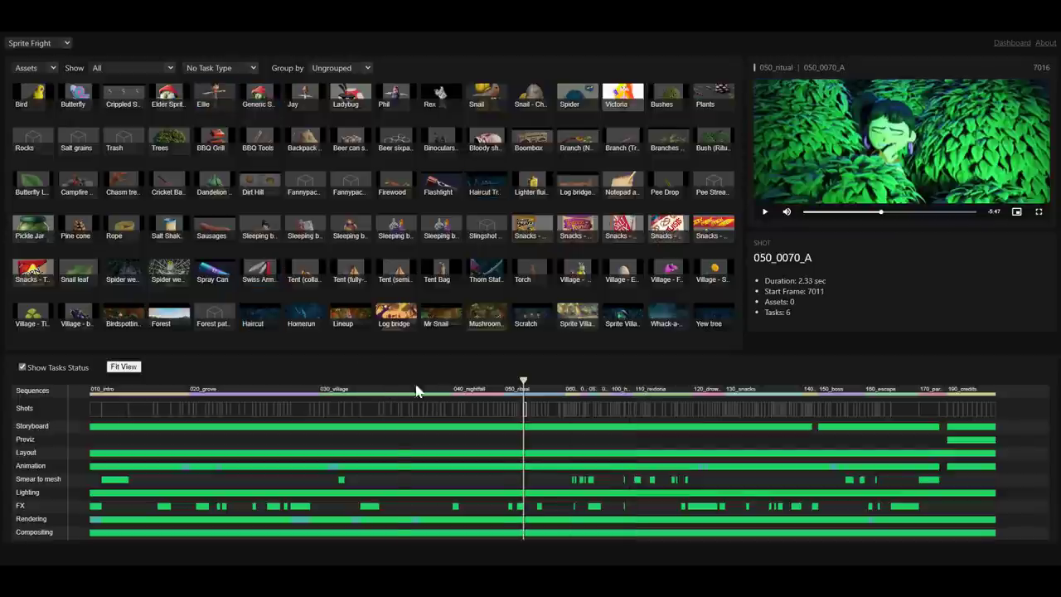
- Switch the asset task status overlay through Concept and Shading, ending on Rigging
click(219, 68)
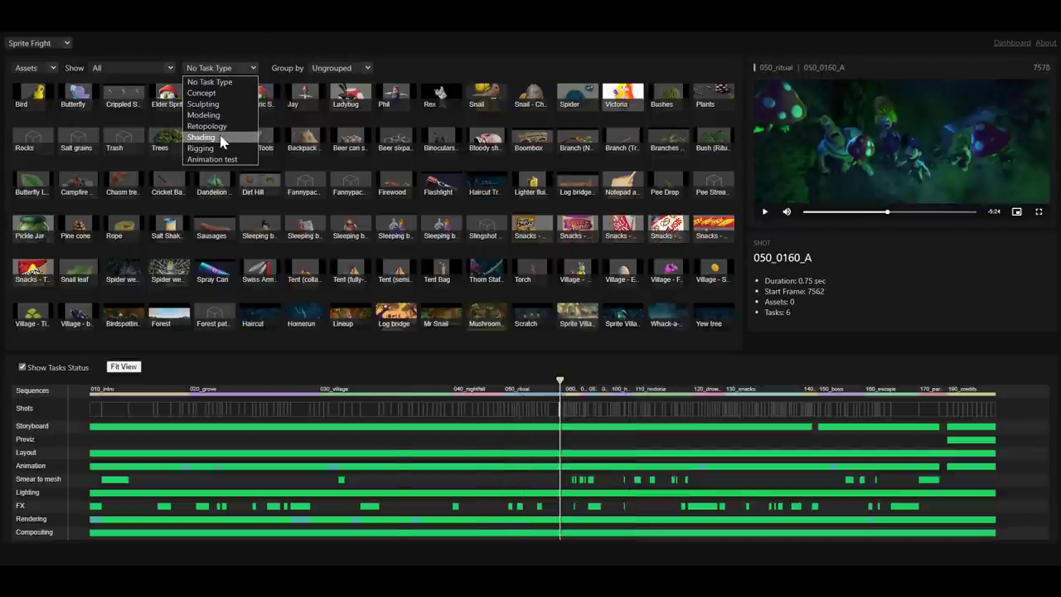
click(200, 93)
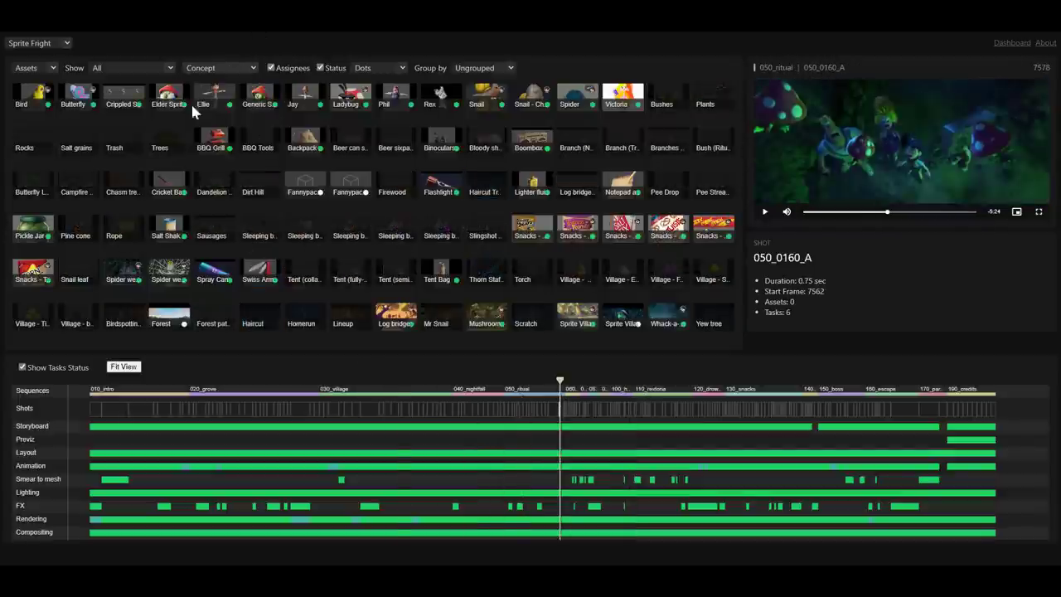
click(219, 67)
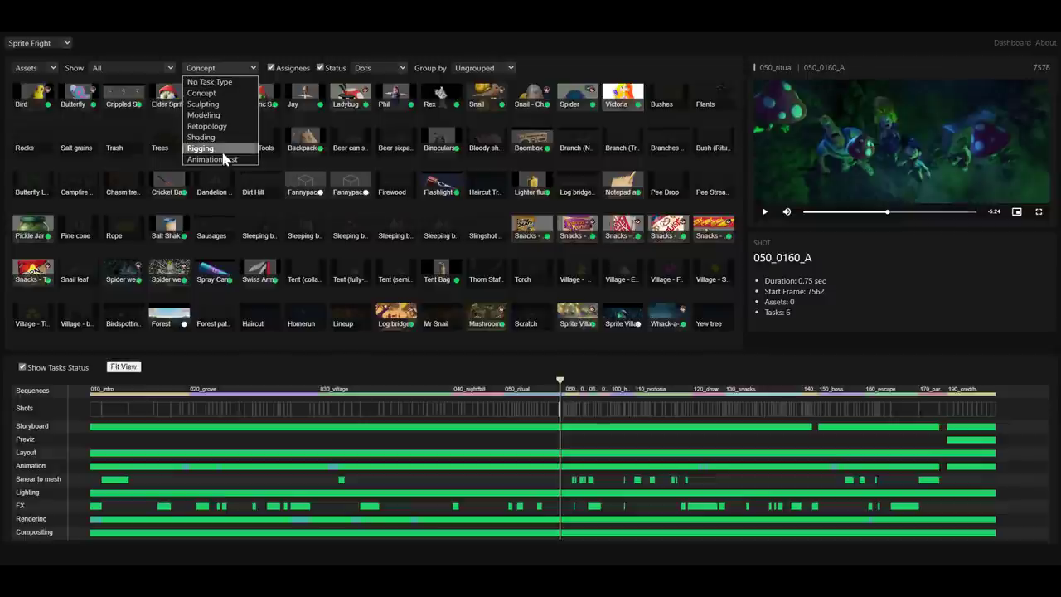
click(201, 137)
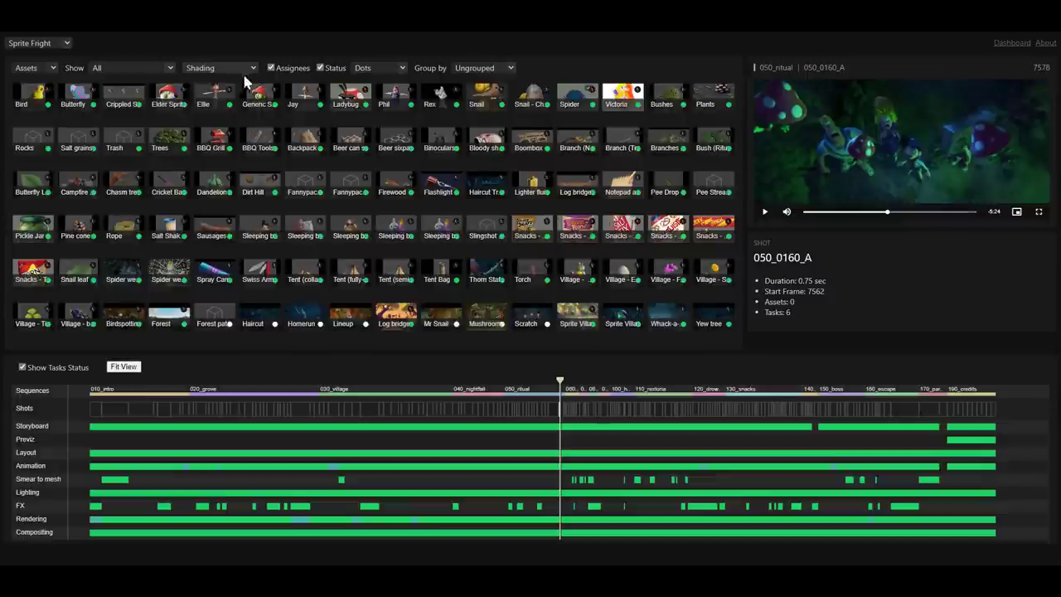
click(219, 67)
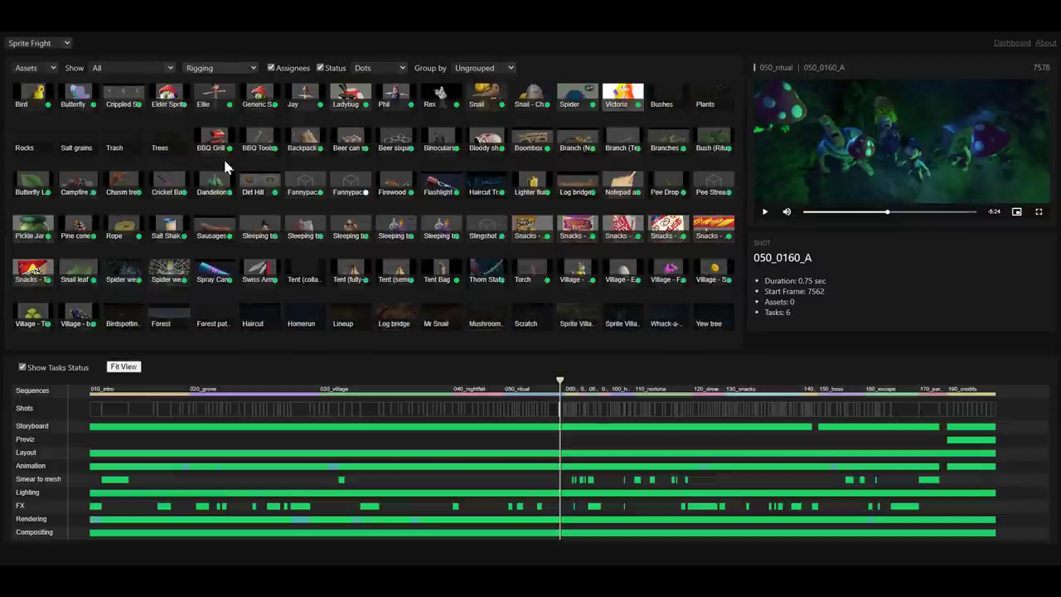
- Scrub the playhead from 010_intro into 020_grove, then jump to shot 150_0050_A in 150_boss
click(182, 381)
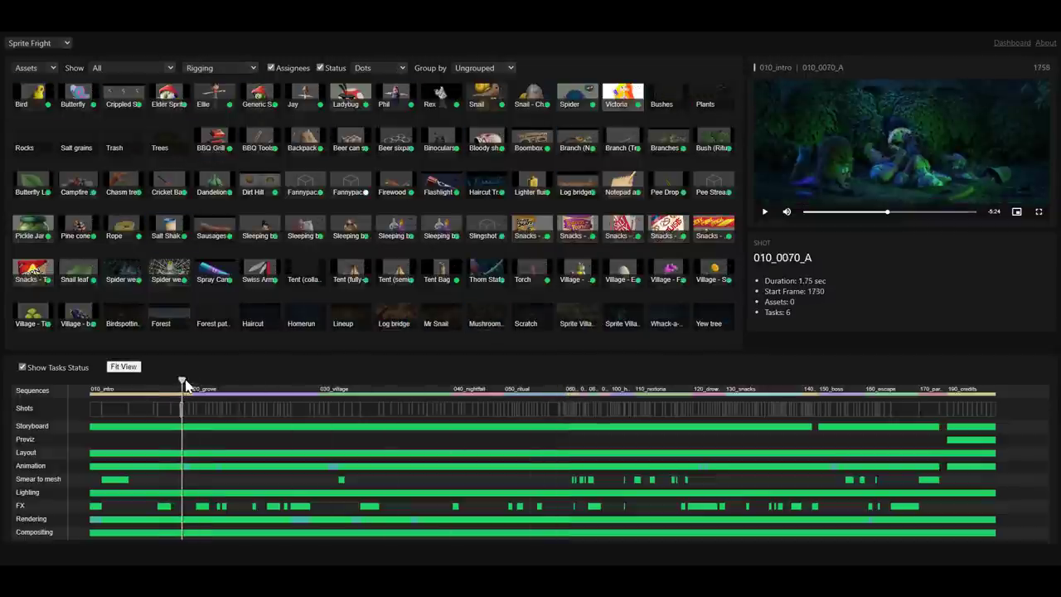
drag(182, 379, 285, 380)
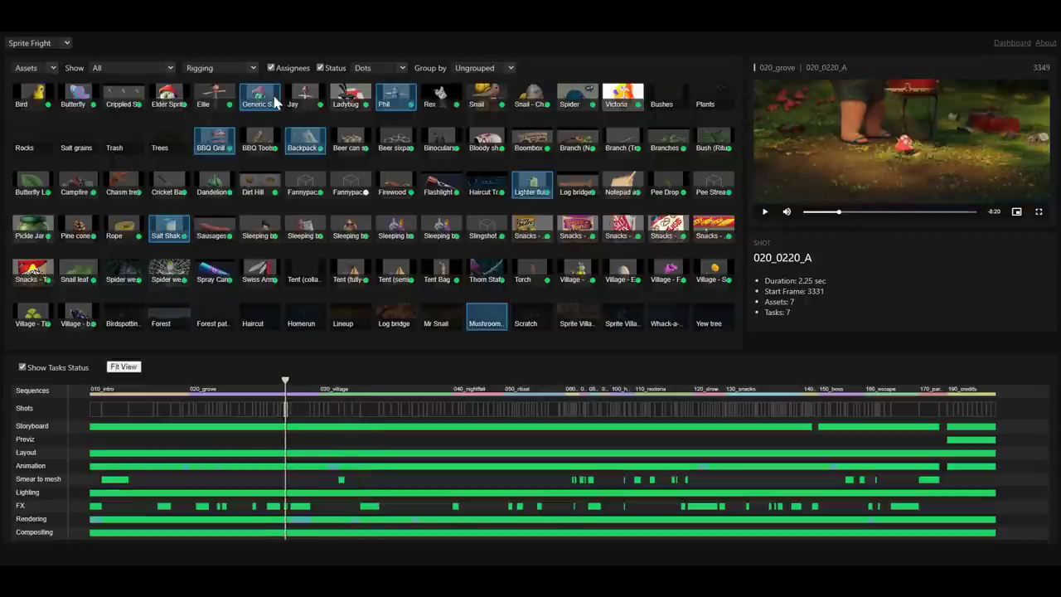
mouse_move(286, 96)
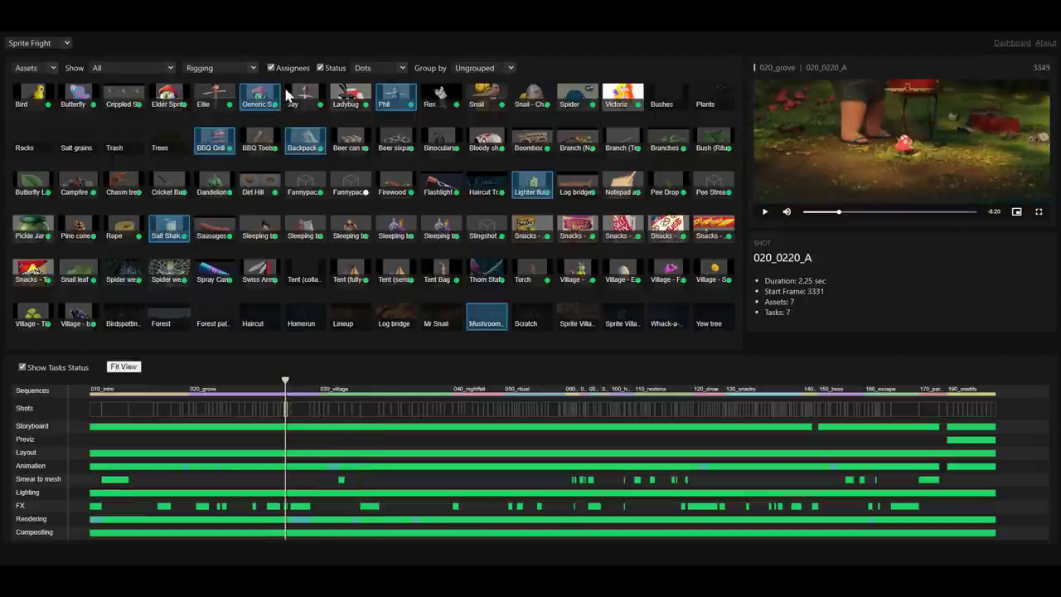
mouse_move(500, 387)
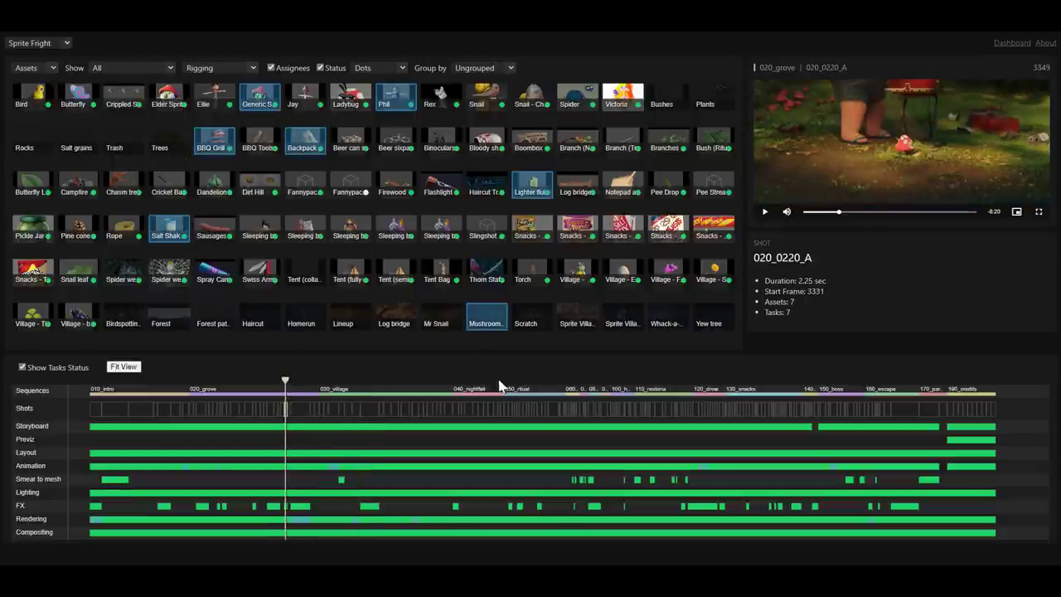
click(828, 382)
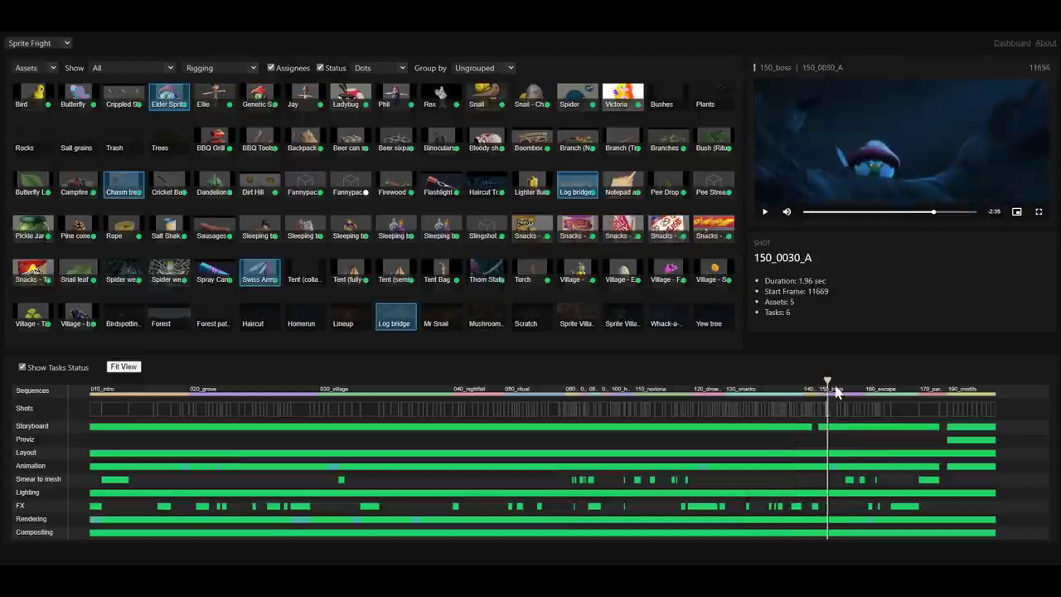
click(835, 408)
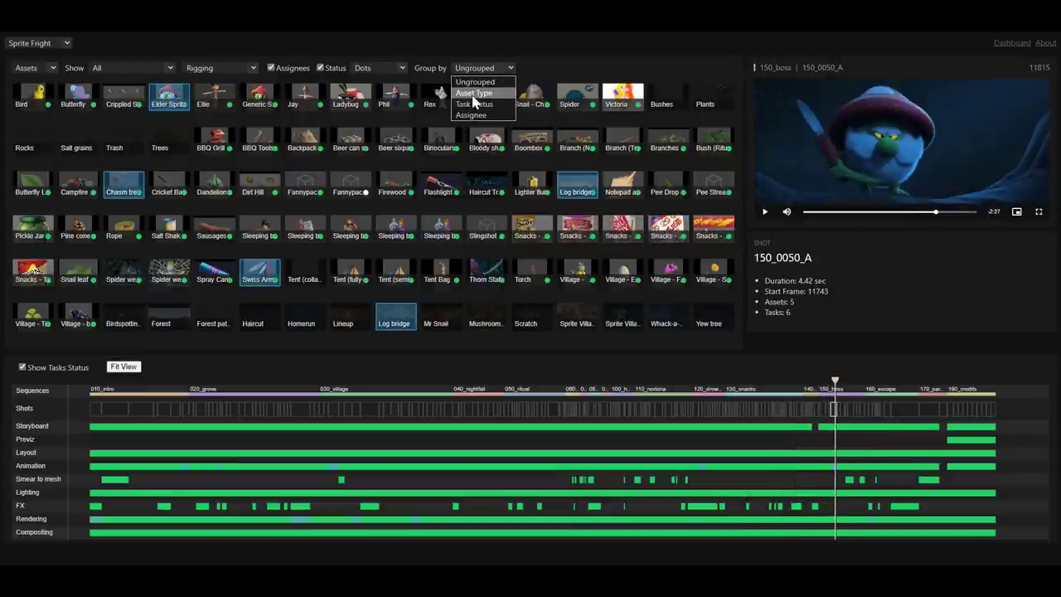
- Group the asset grid by Asset Type into Character, Prop, Set and Library sections
click(474, 92)
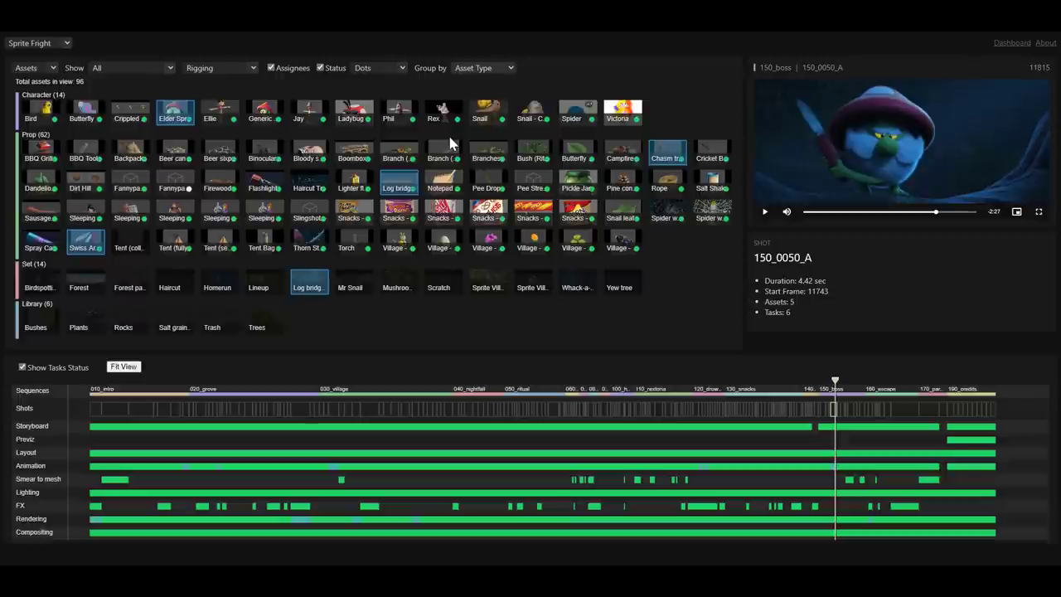
mouse_move(581, 197)
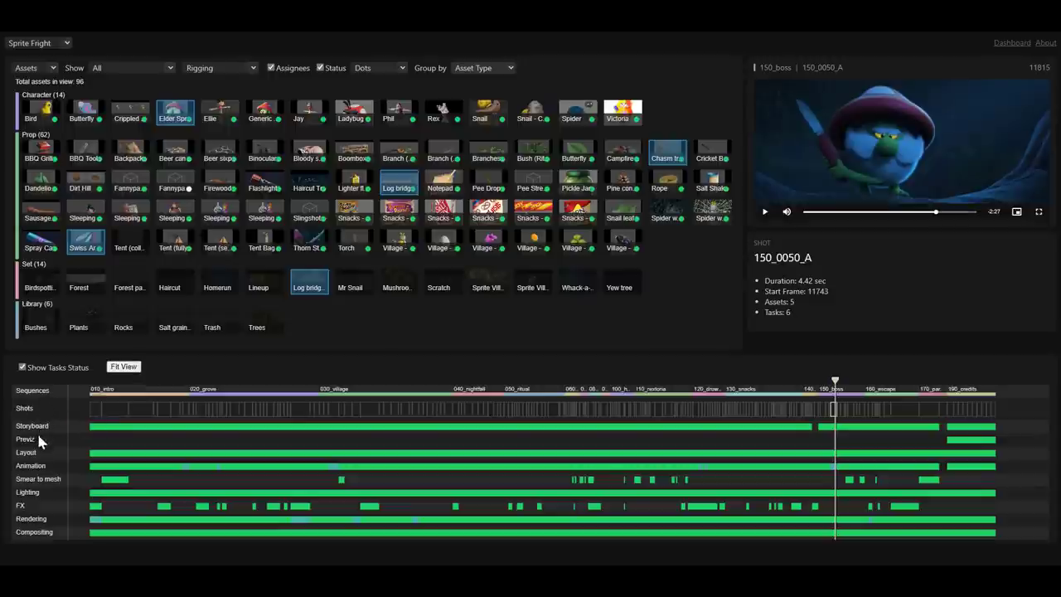
mouse_move(47, 561)
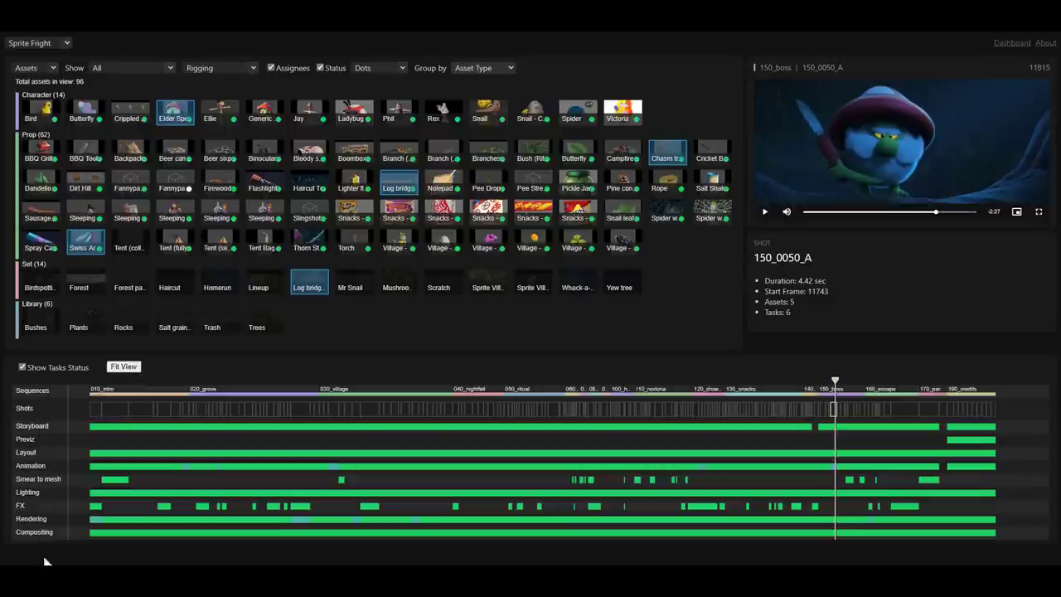
mouse_move(706, 465)
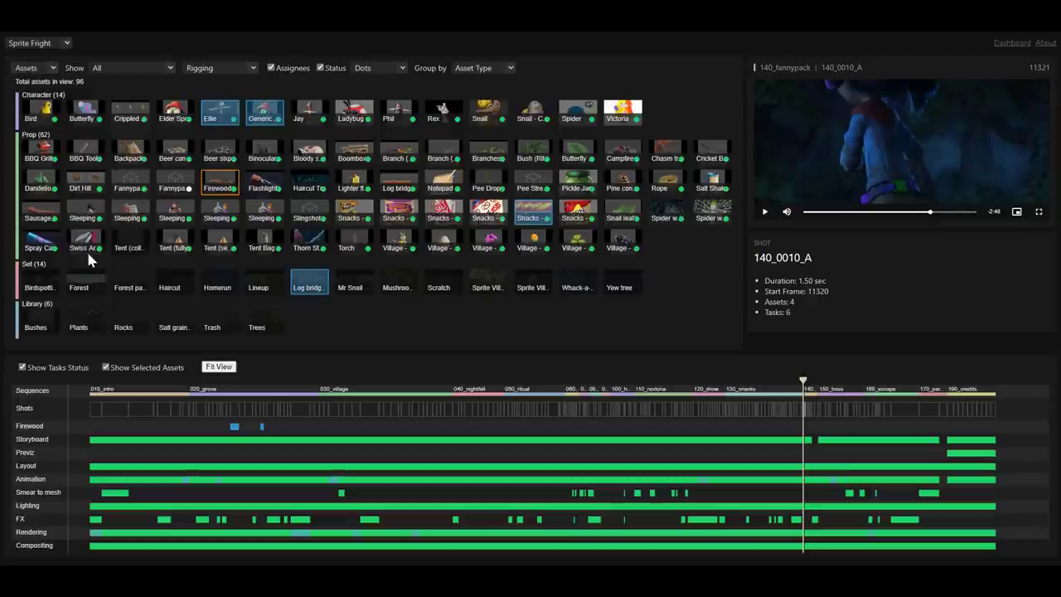
- Show usage rows for Sausages and Snail, jumping to lighter fluid and 110_rextoria Snail shots
click(41, 211)
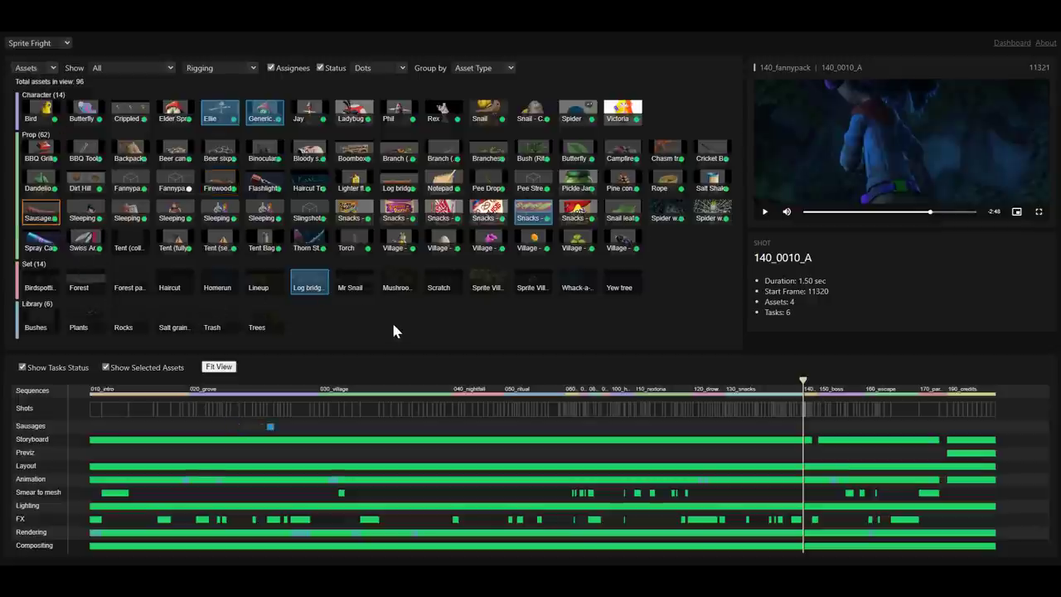
mouse_move(447, 194)
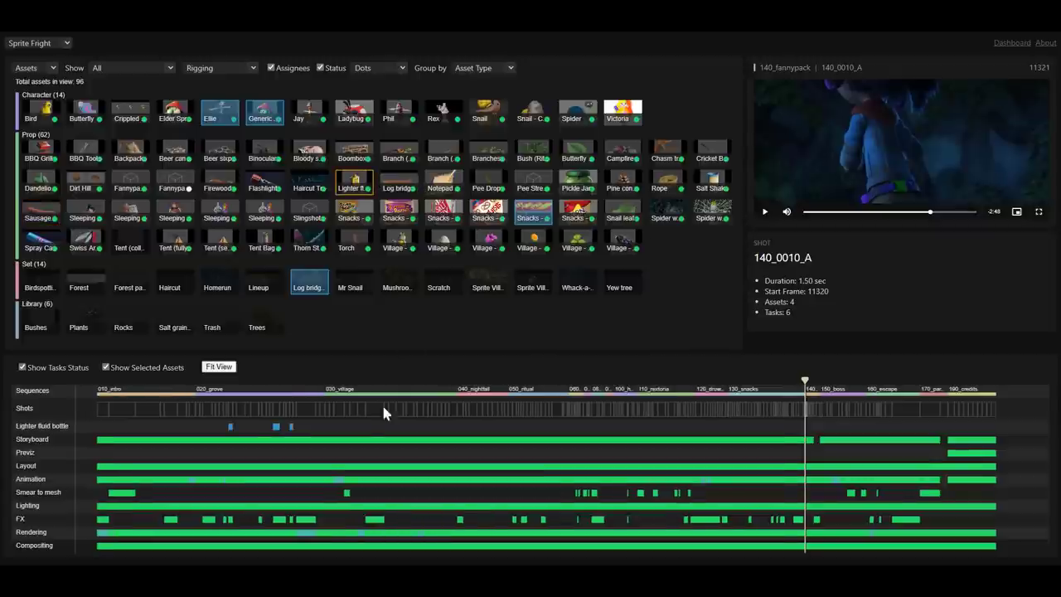
click(230, 402)
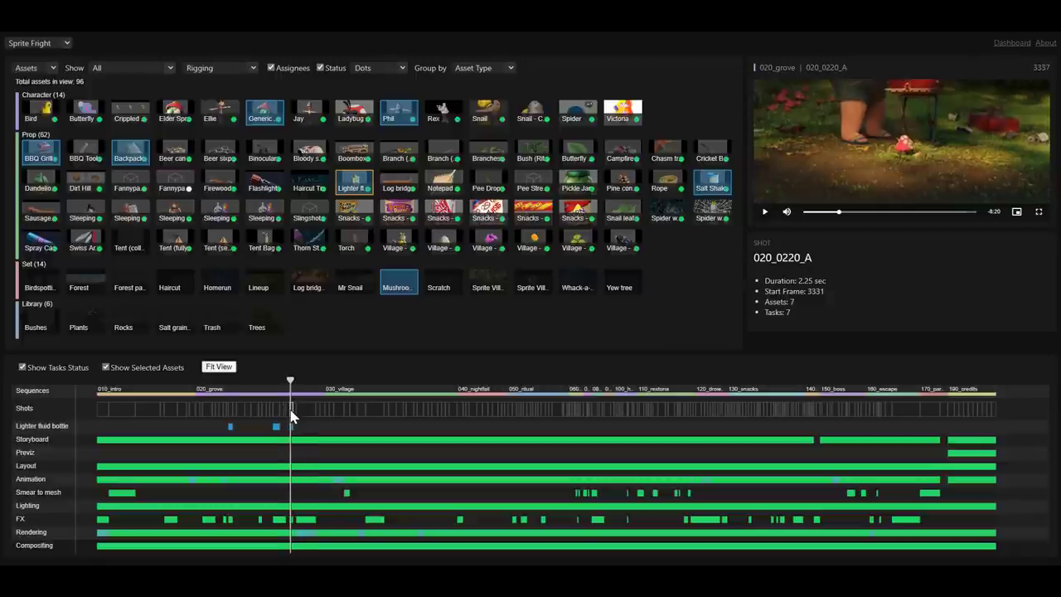
mouse_move(1047, 208)
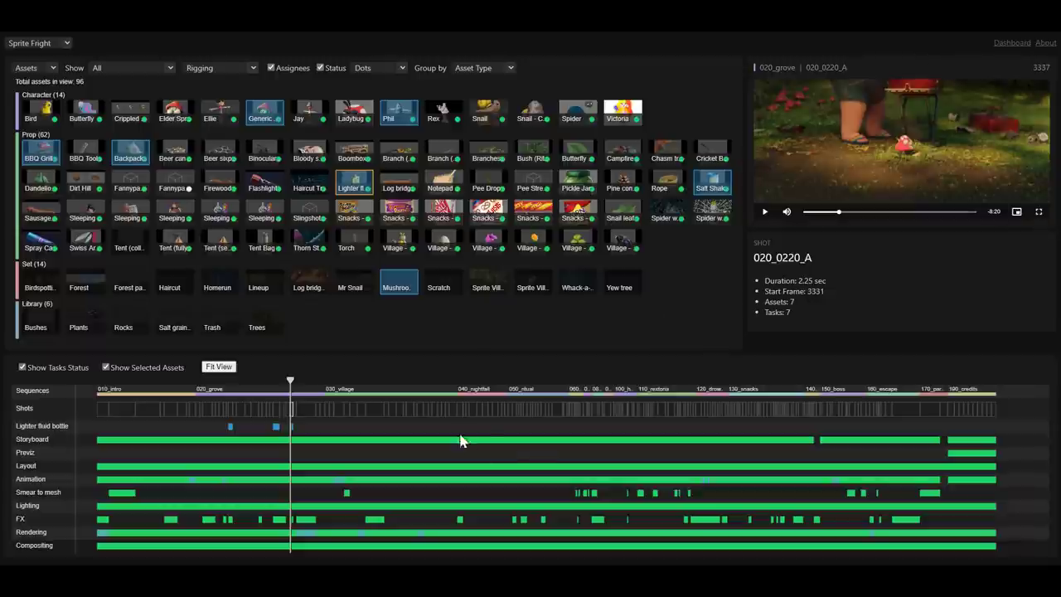
mouse_move(468, 139)
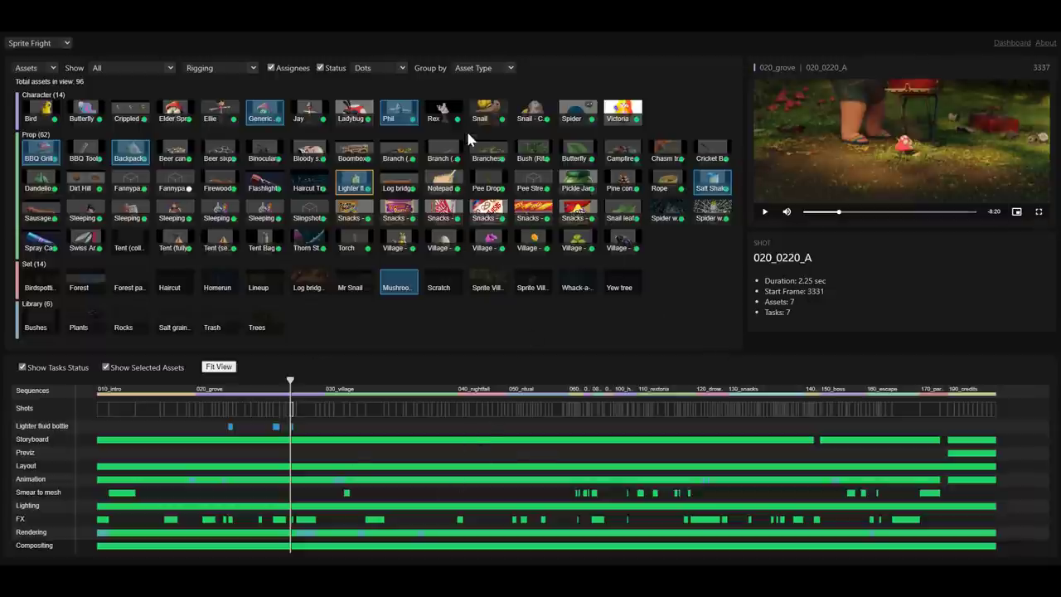
click(488, 112)
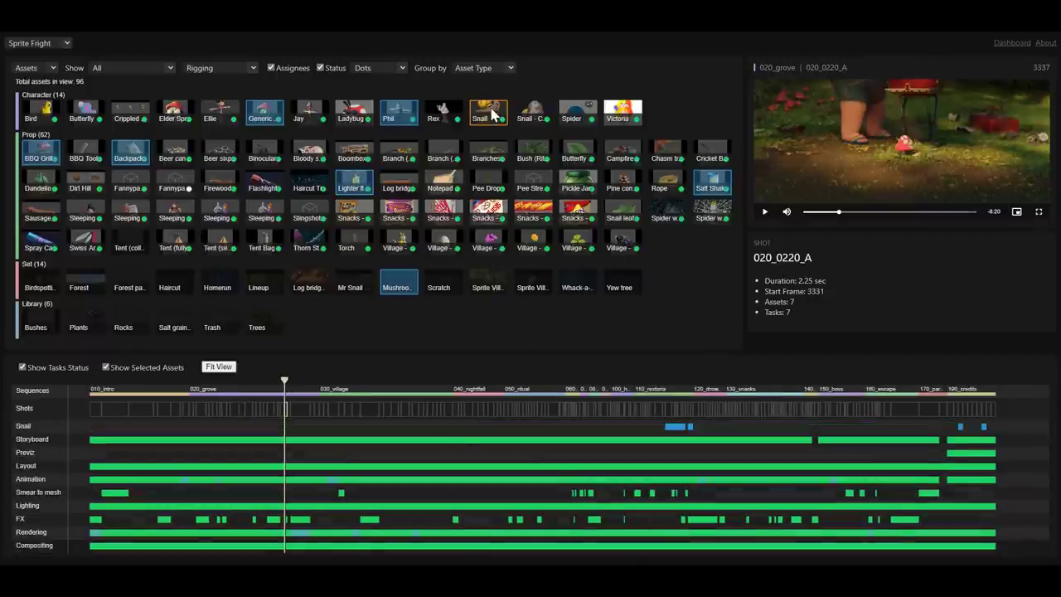
click(672, 406)
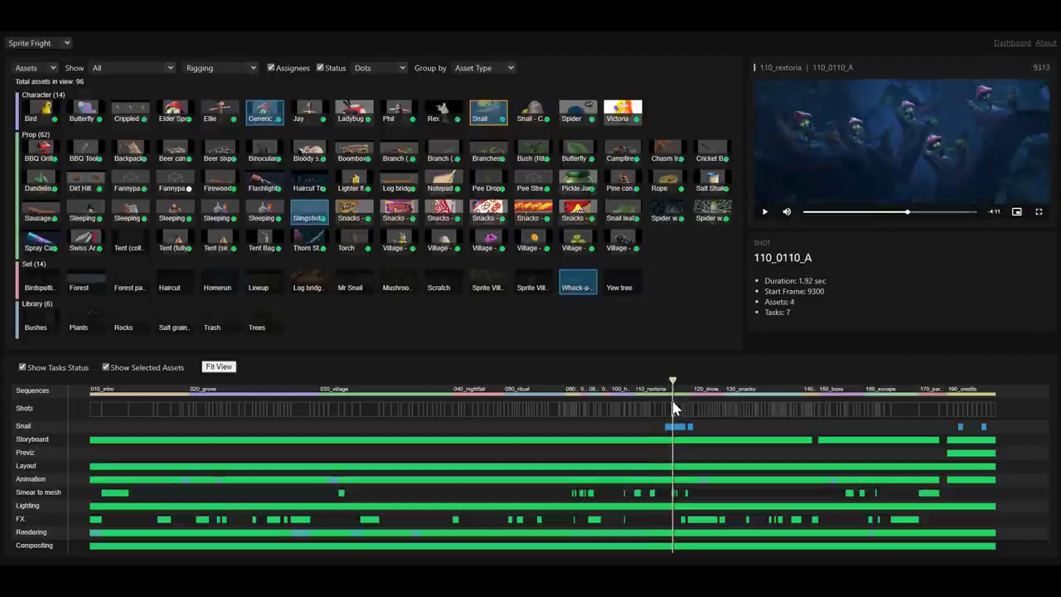
click(693, 408)
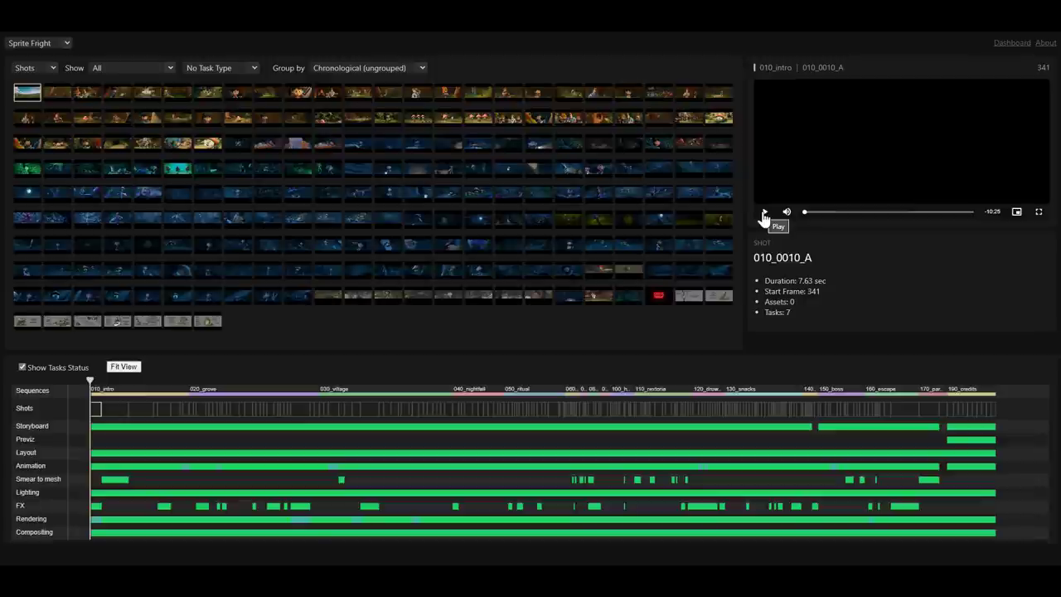
mouse_move(583, 290)
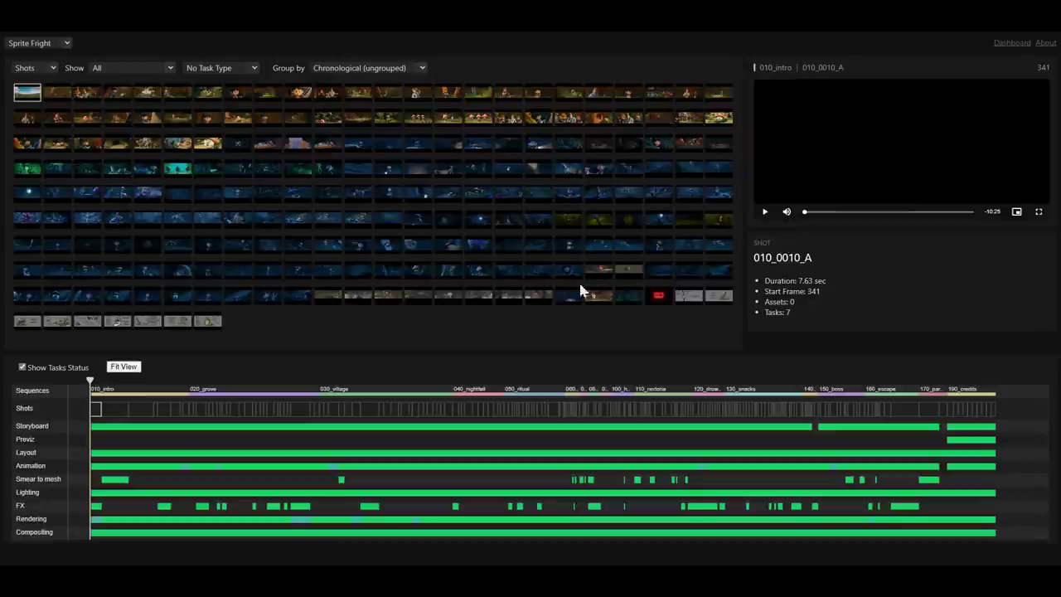
mouse_move(777, 214)
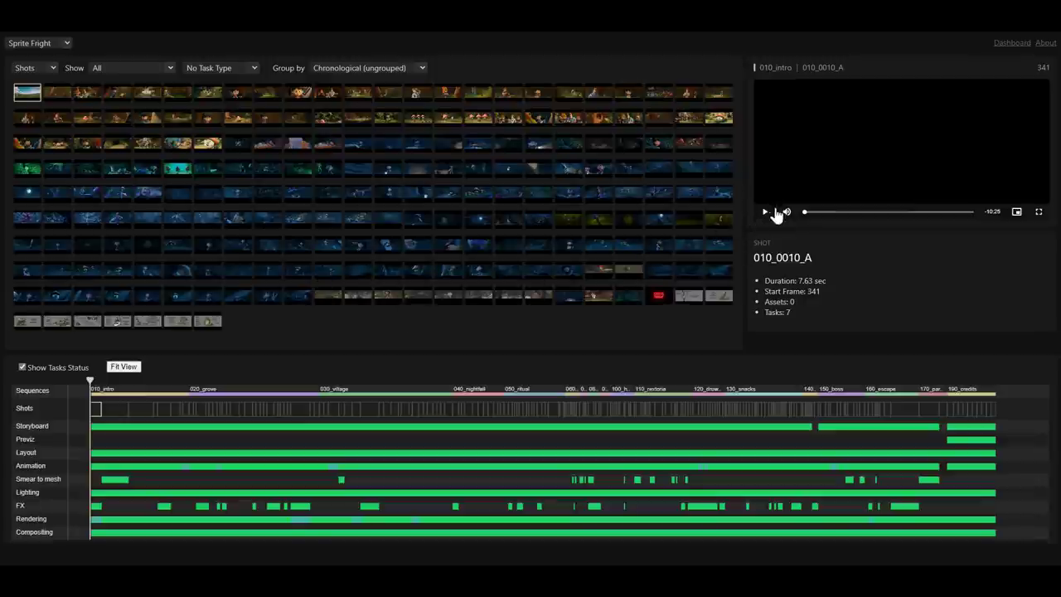
- Play the edit from 010_0010_A through 010_0030_A, then go to the Sprite Fright film page
click(763, 211)
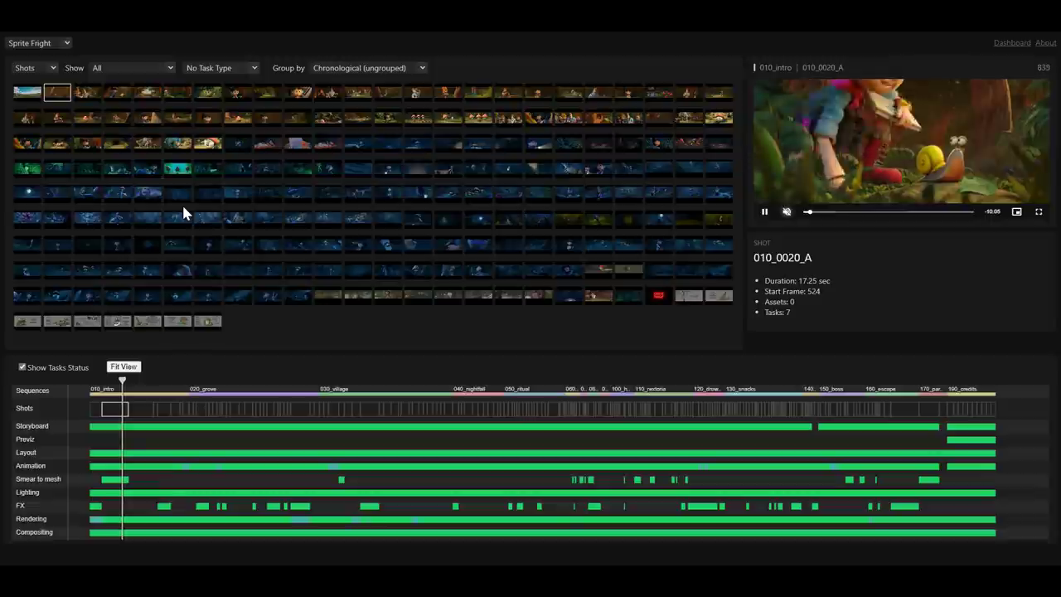
click(87, 91)
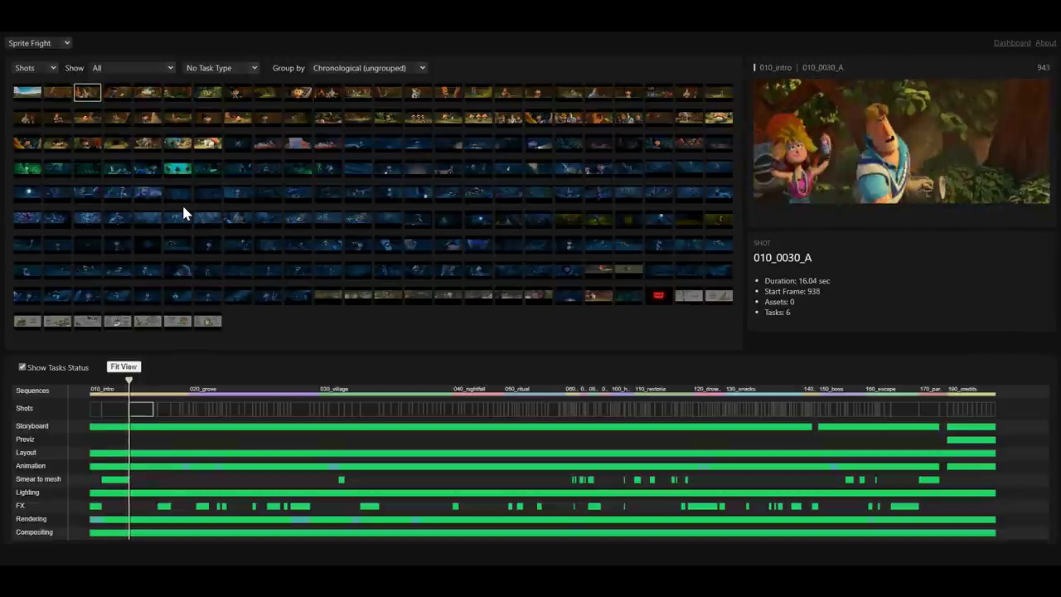
click(33, 68)
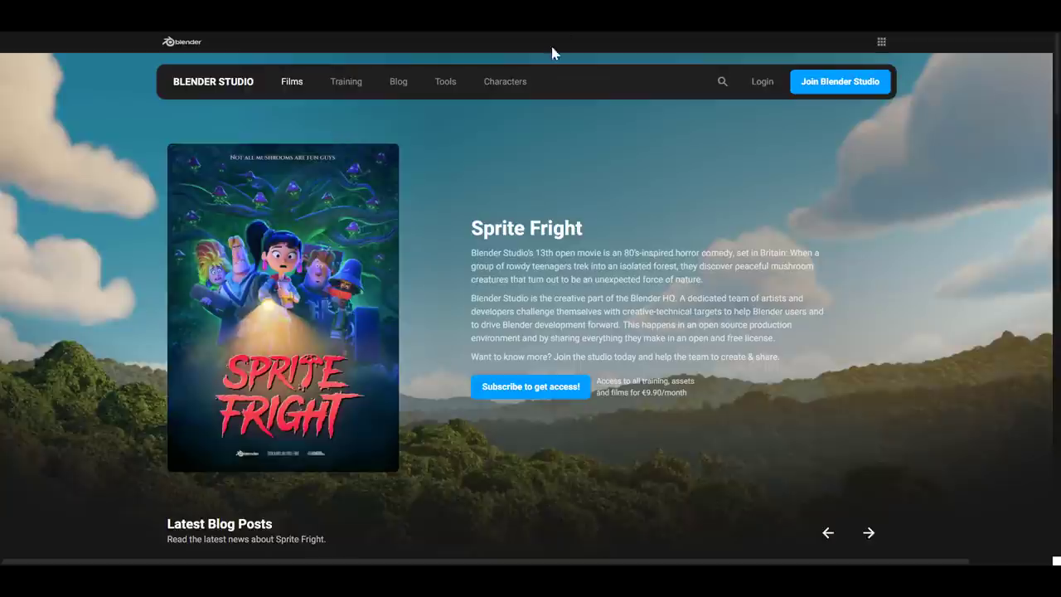
- Scroll the Sprite Fright page through blog posts, production overview and weekly production logs
scroll(down, 3)
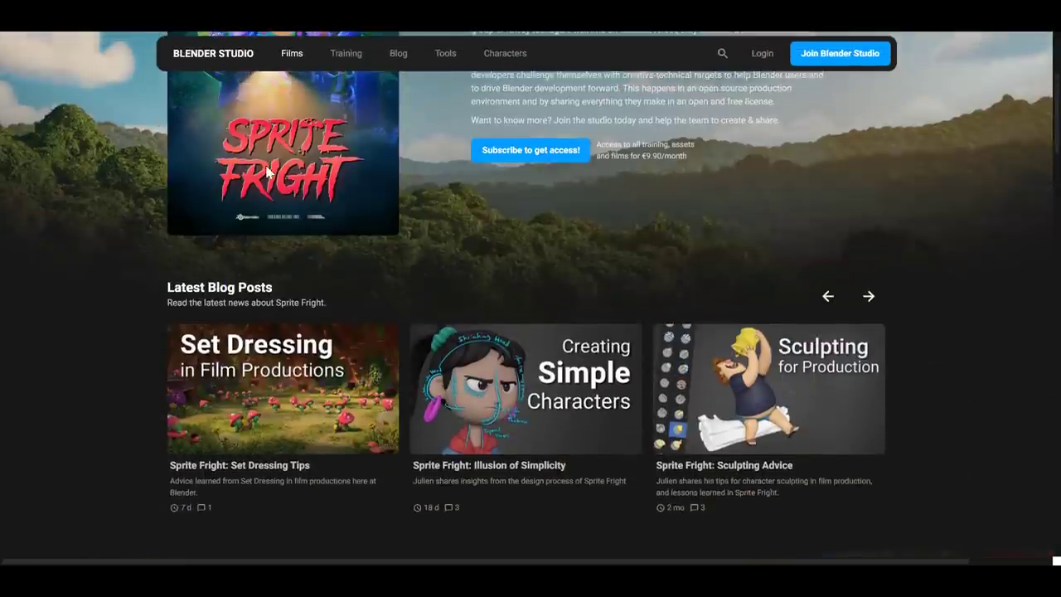
scroll(down, 3)
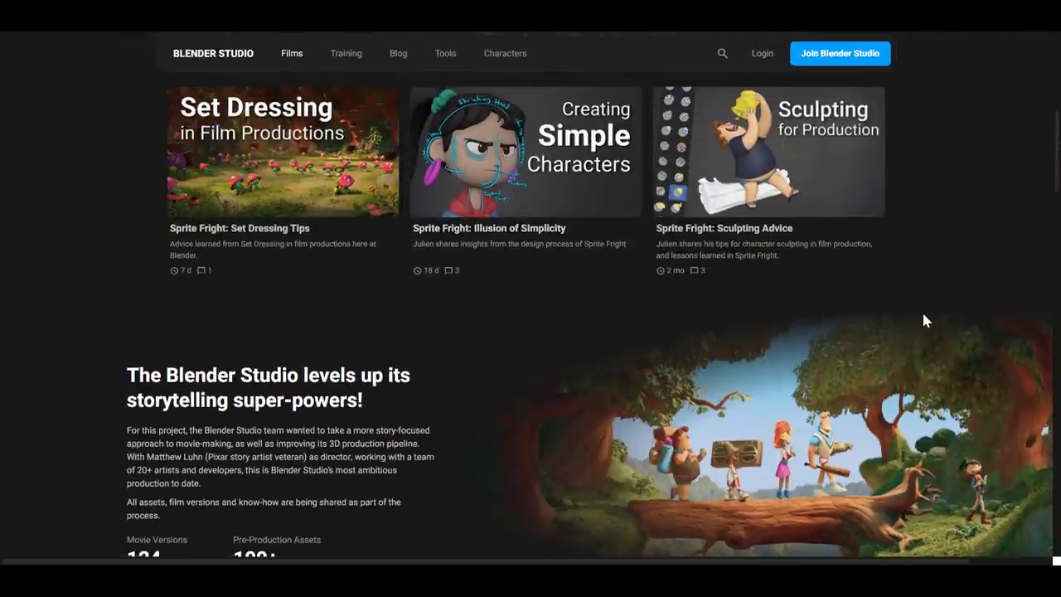
mouse_move(630, 259)
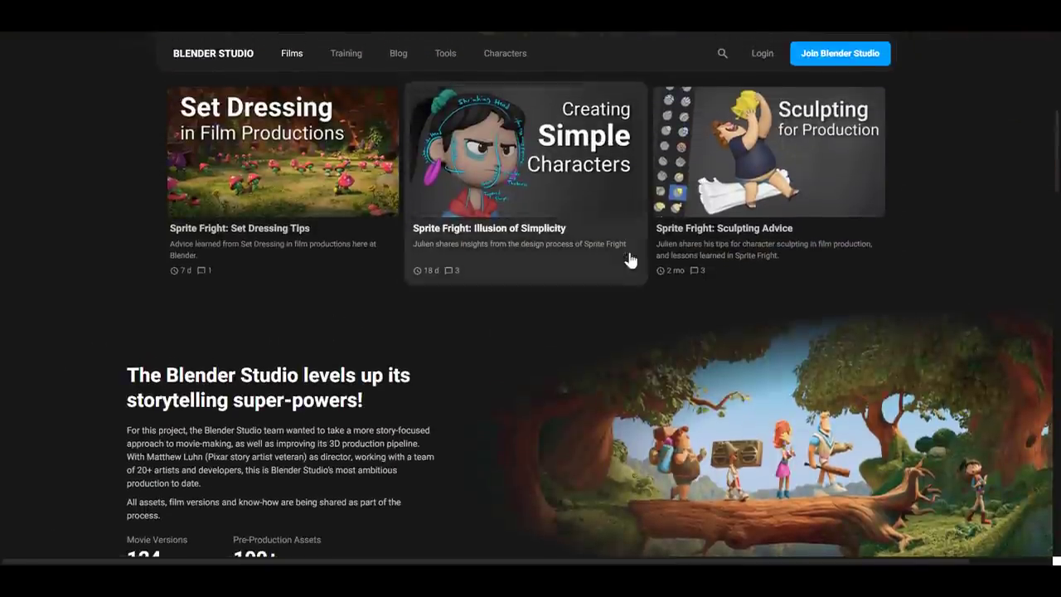
scroll(down, 3)
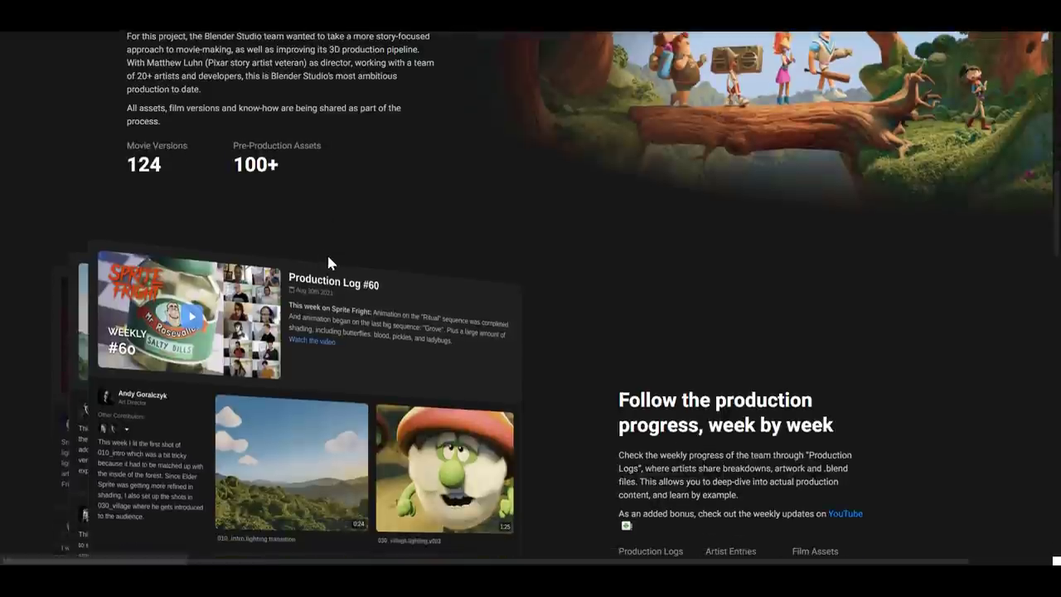
scroll(up, 3)
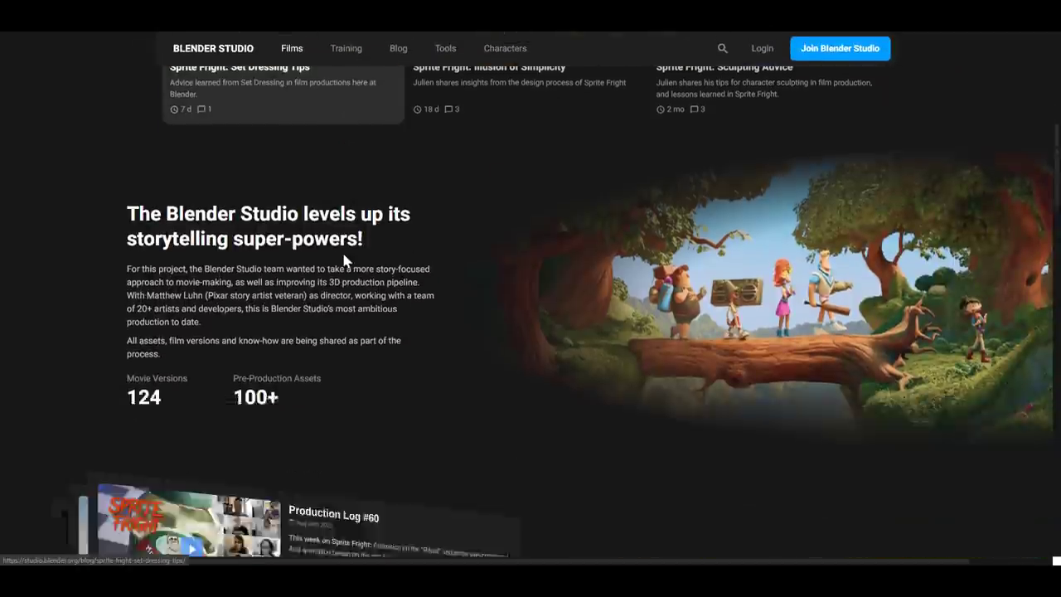
scroll(down, 3)
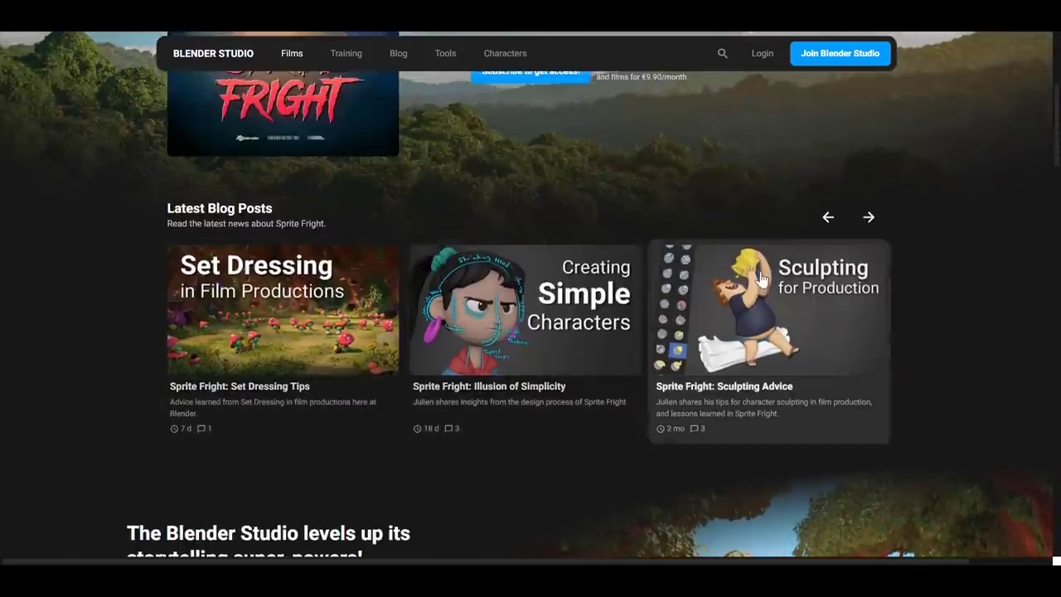
mouse_move(402, 336)
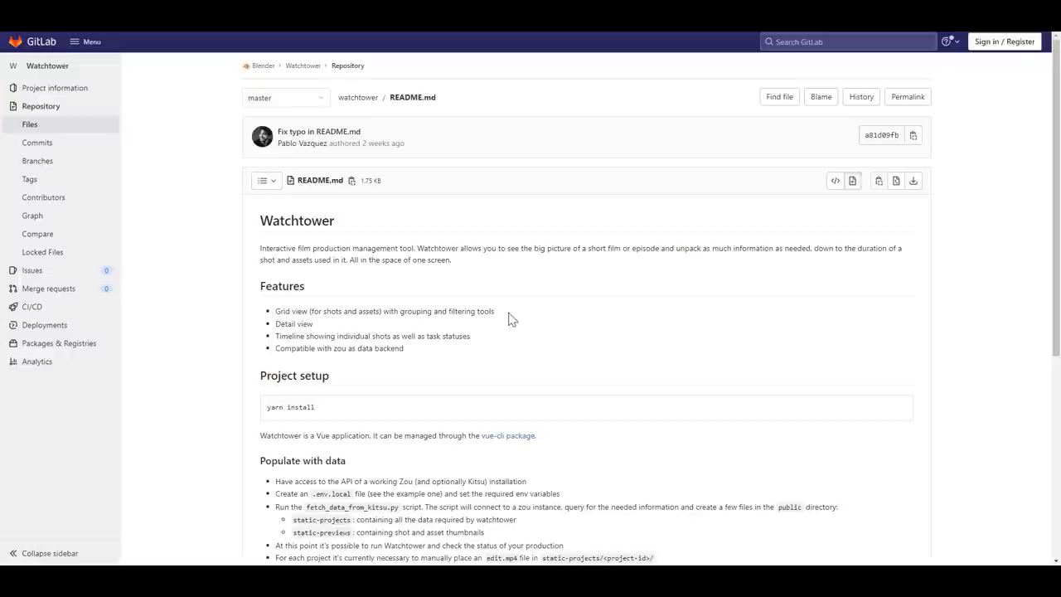
- Scroll the Blender Watchtower GitLab repository page to its file list
scroll(down, 3)
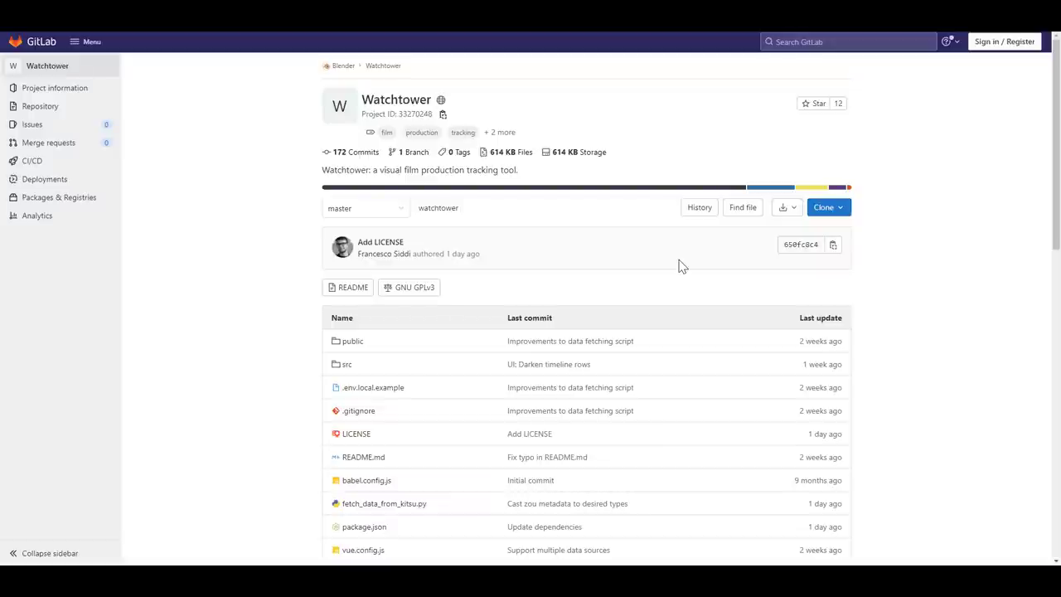
mouse_move(662, 311)
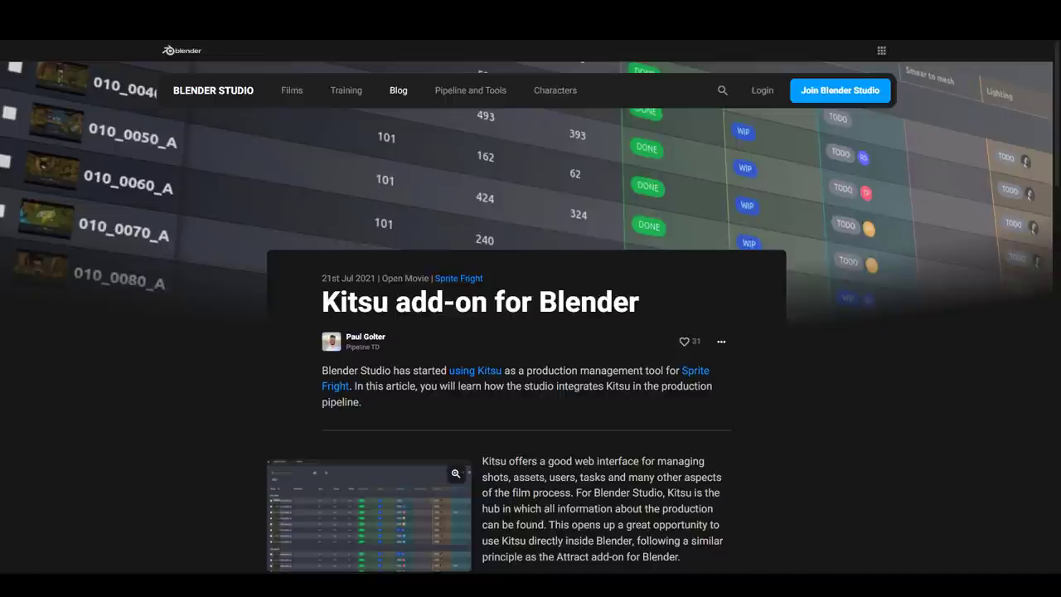
mouse_move(356, 245)
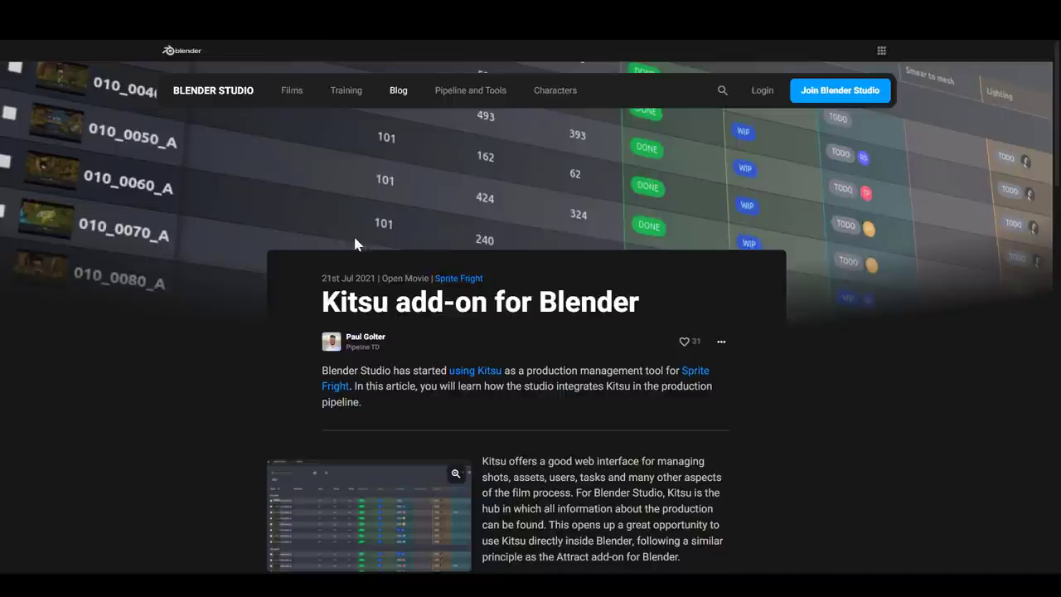
- Scroll through the 'Kitsu add-on for Blender' blog post and back up
scroll(down, 3)
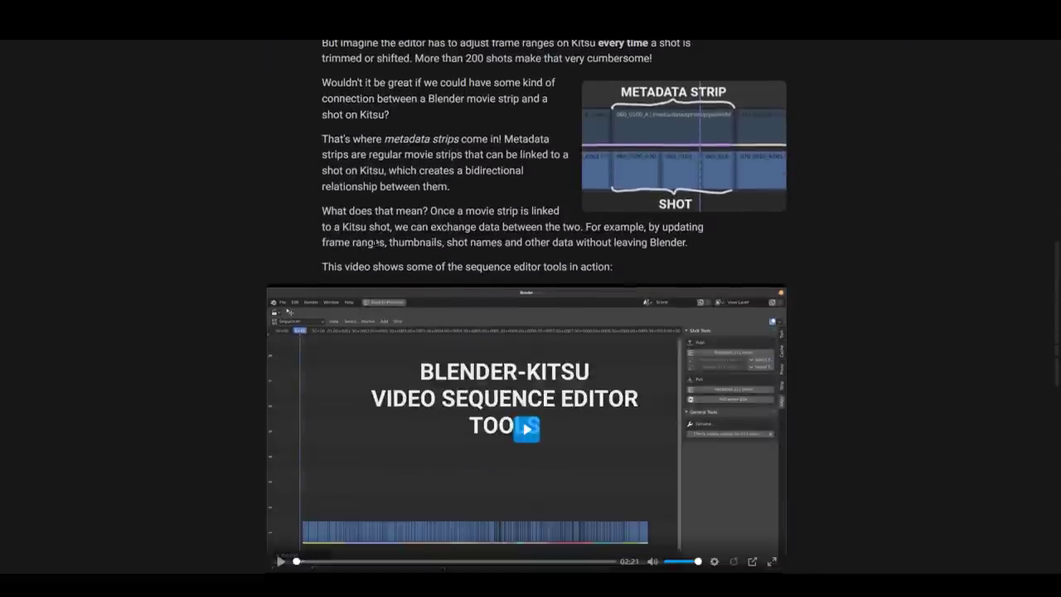
scroll(down, 3)
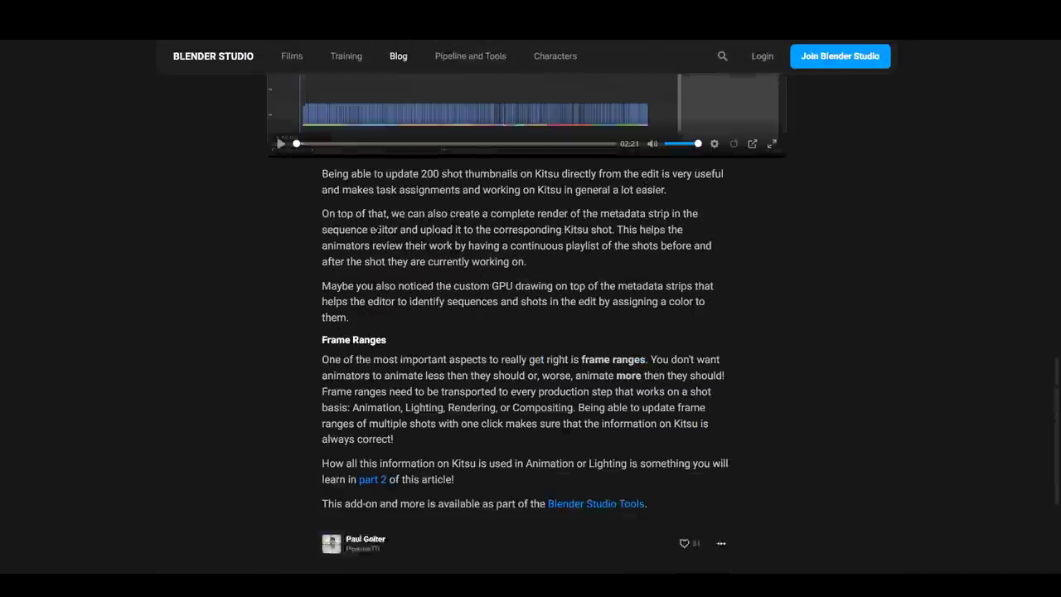
scroll(up, 3)
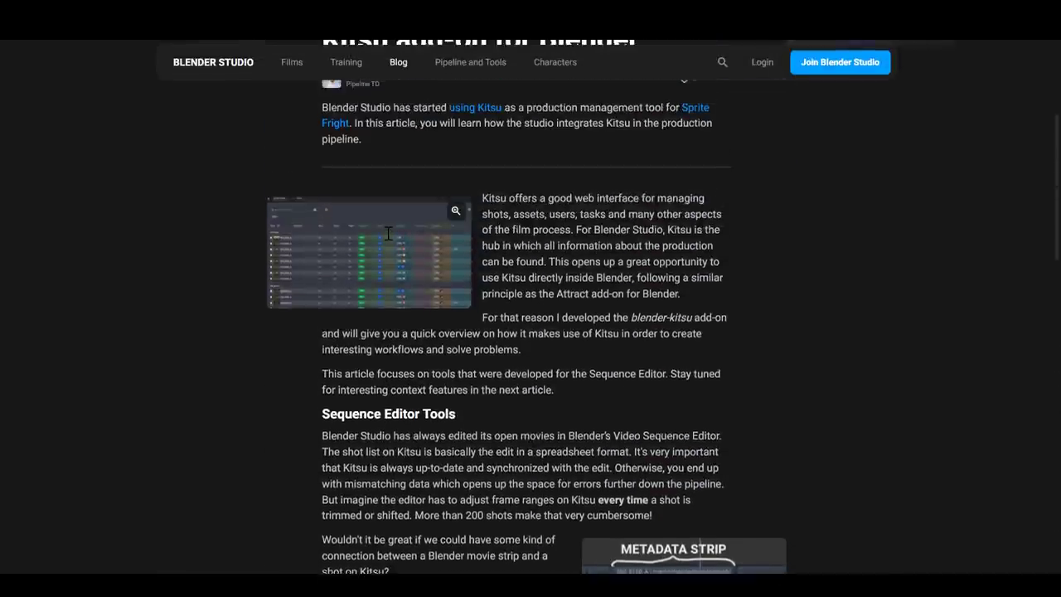
scroll(up, 3)
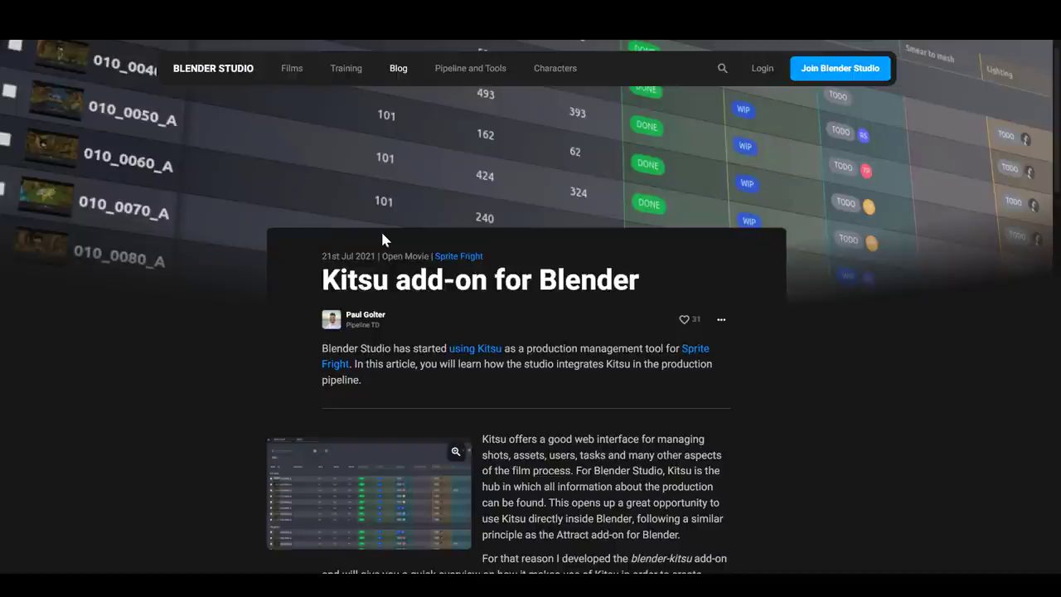
mouse_move(593, 310)
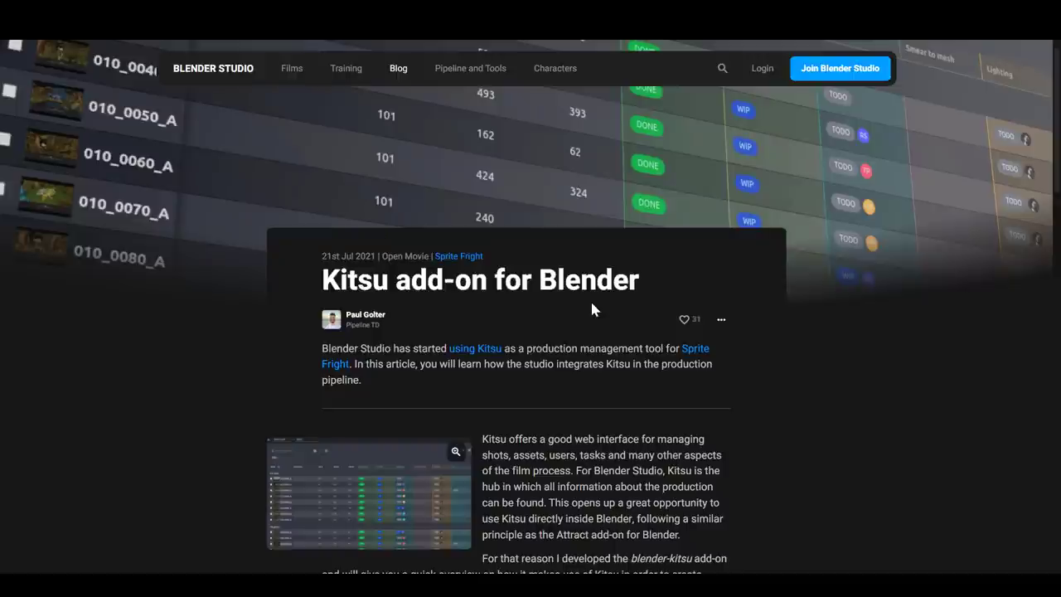
- Scroll the Watchtower announcement post down to its reader comments
scroll(down, 3)
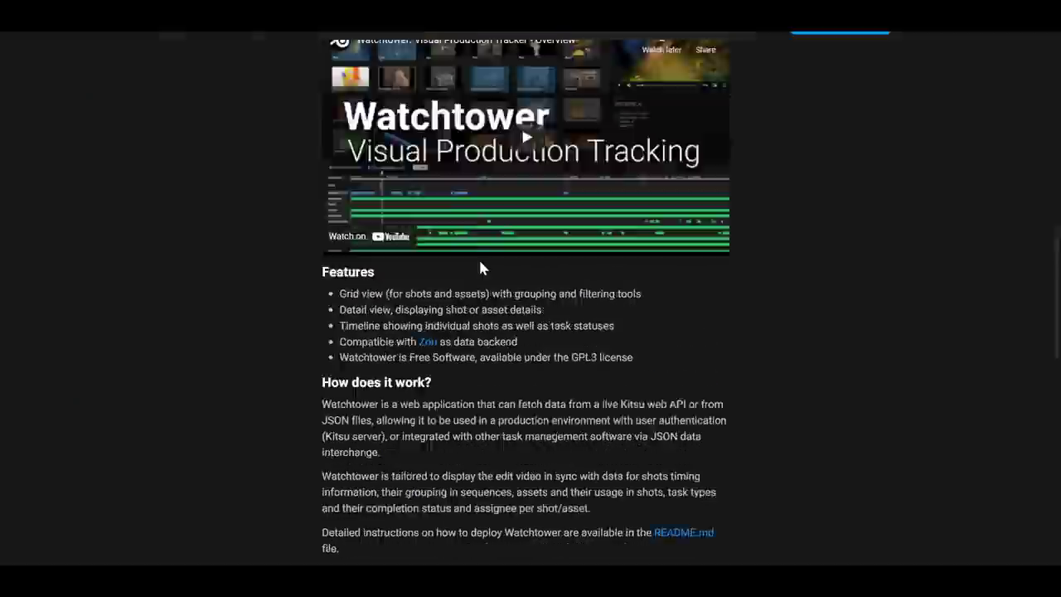
scroll(down, 3)
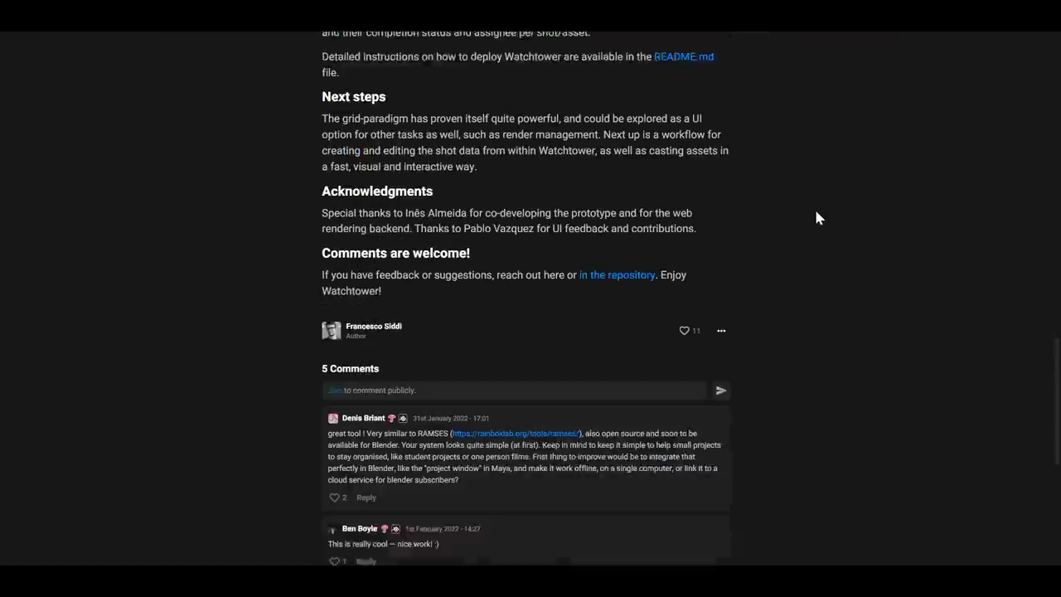
scroll(up, 3)
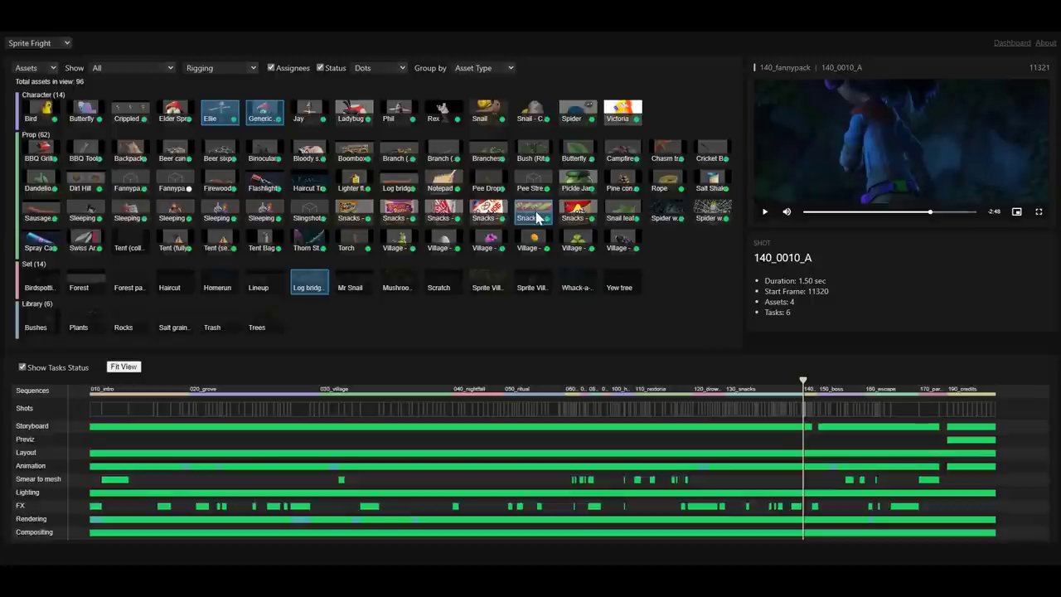
mouse_move(454, 117)
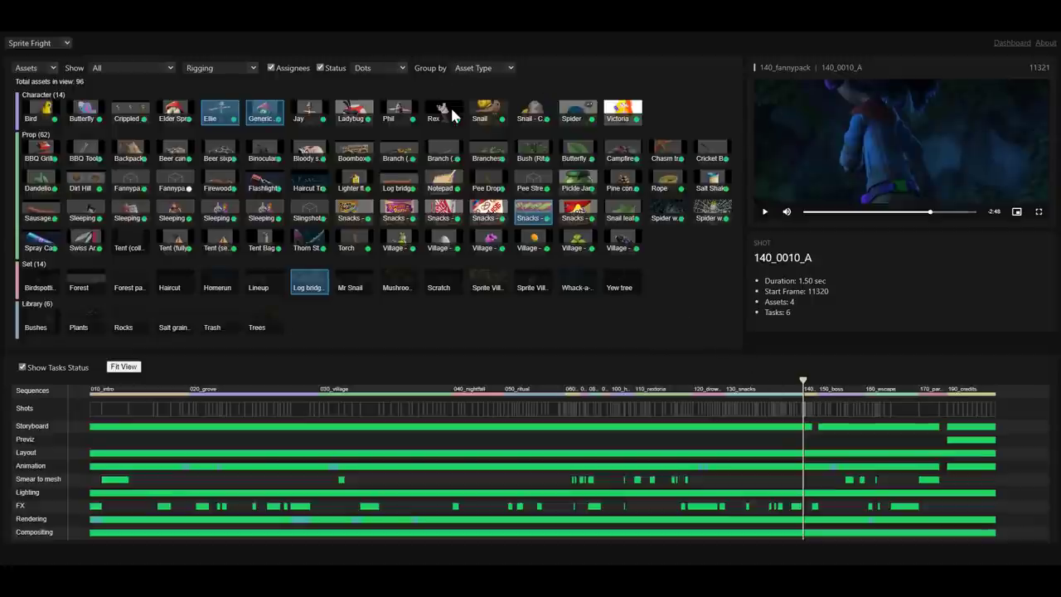
- Select Rex, Ladybug, Boombox and Firewood thumbnails to show each one's timeline usage row
click(443, 112)
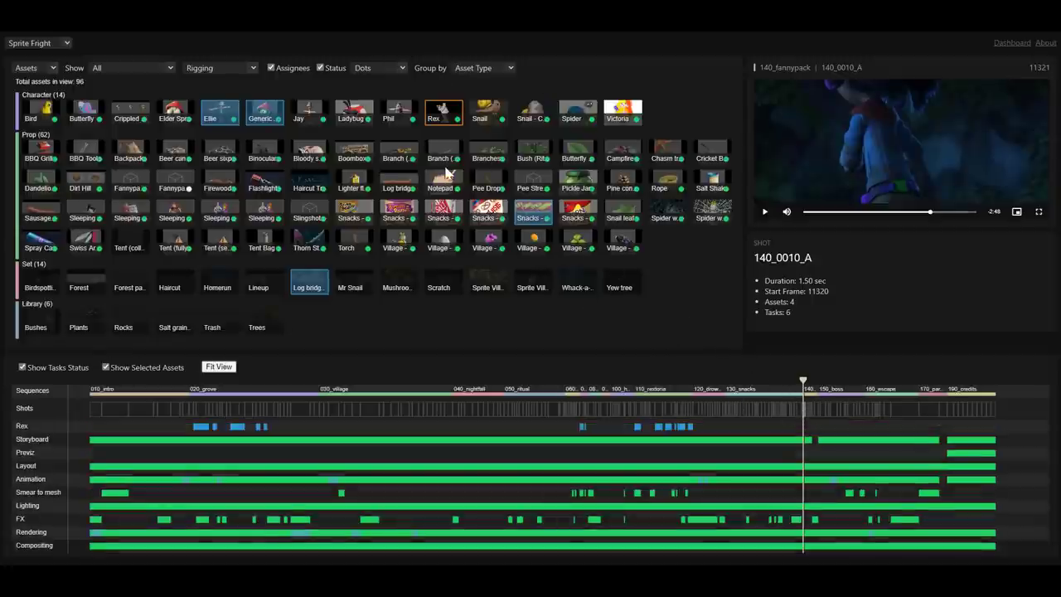
click(354, 112)
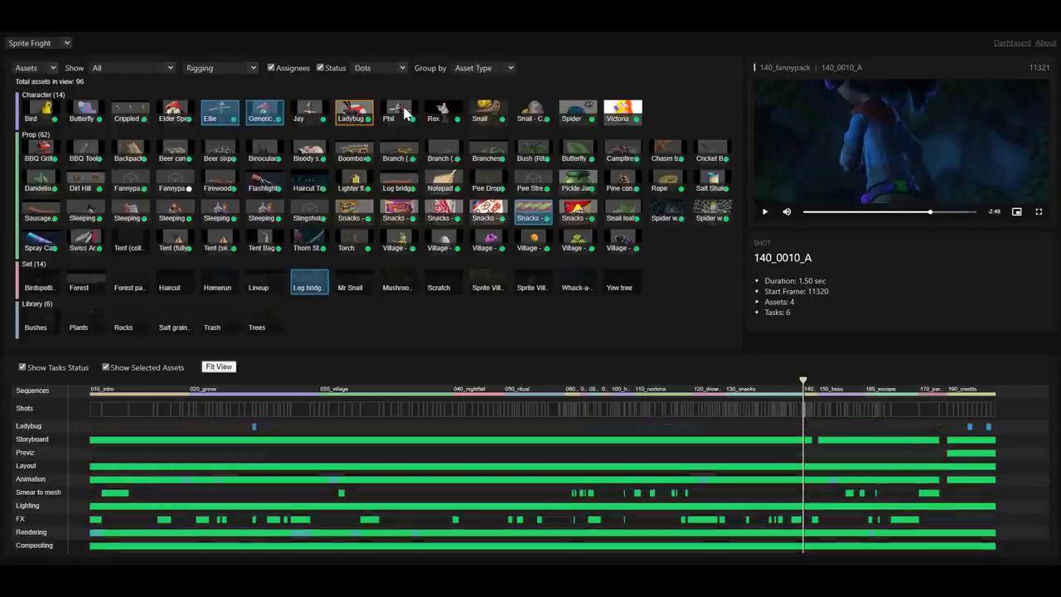
click(354, 158)
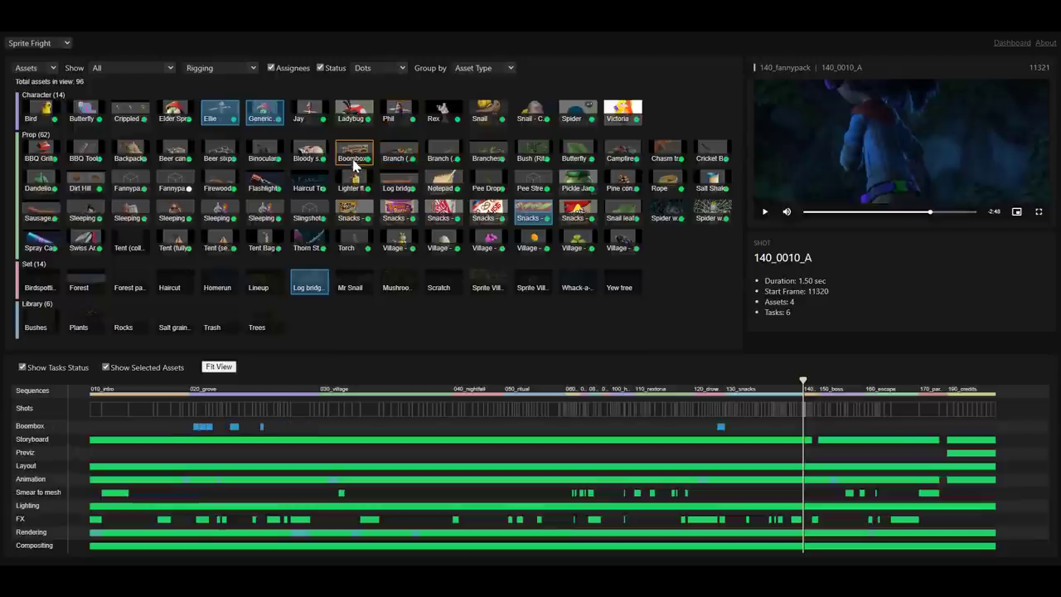
click(219, 182)
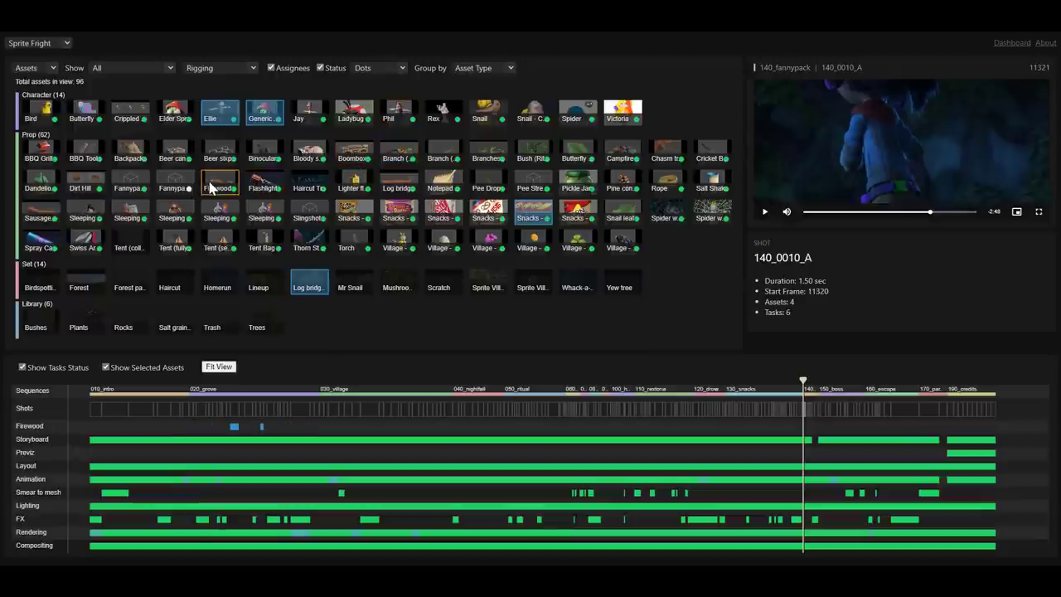